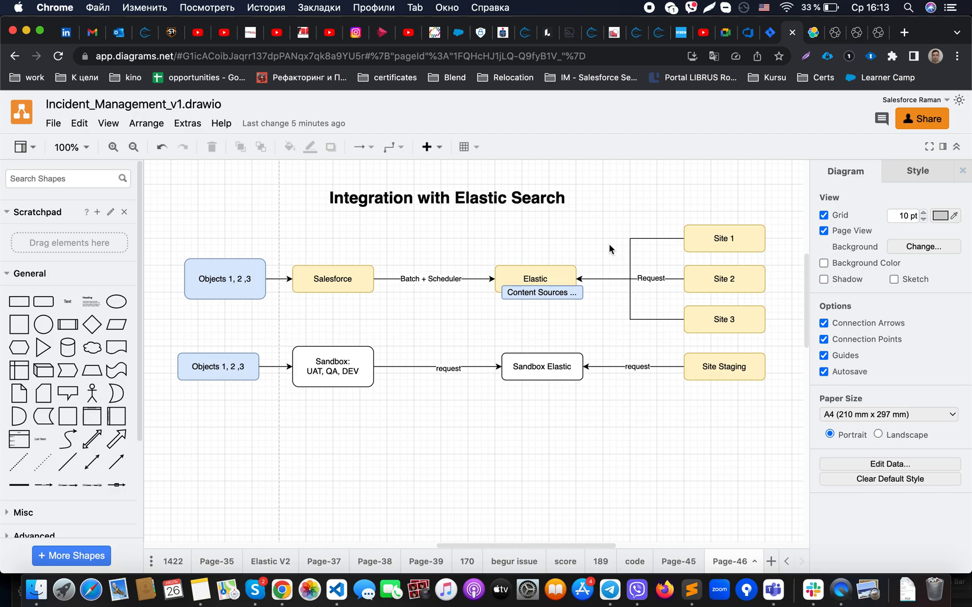
# - Point out the Objects, Salesforce and Site boxes along the diagram's top row
pyautogui.click(224, 279)
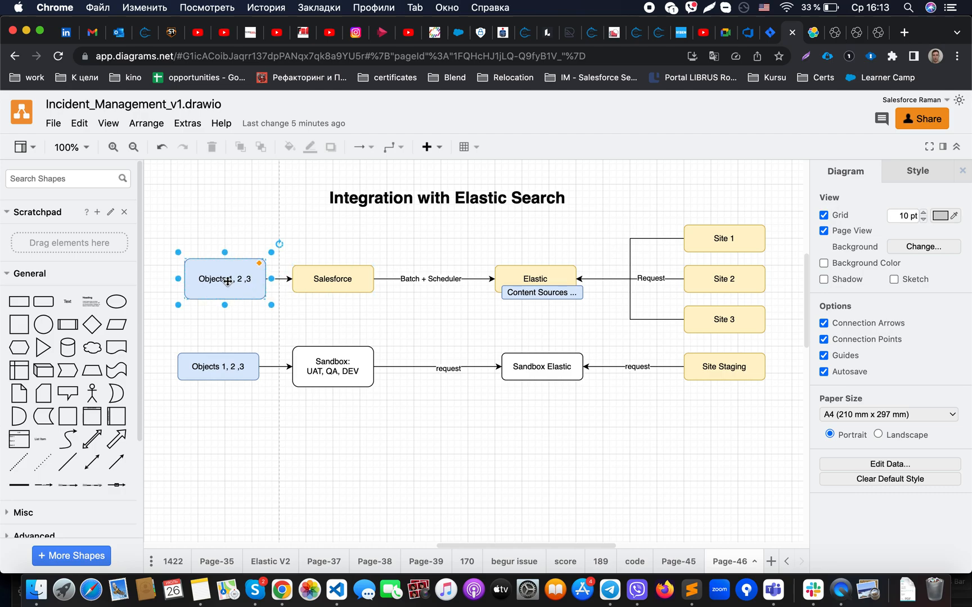
pyautogui.click(331, 315)
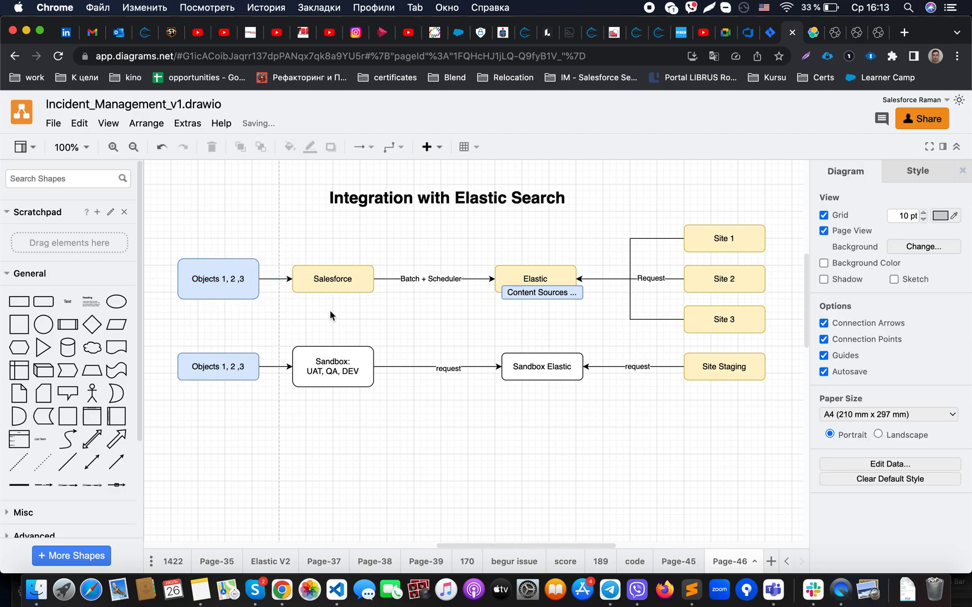
pyautogui.click(333, 278)
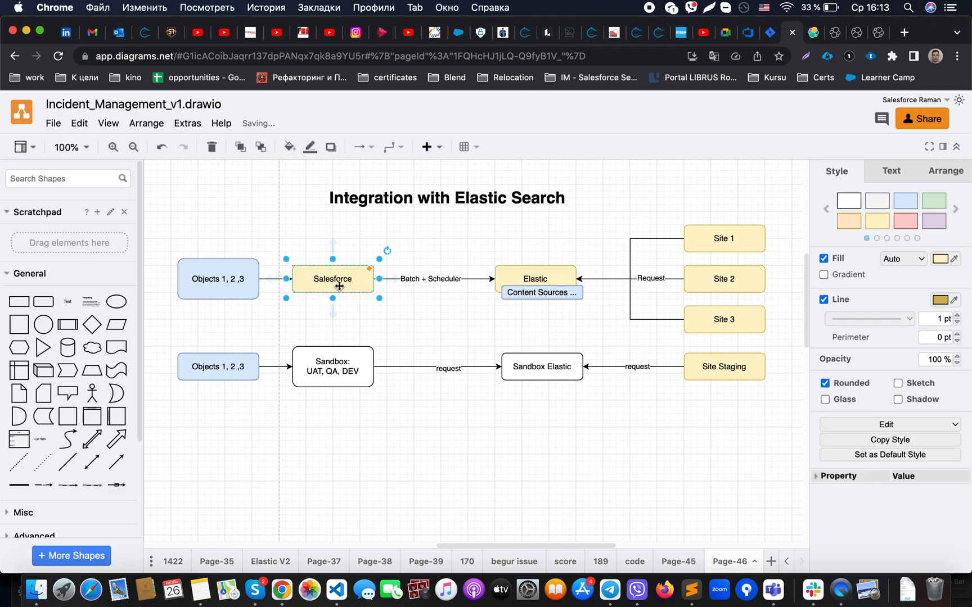
pyautogui.click(469, 325)
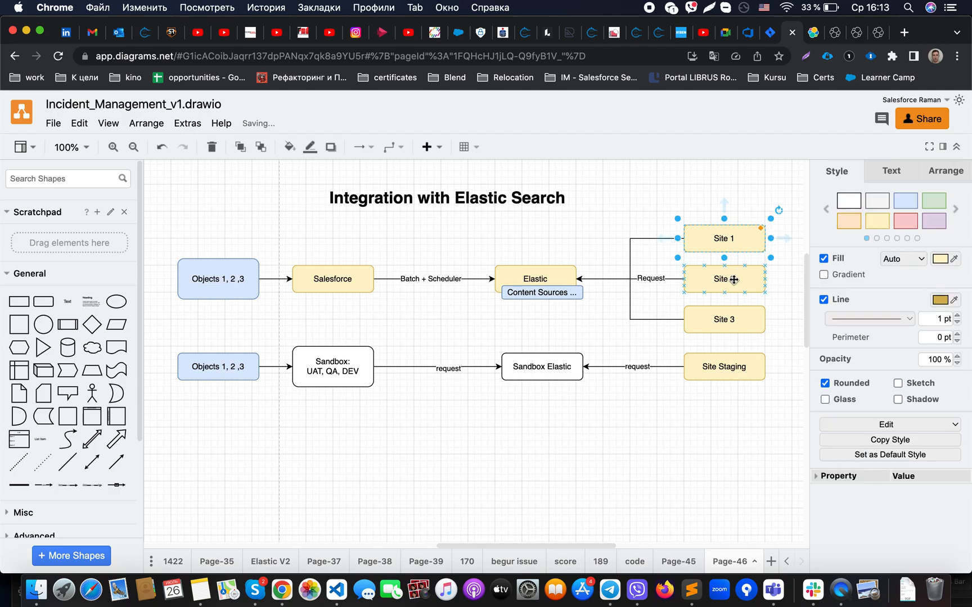
pyautogui.click(723, 319)
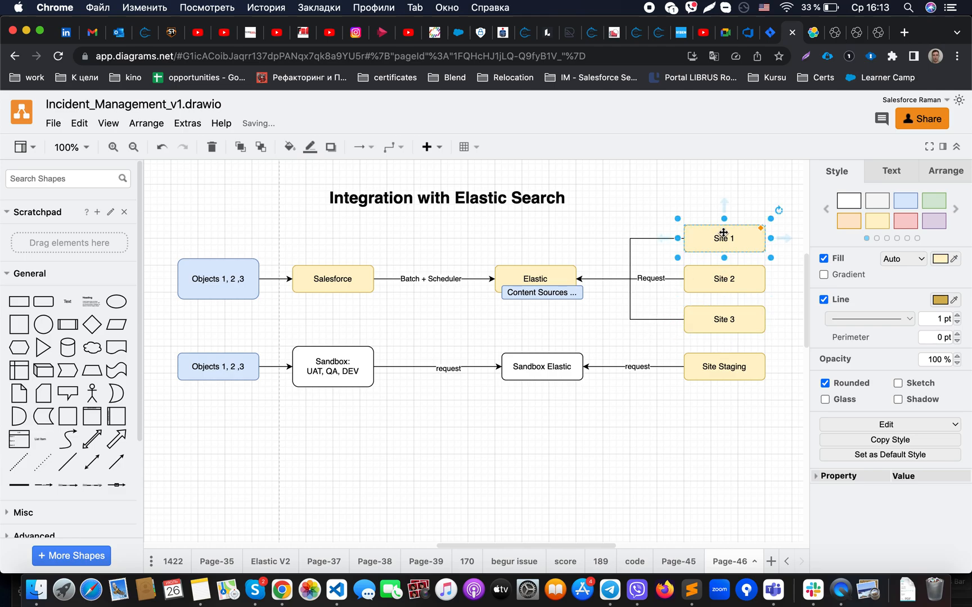
pyautogui.click(331, 279)
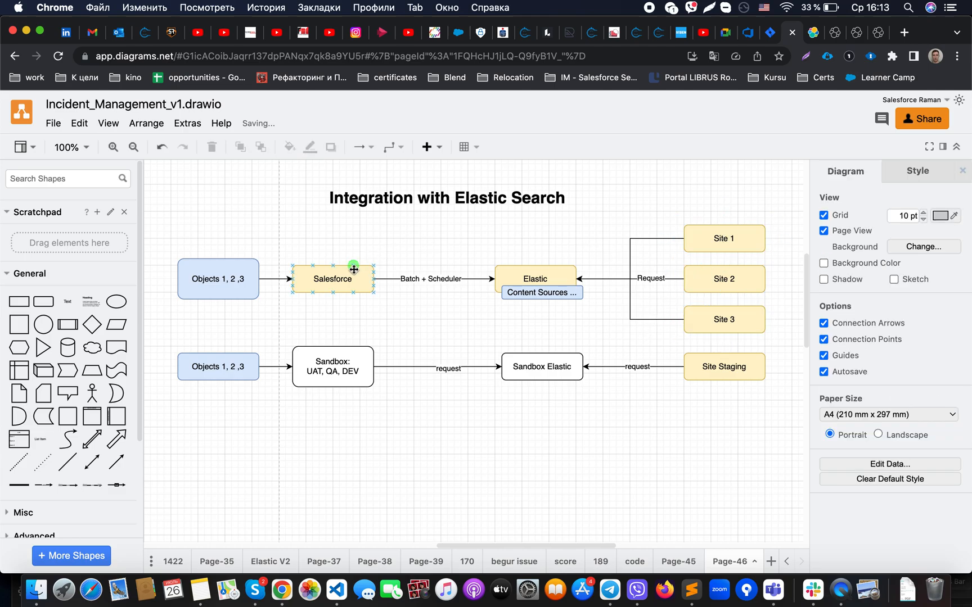
pyautogui.click(723, 239)
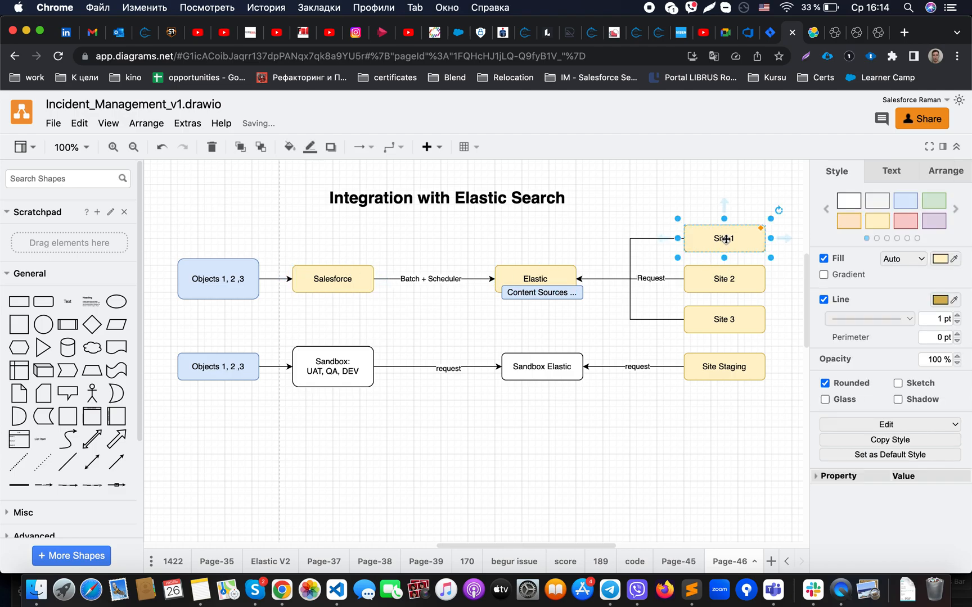
pyautogui.click(666, 218)
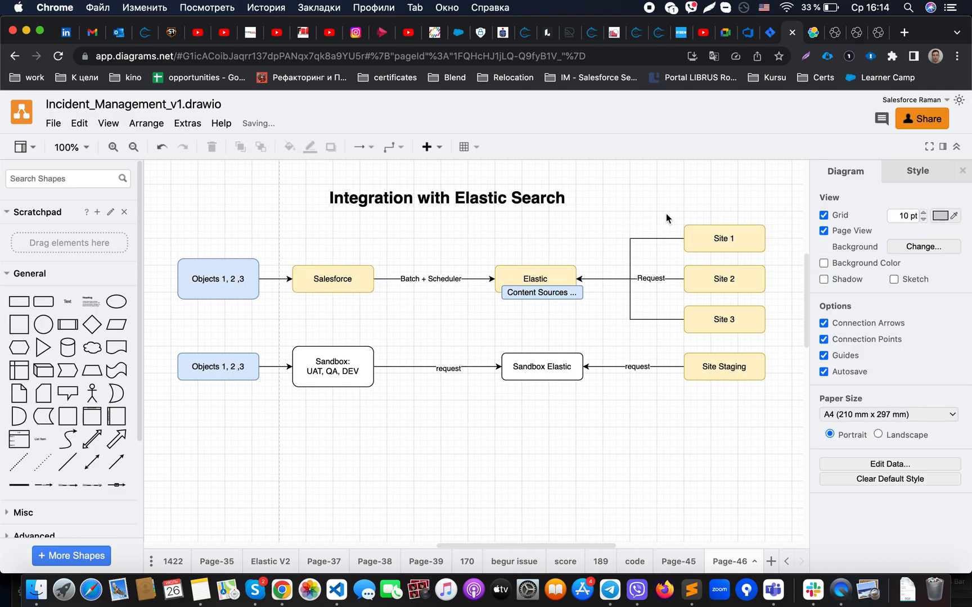
pyautogui.moveTo(718, 267)
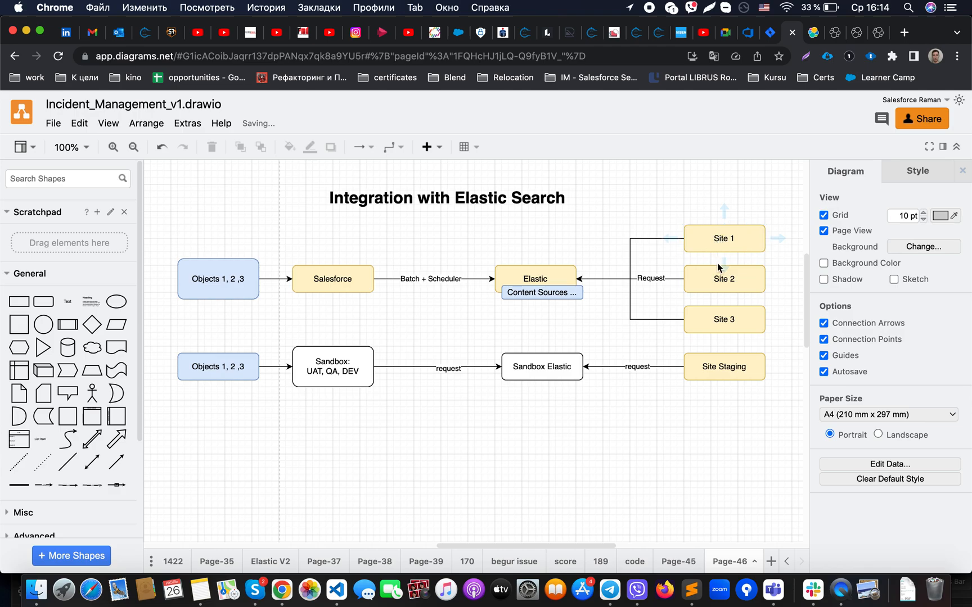
pyautogui.click(721, 319)
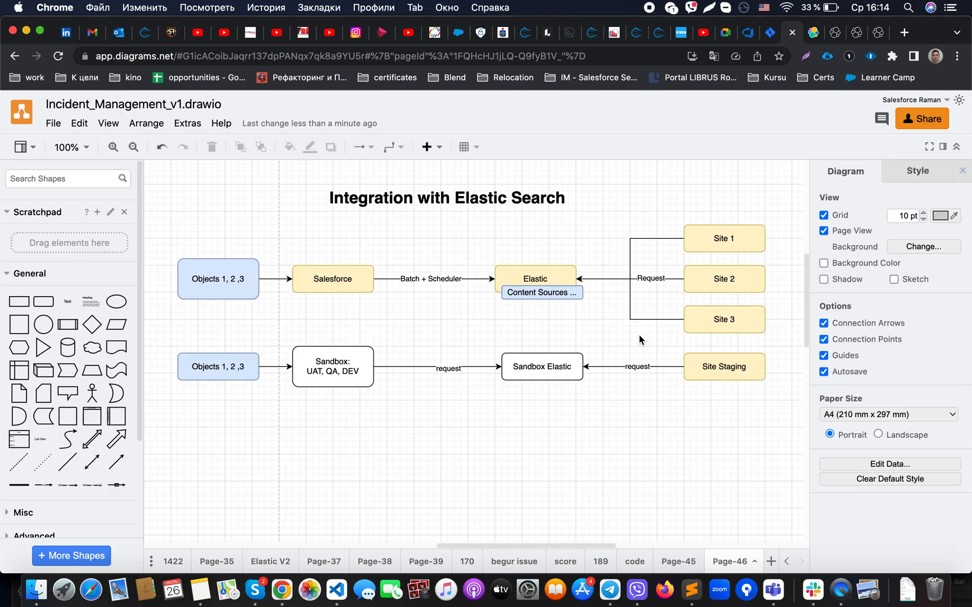
pyautogui.moveTo(618, 336)
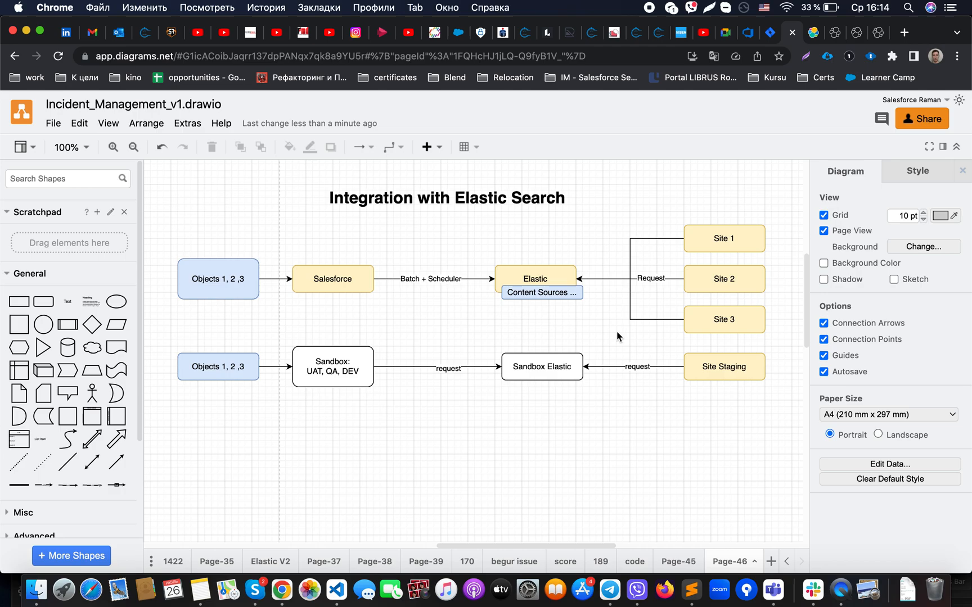
pyautogui.moveTo(605, 332)
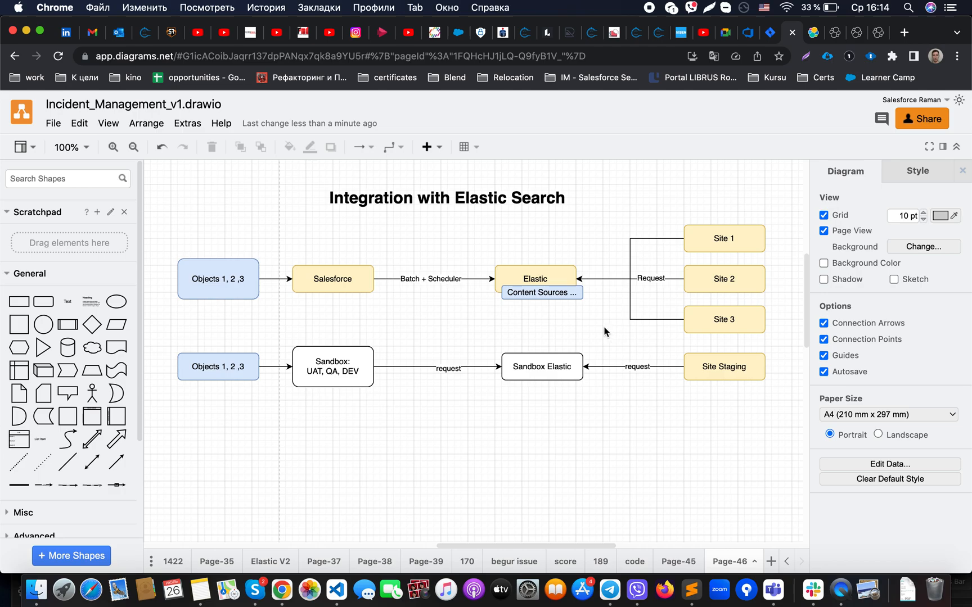
# - Highlight the Salesforce, Elastic and Site 1 boxes in turn while explaining the flow
pyautogui.click(534, 277)
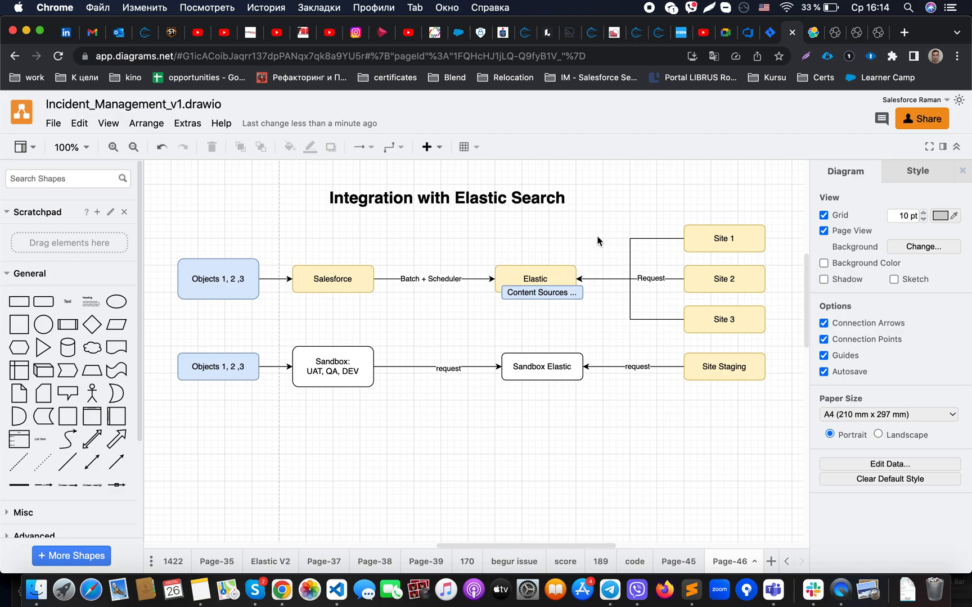
pyautogui.click(331, 277)
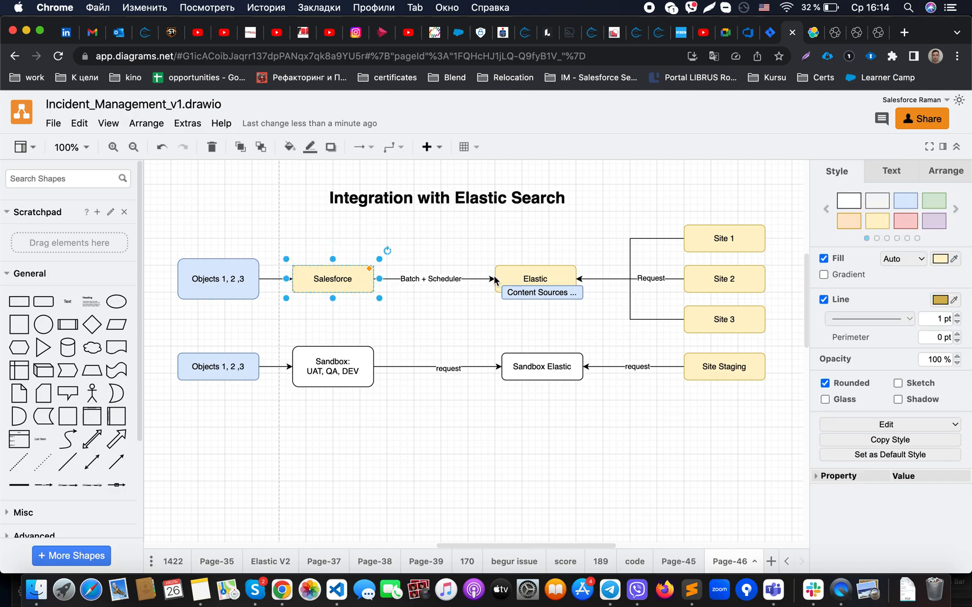
pyautogui.click(507, 239)
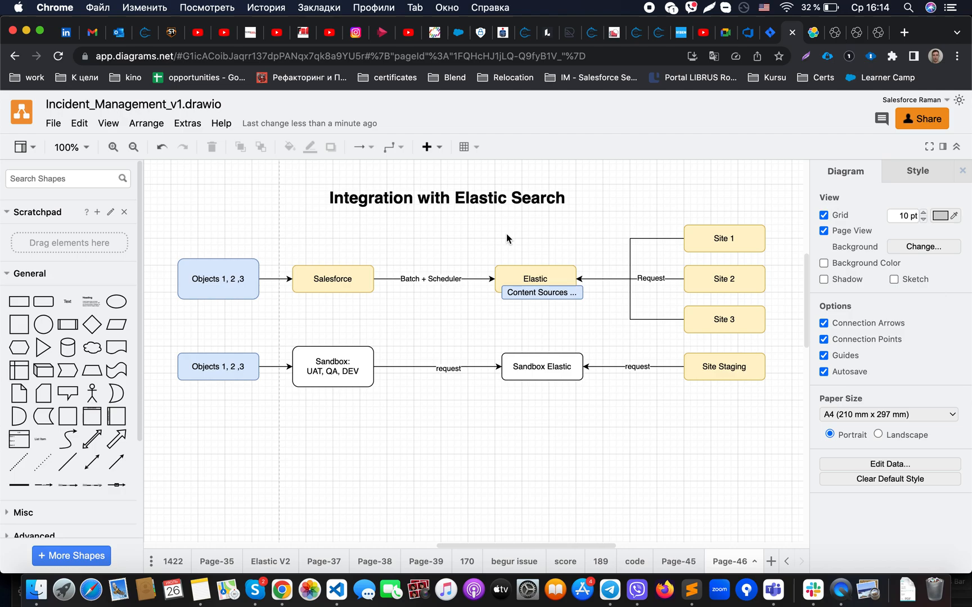
pyautogui.click(536, 278)
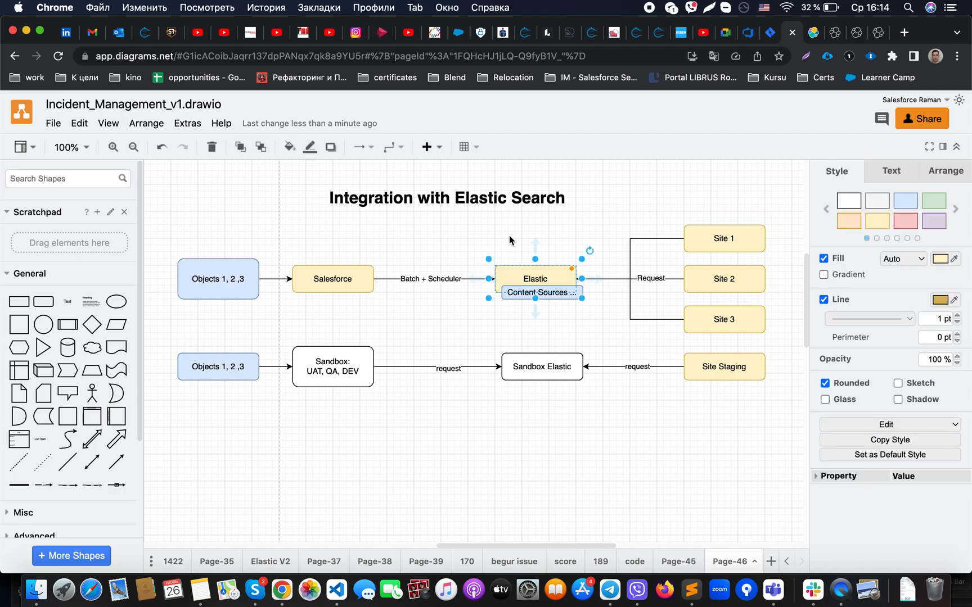
pyautogui.moveTo(523, 277)
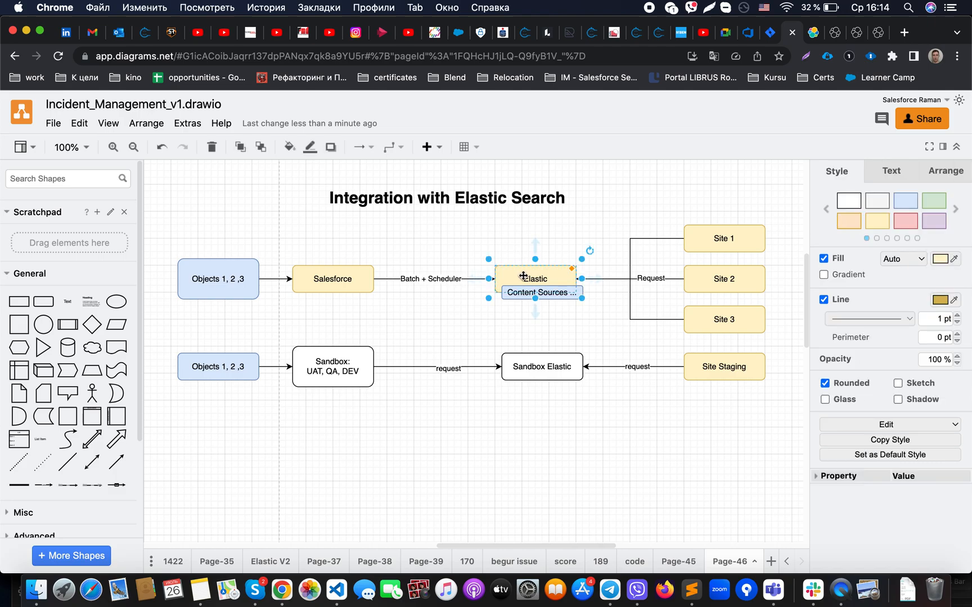
pyautogui.click(507, 326)
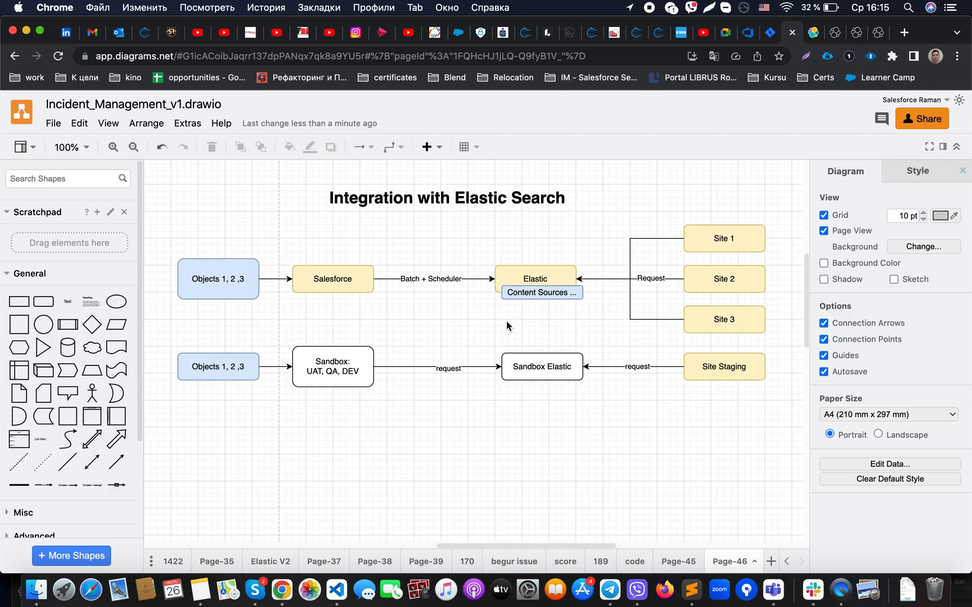
pyautogui.click(540, 293)
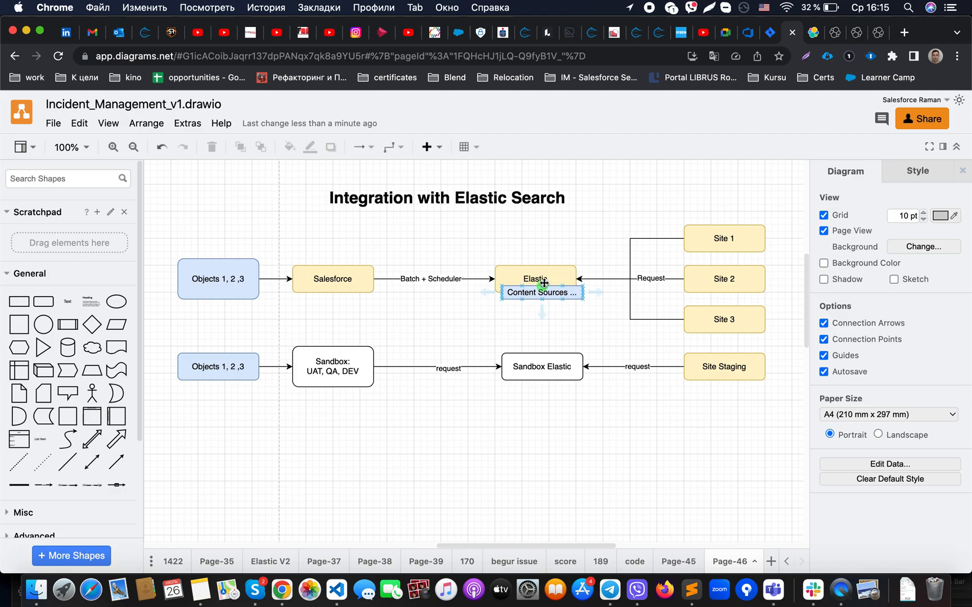
pyautogui.click(560, 322)
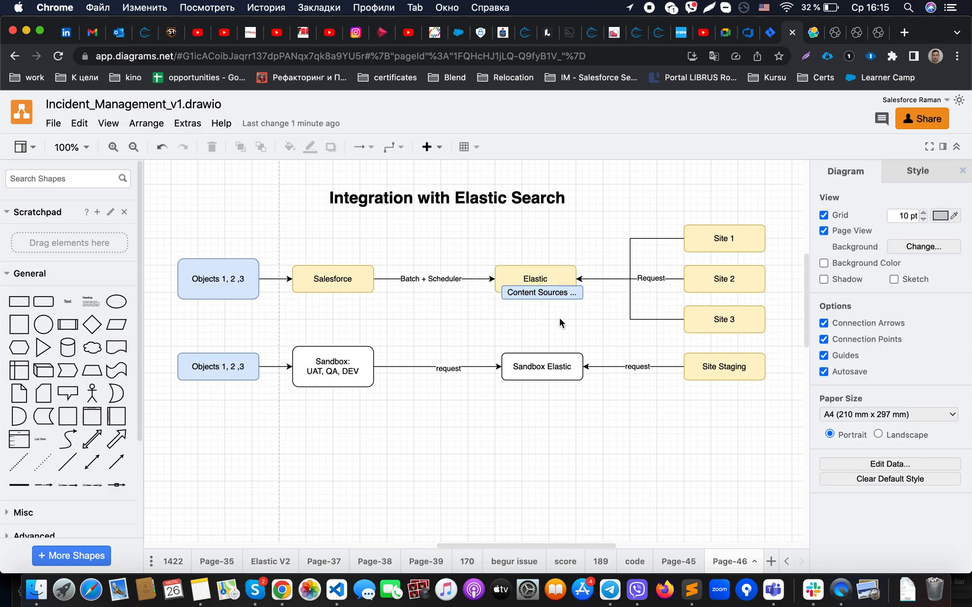
pyautogui.click(722, 238)
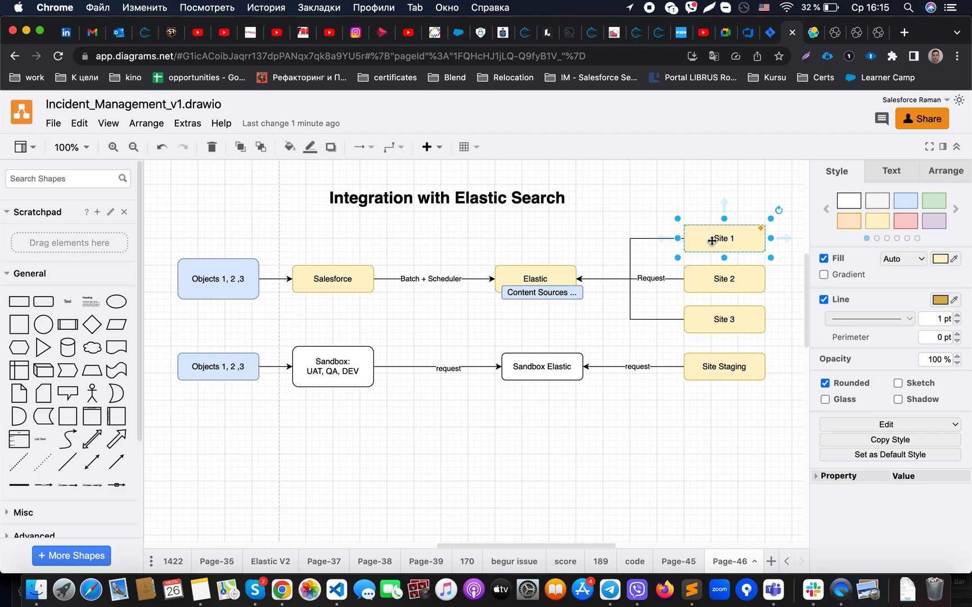
pyautogui.moveTo(705, 242)
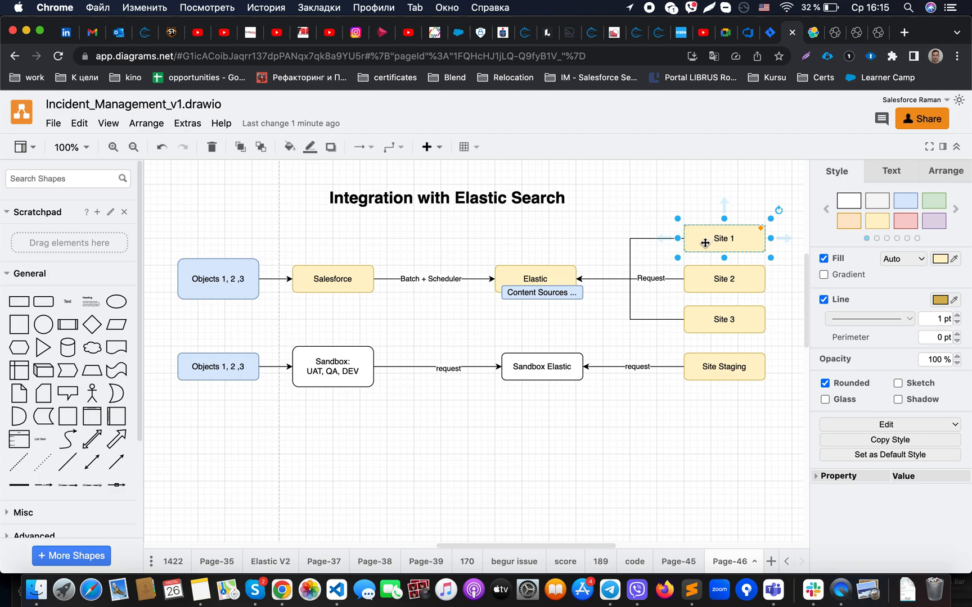
pyautogui.moveTo(709, 257)
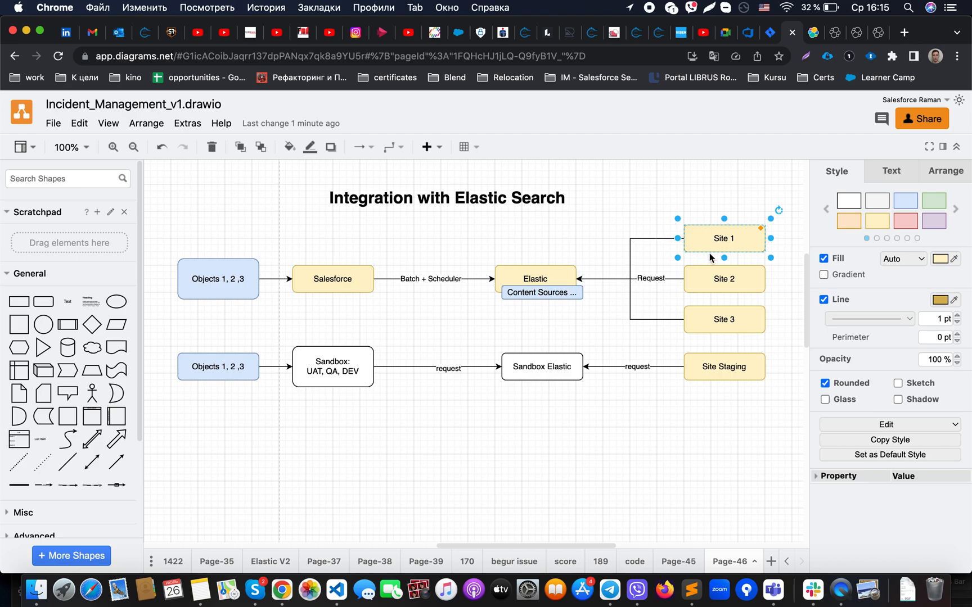
pyautogui.moveTo(665, 350)
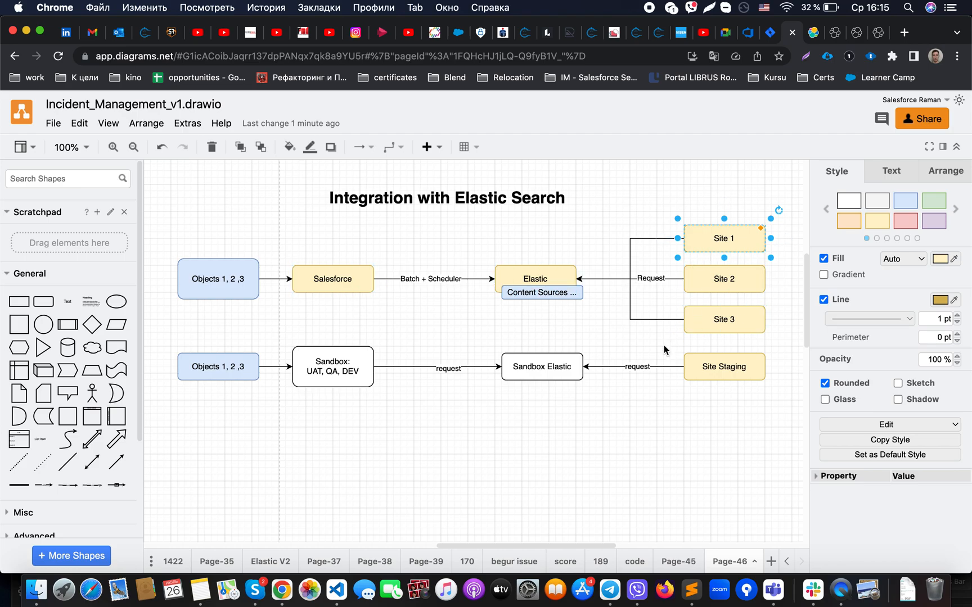
pyautogui.click(536, 279)
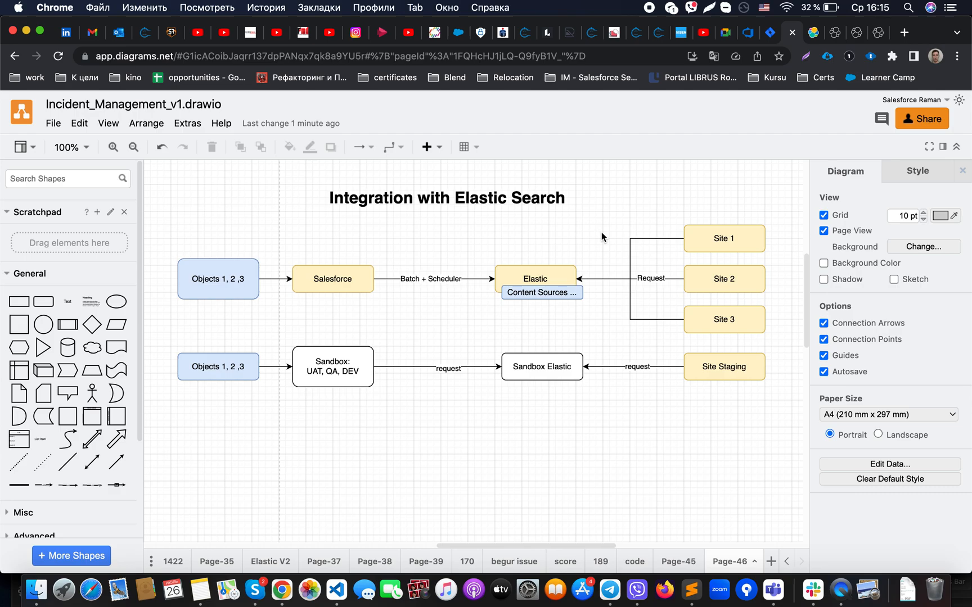
# - Point out the 'Integration with Elastic Search' title, the Elastic box and the Site 2 box
pyautogui.click(536, 278)
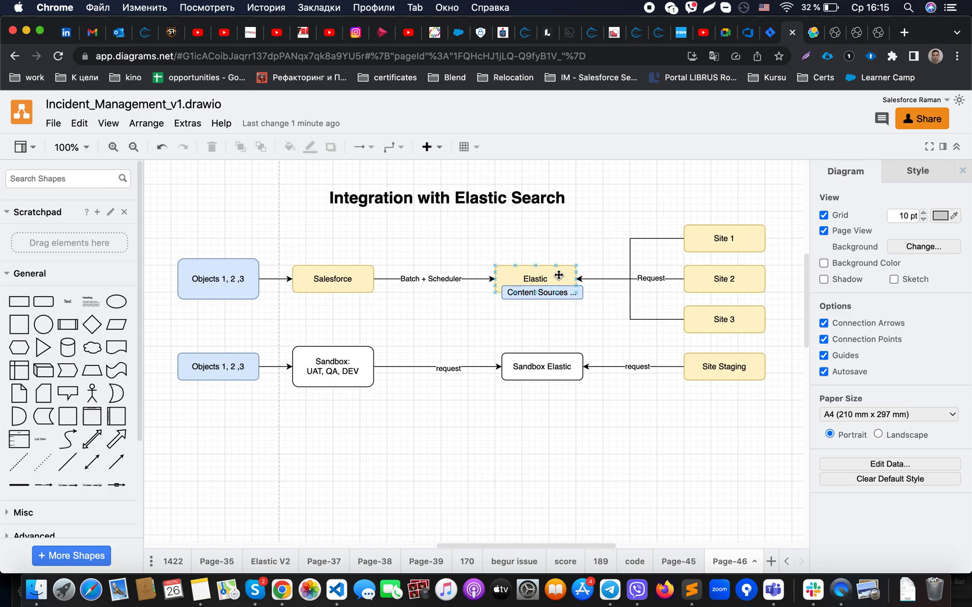
pyautogui.click(605, 234)
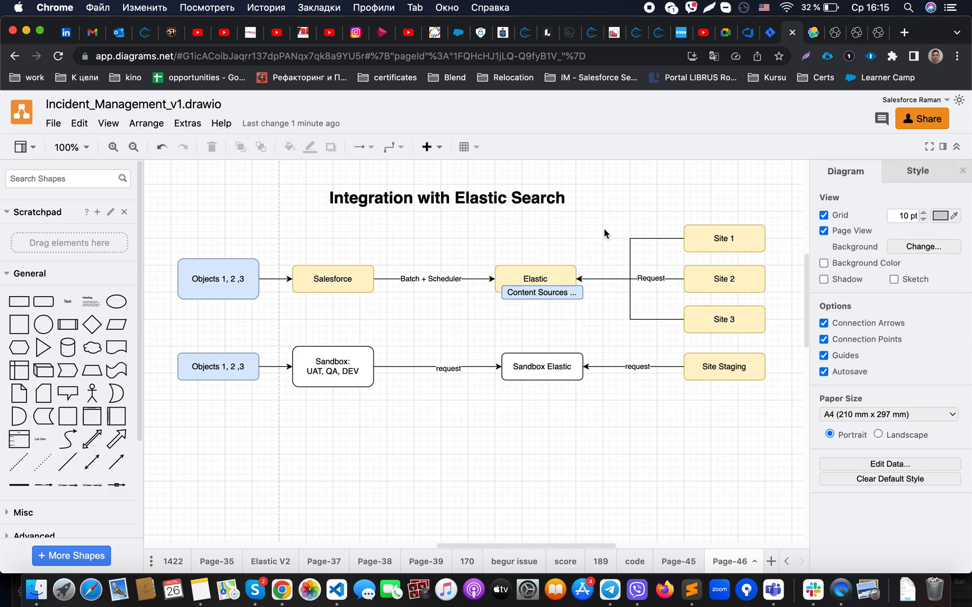
pyautogui.click(534, 278)
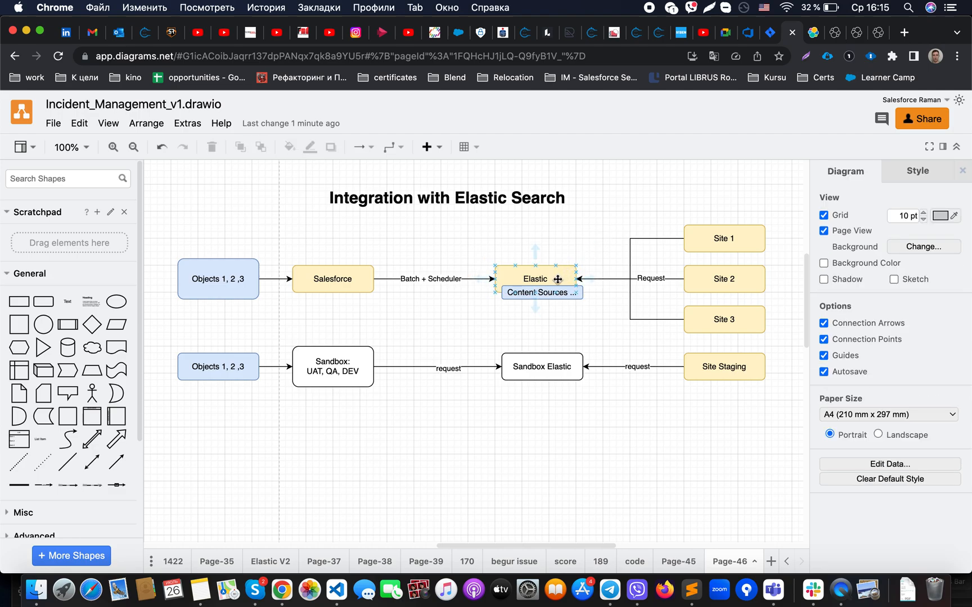
pyautogui.click(445, 198)
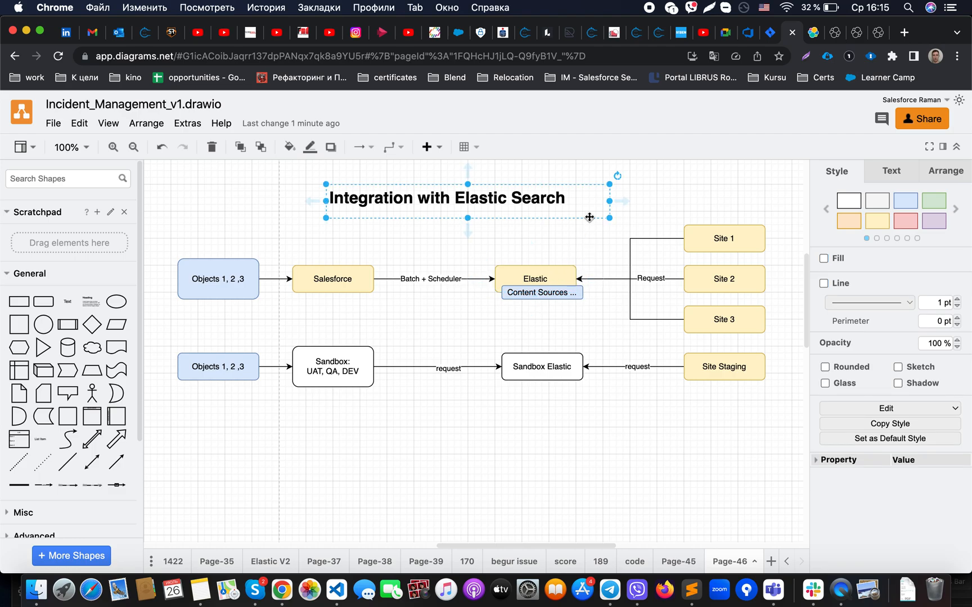
pyautogui.click(535, 279)
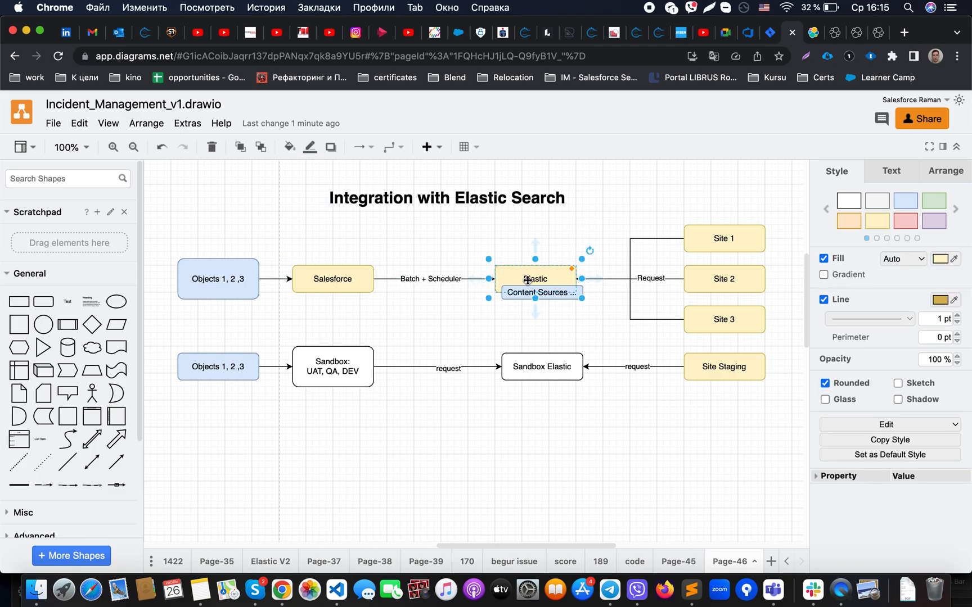
pyautogui.moveTo(557, 323)
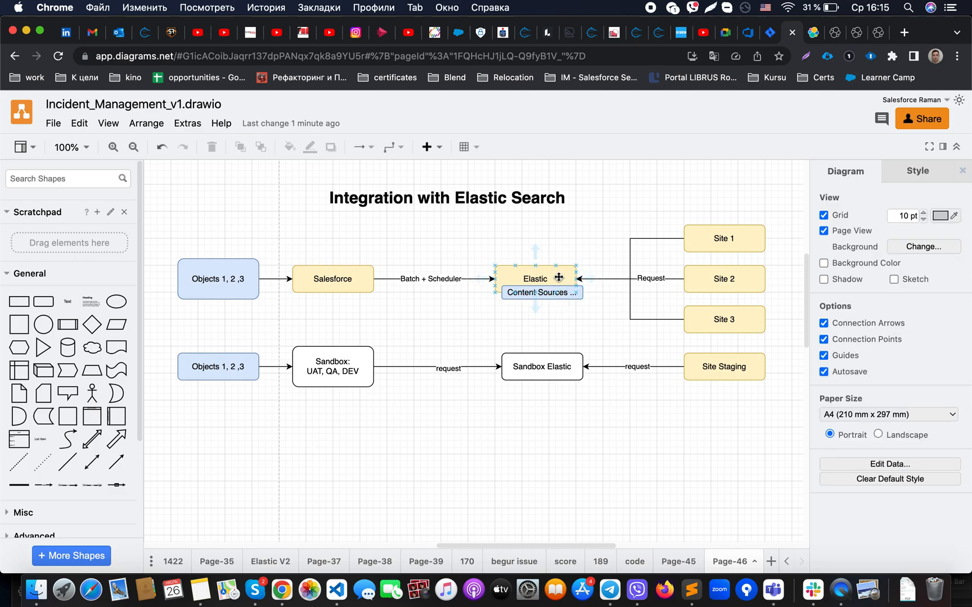
pyautogui.click(582, 330)
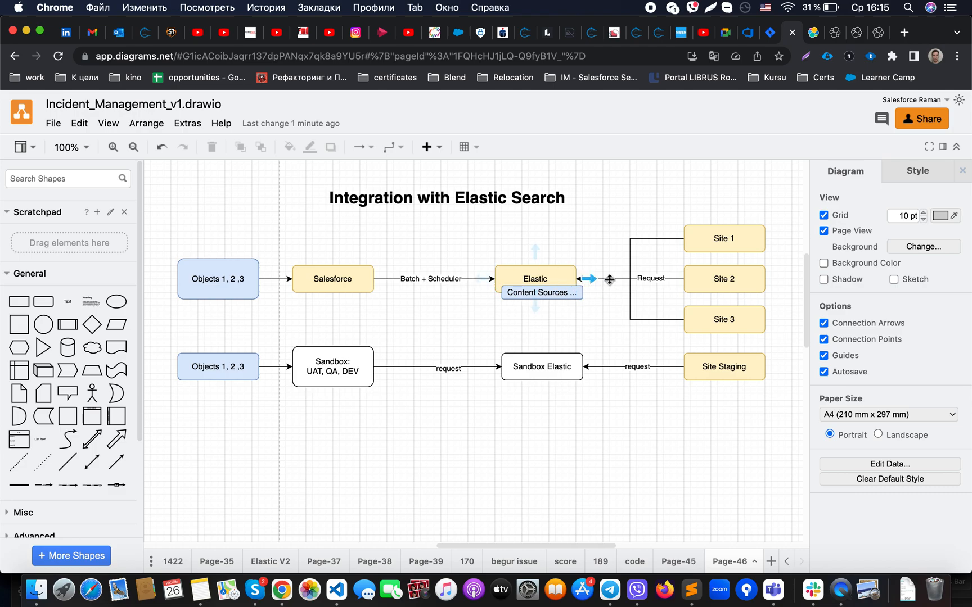
pyautogui.click(723, 278)
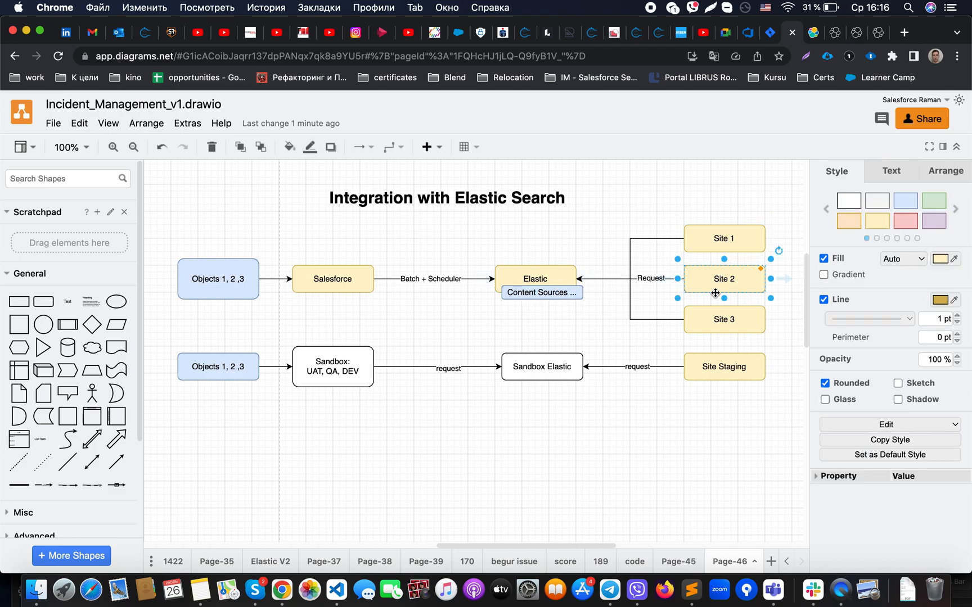
pyautogui.click(616, 326)
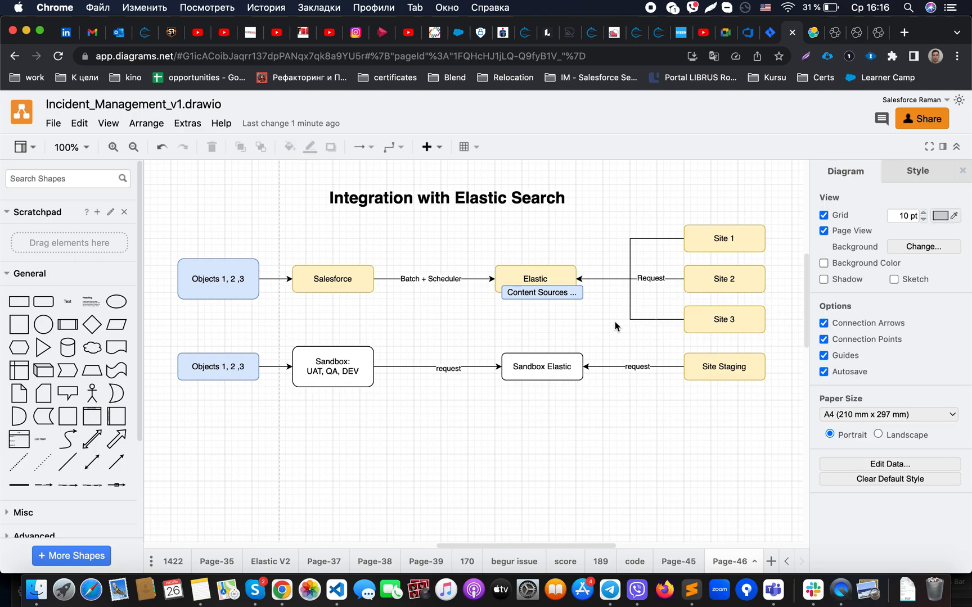
pyautogui.click(535, 278)
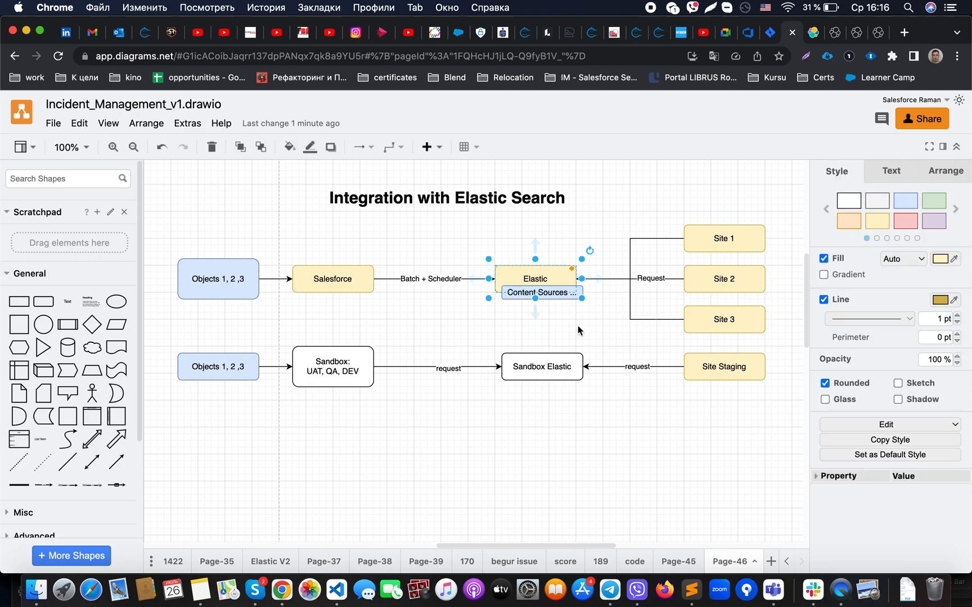
pyautogui.click(580, 333)
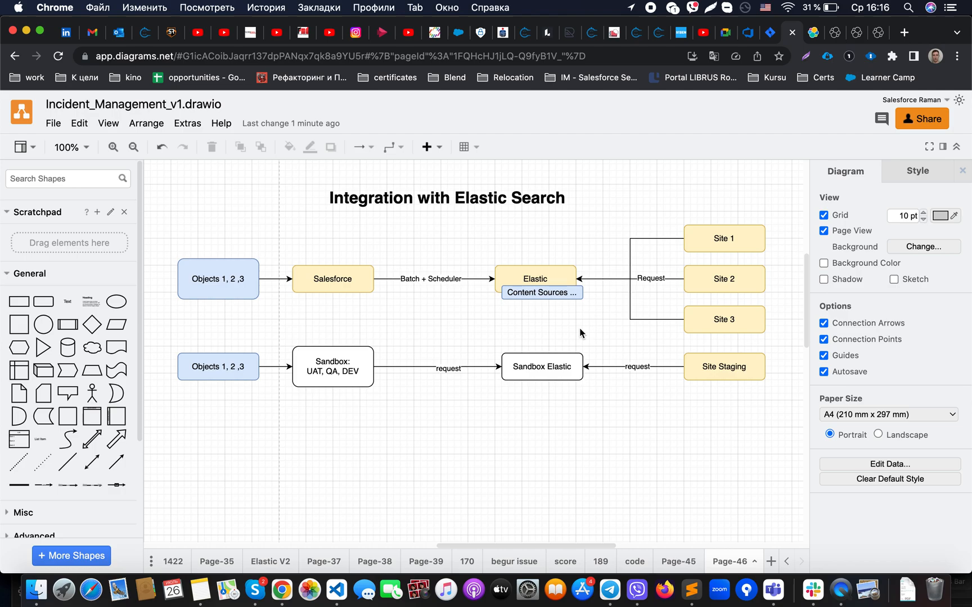
pyautogui.click(540, 292)
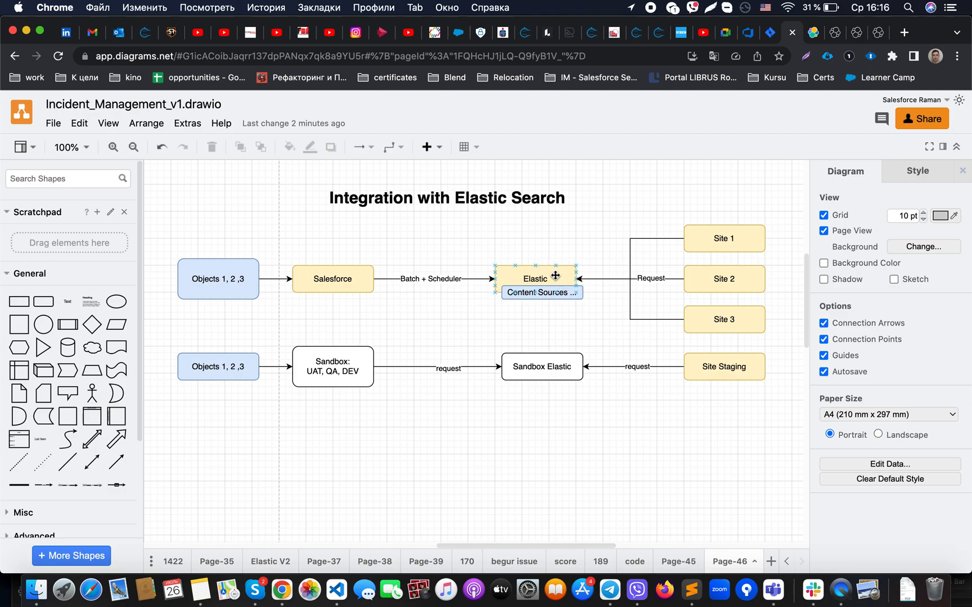
pyautogui.click(587, 324)
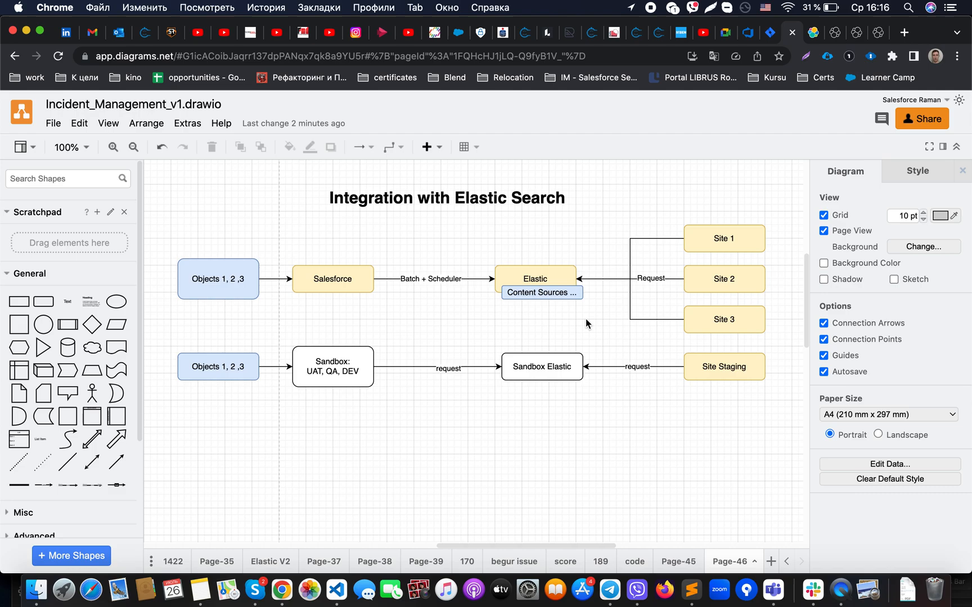
pyautogui.moveTo(561, 327)
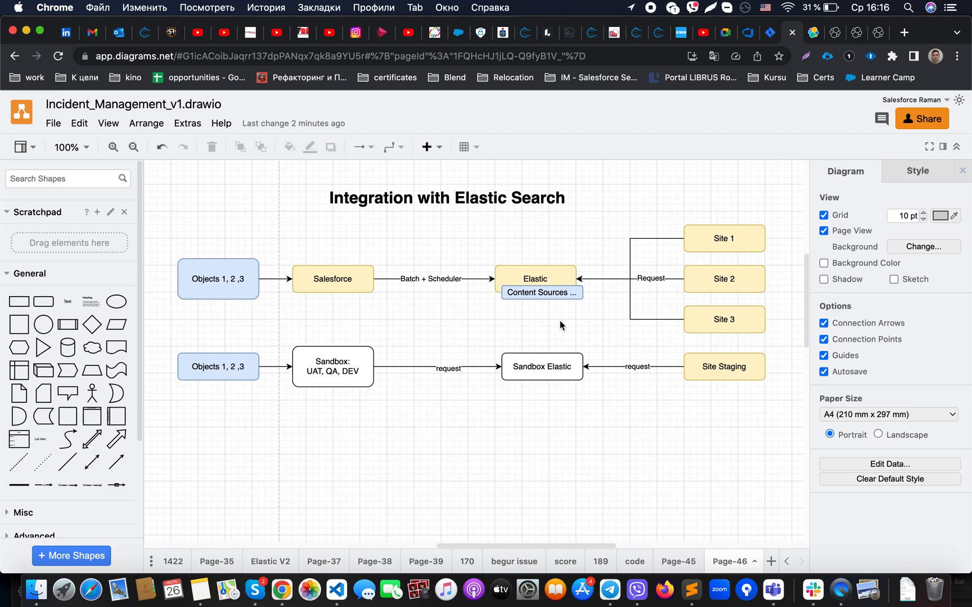
# - Highlight the Salesforce box, the Batch + Scheduler connector label and the upper Objects 1, 2, 3 box
pyautogui.click(217, 279)
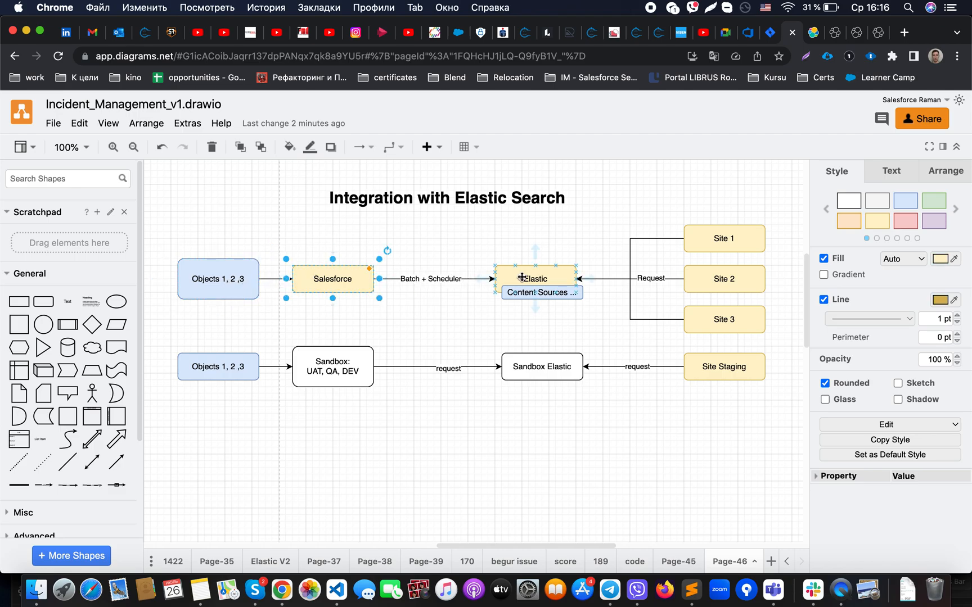
pyautogui.click(398, 299)
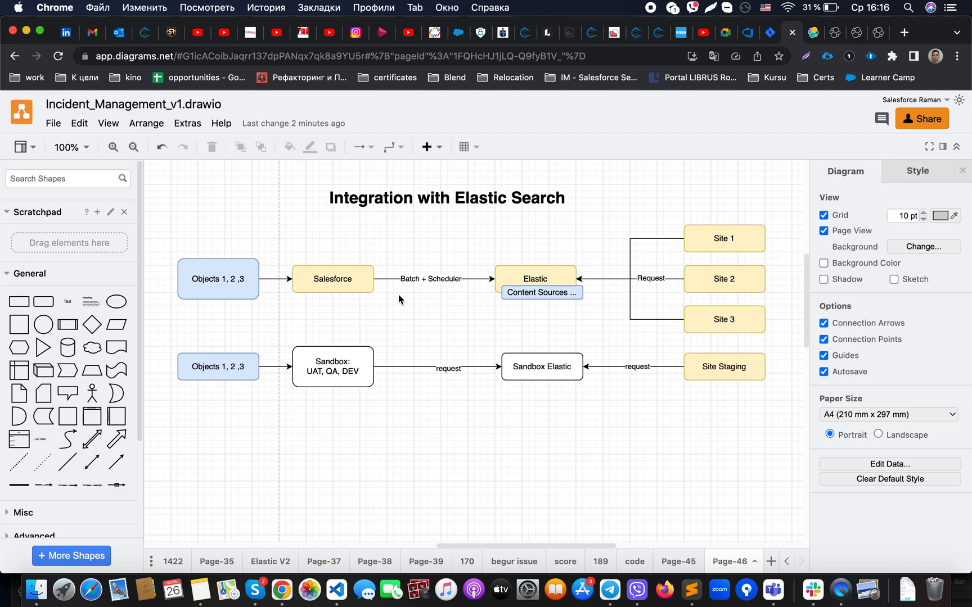
pyautogui.moveTo(663, 277)
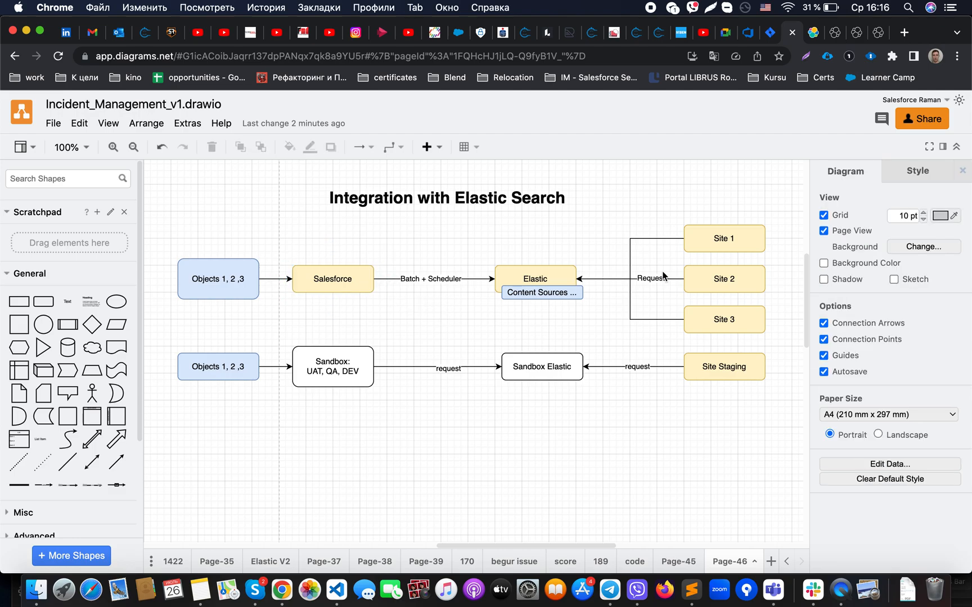
pyautogui.moveTo(442, 312)
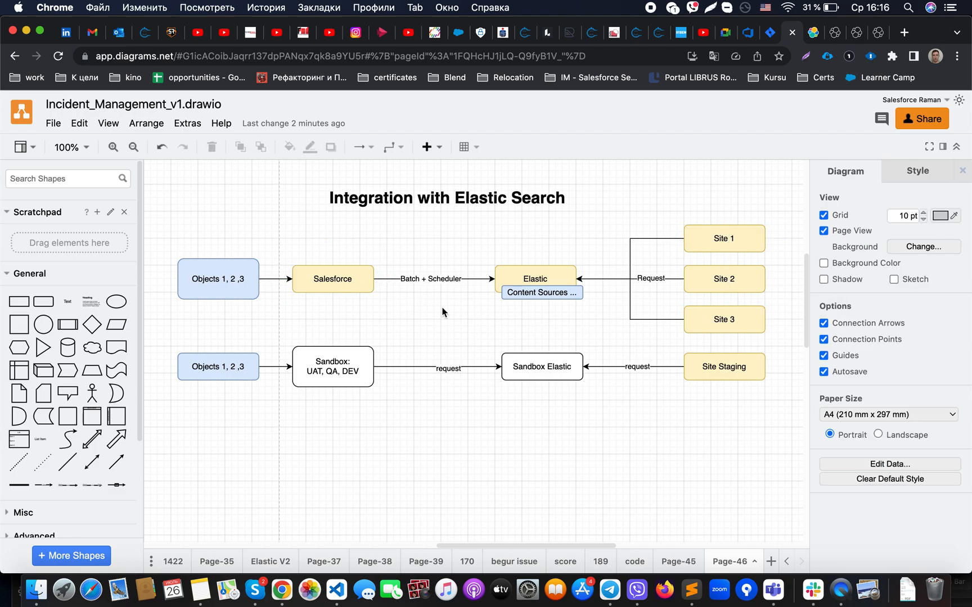
pyautogui.click(430, 279)
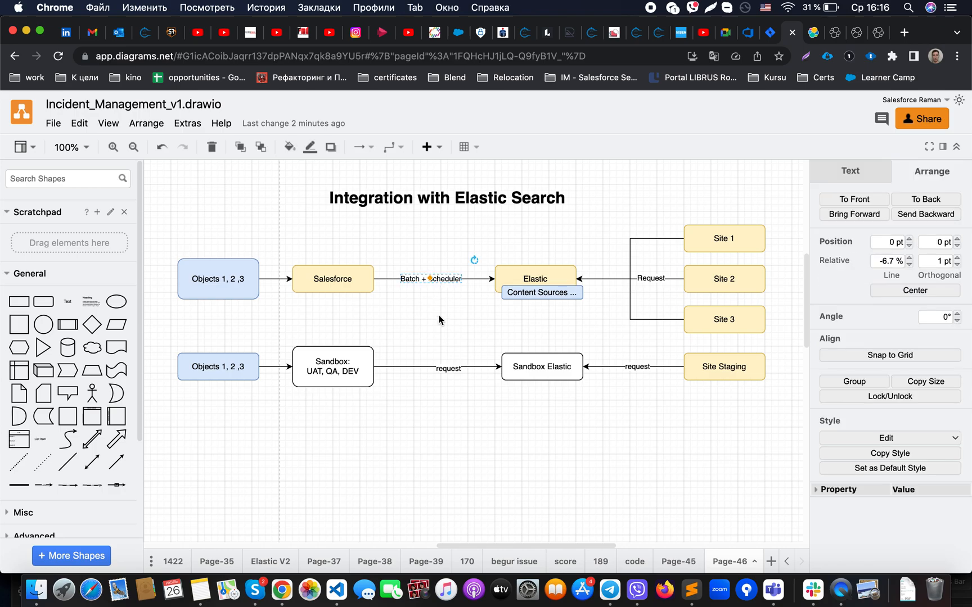
pyautogui.click(440, 319)
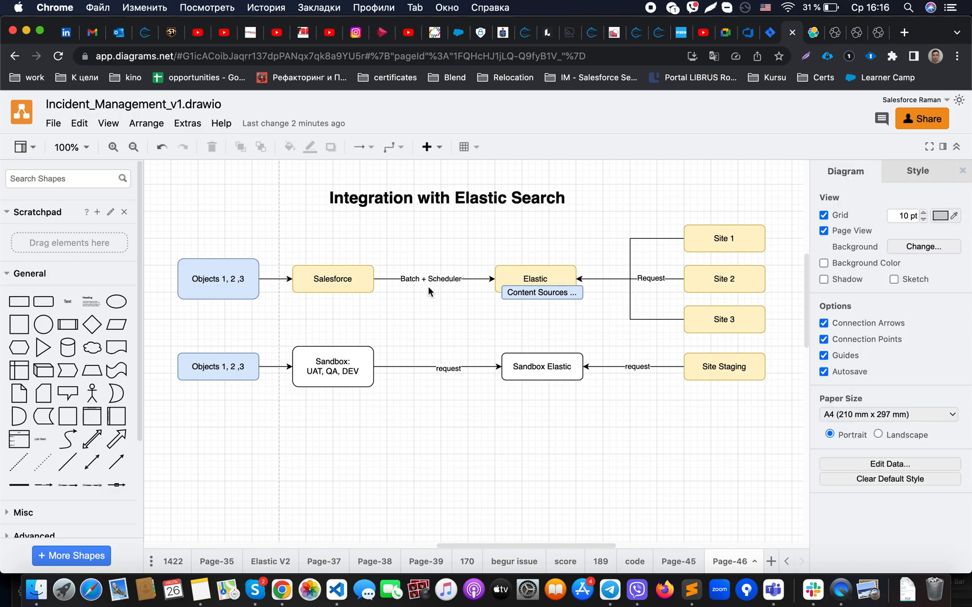
pyautogui.click(217, 279)
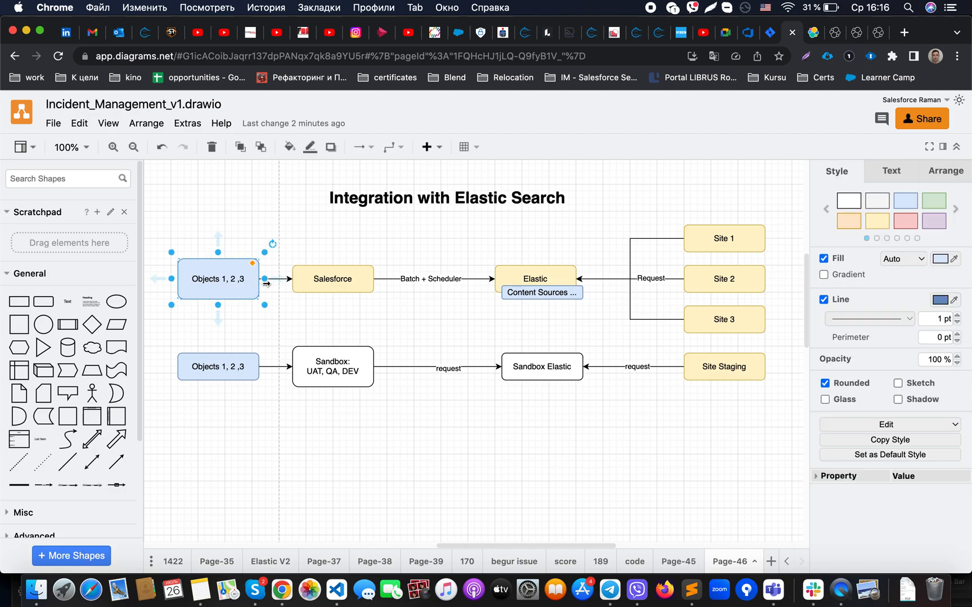
pyautogui.click(408, 308)
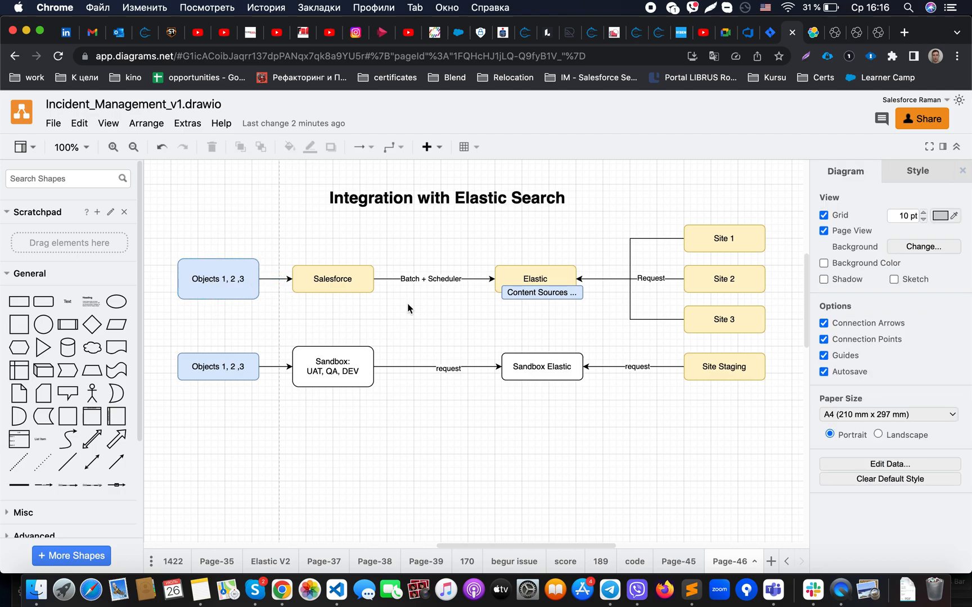
pyautogui.click(217, 277)
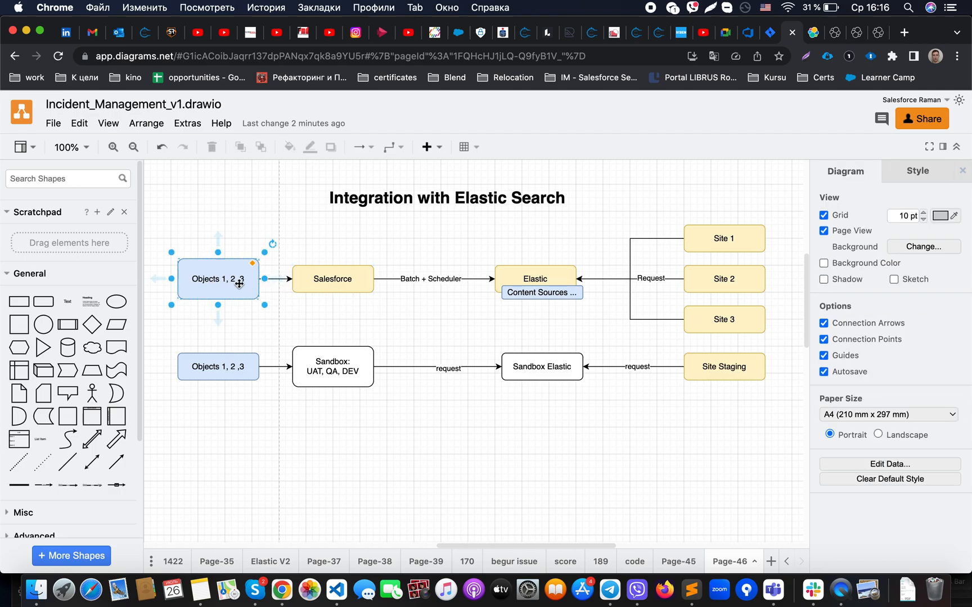
pyautogui.click(217, 279)
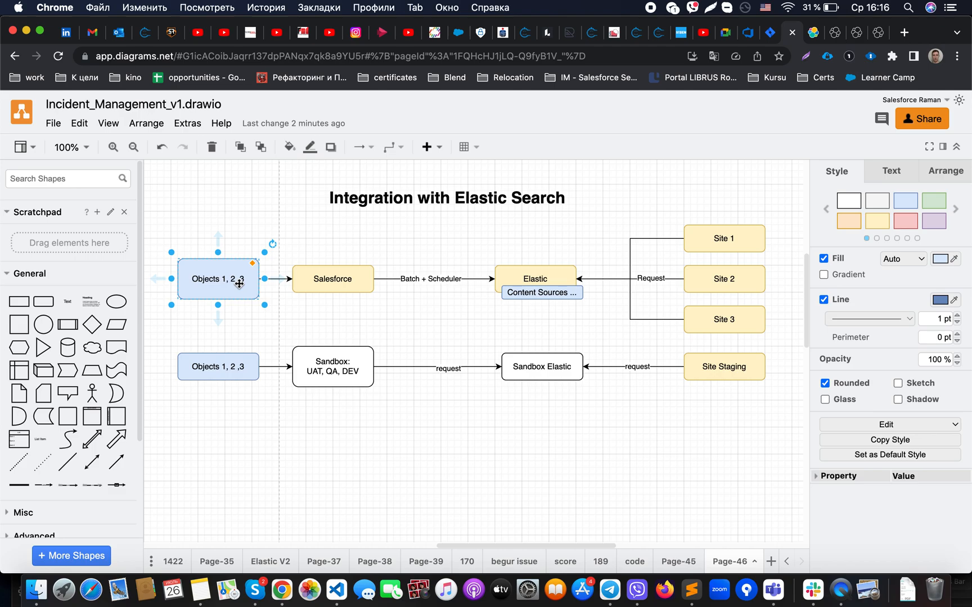
pyautogui.moveTo(245, 287)
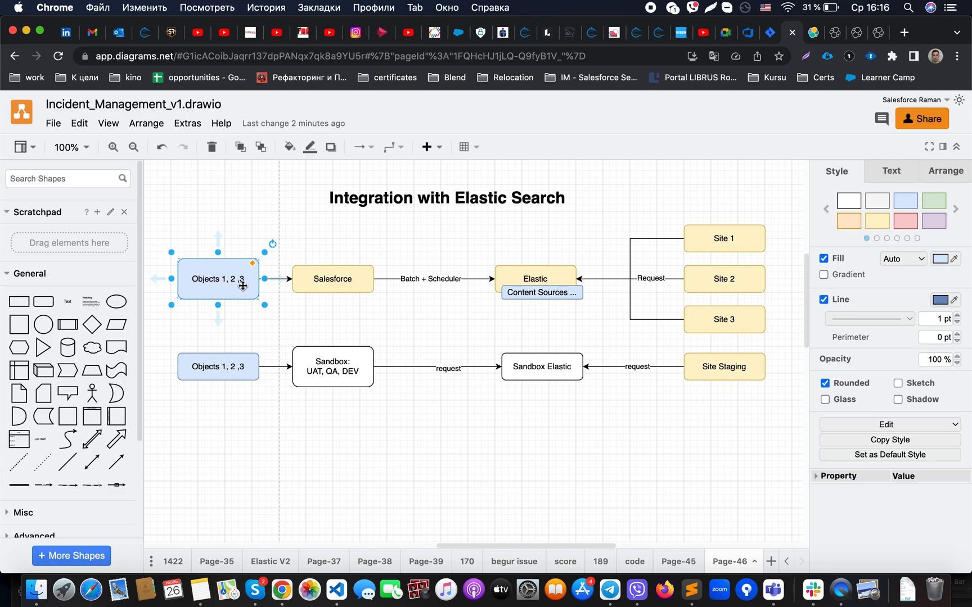
pyautogui.moveTo(227, 286)
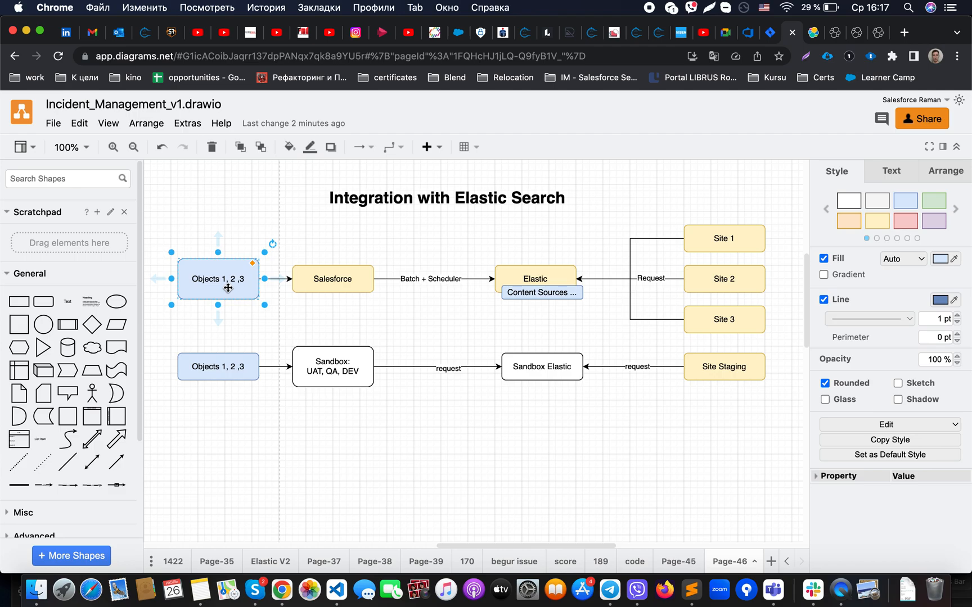
# - Revisit the Elastic box, the upper Objects box and the Batch + Scheduler connector
pyautogui.click(535, 278)
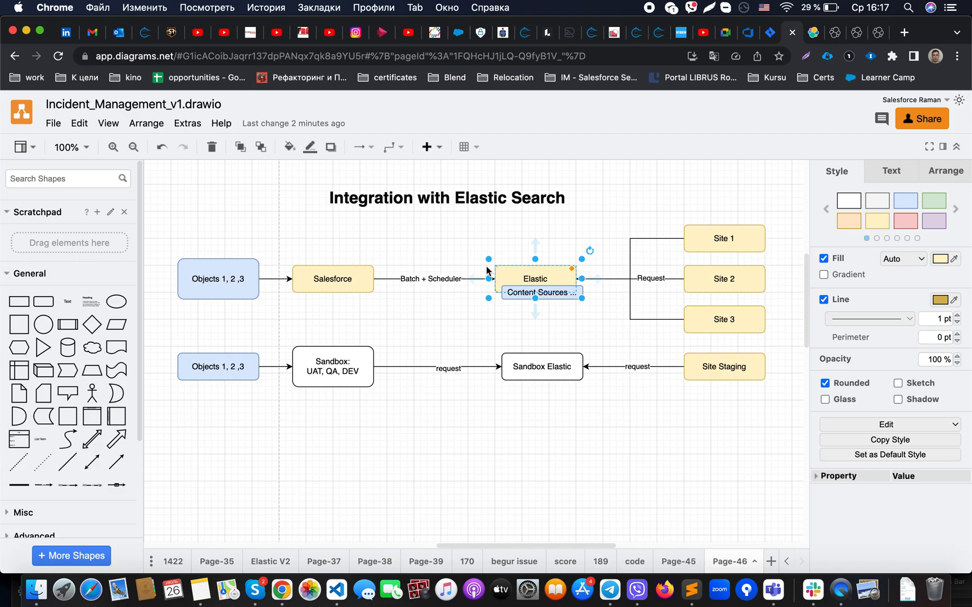
pyautogui.click(360, 244)
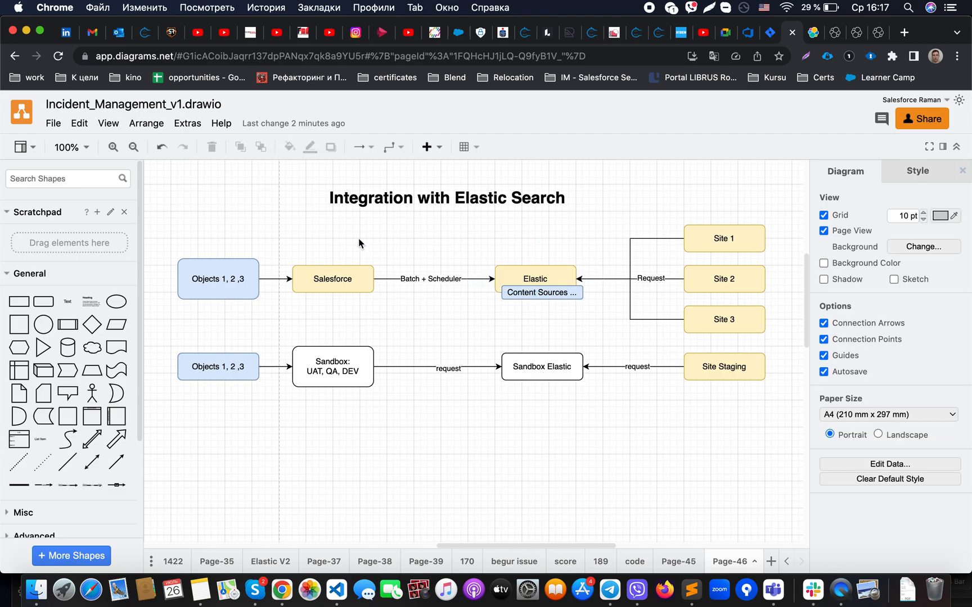
pyautogui.moveTo(317, 244)
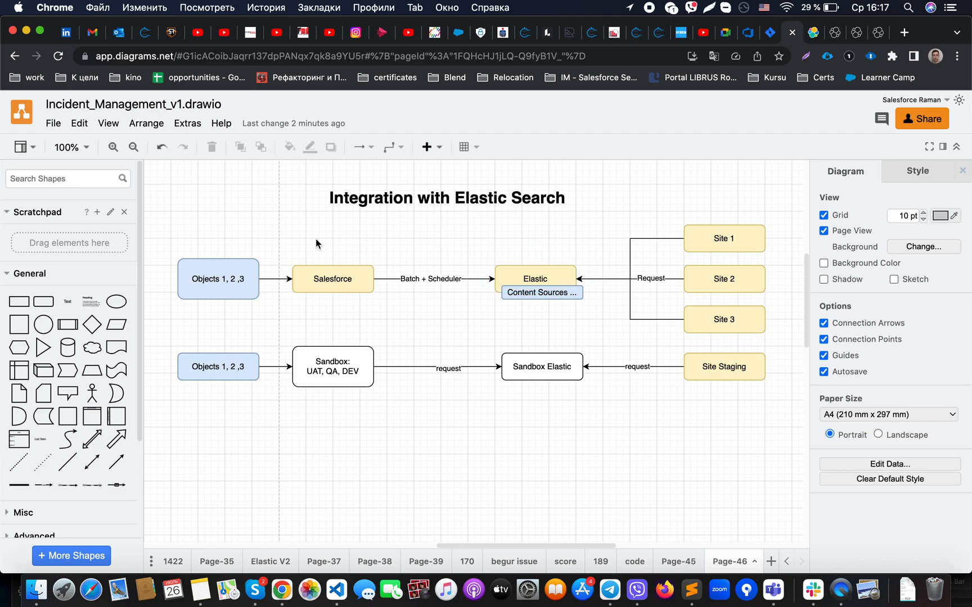
pyautogui.moveTo(280, 255)
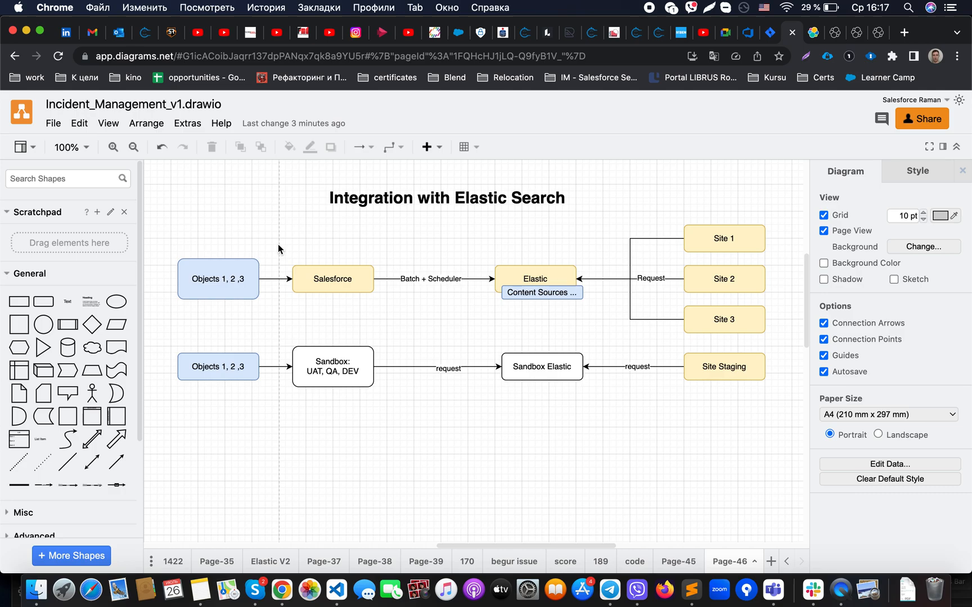
pyautogui.moveTo(440, 326)
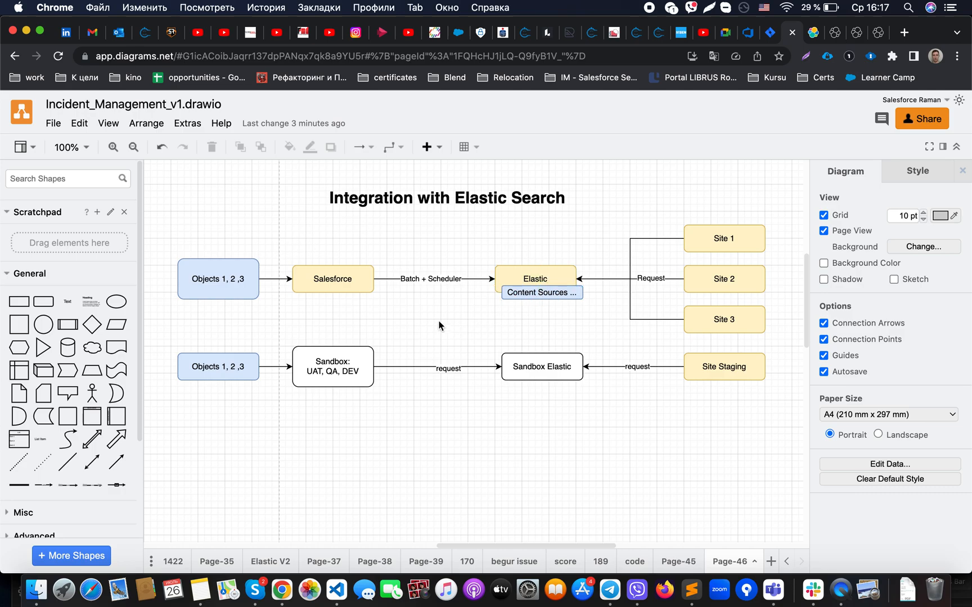
pyautogui.click(217, 278)
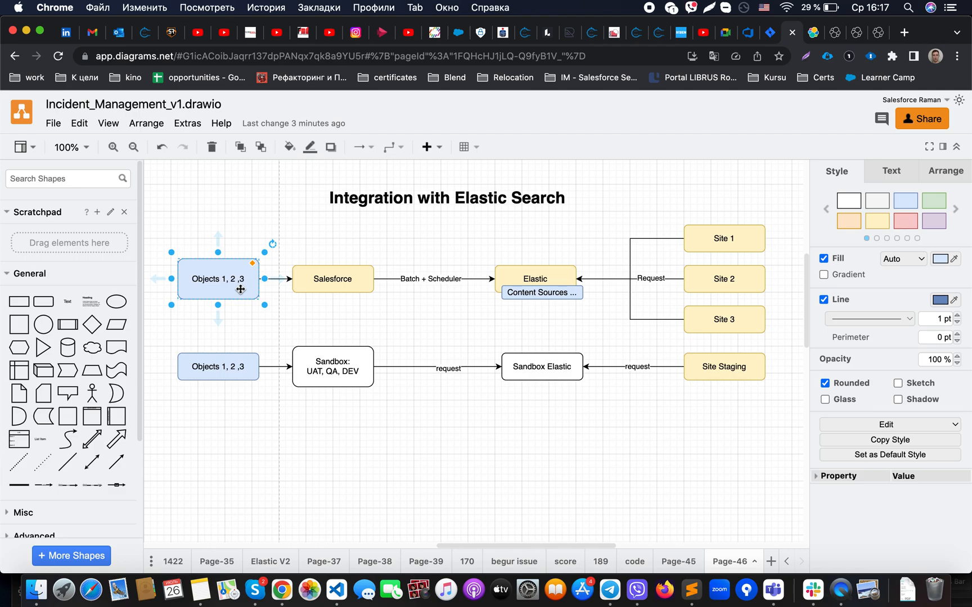
pyautogui.moveTo(241, 289)
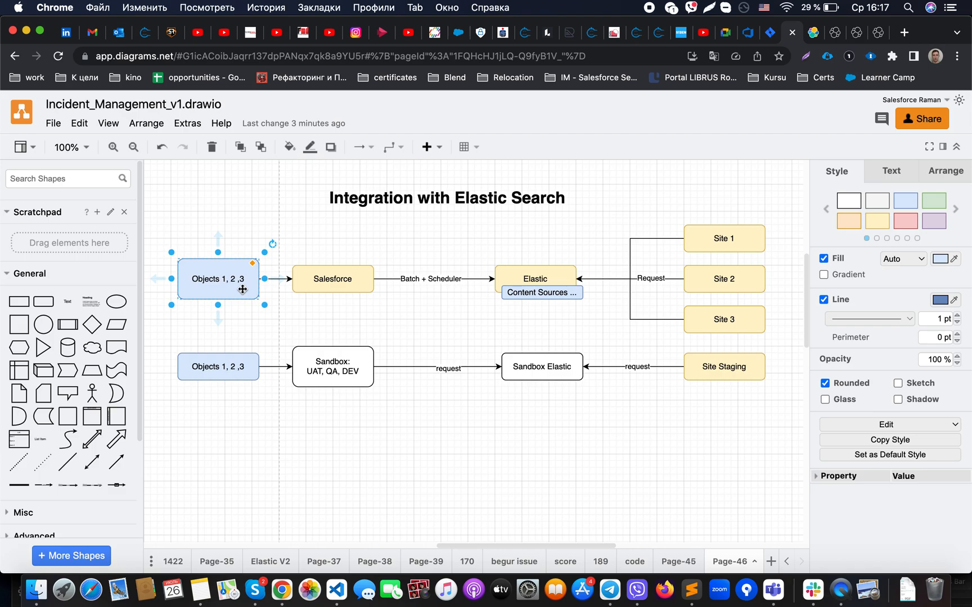
pyautogui.click(495, 287)
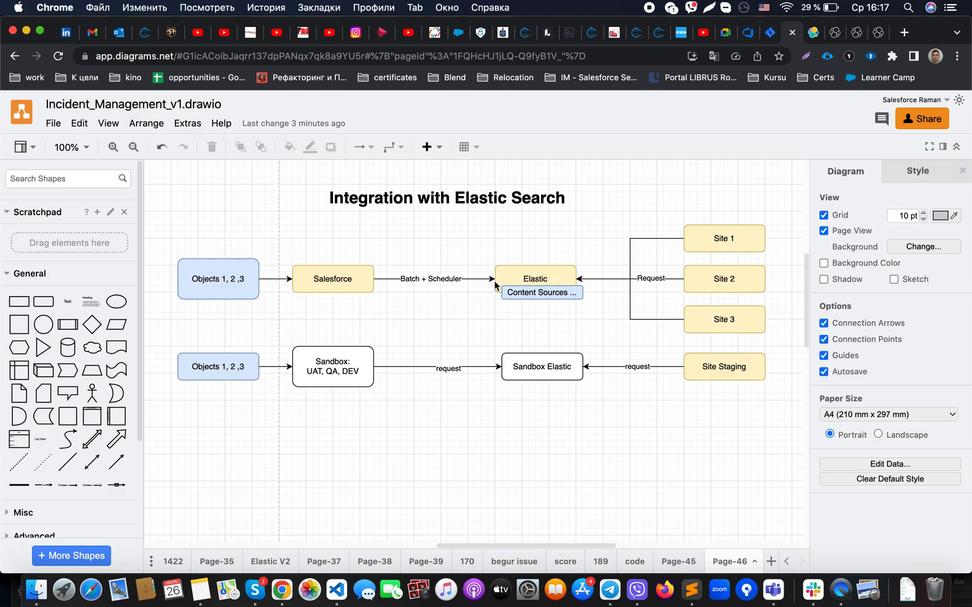
pyautogui.moveTo(449, 305)
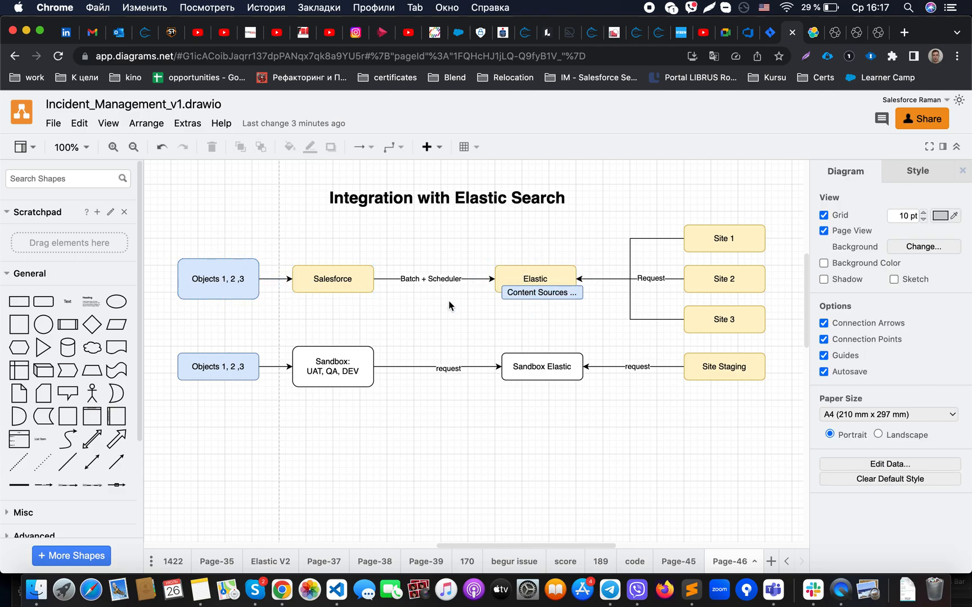
pyautogui.click(217, 278)
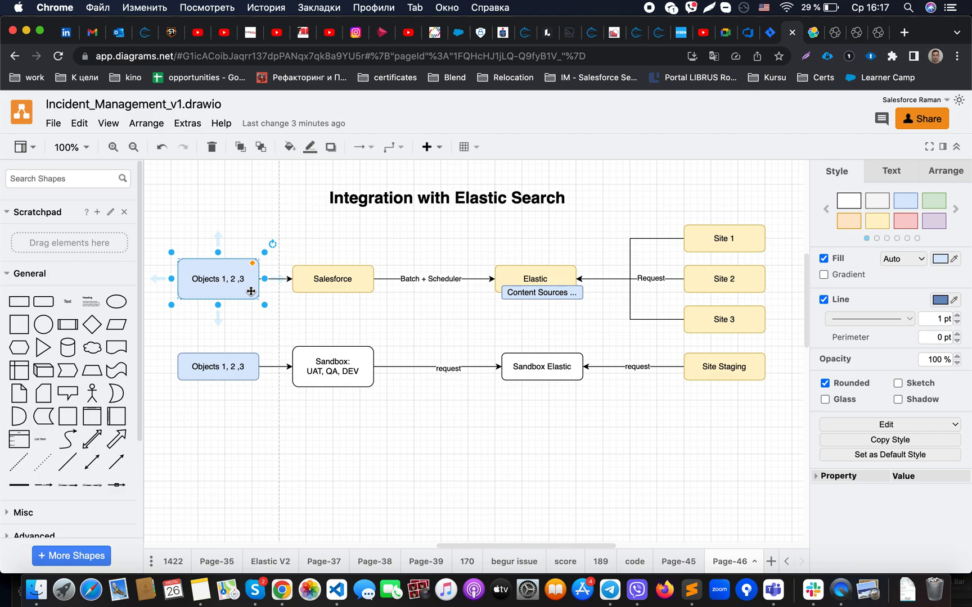
pyautogui.click(391, 303)
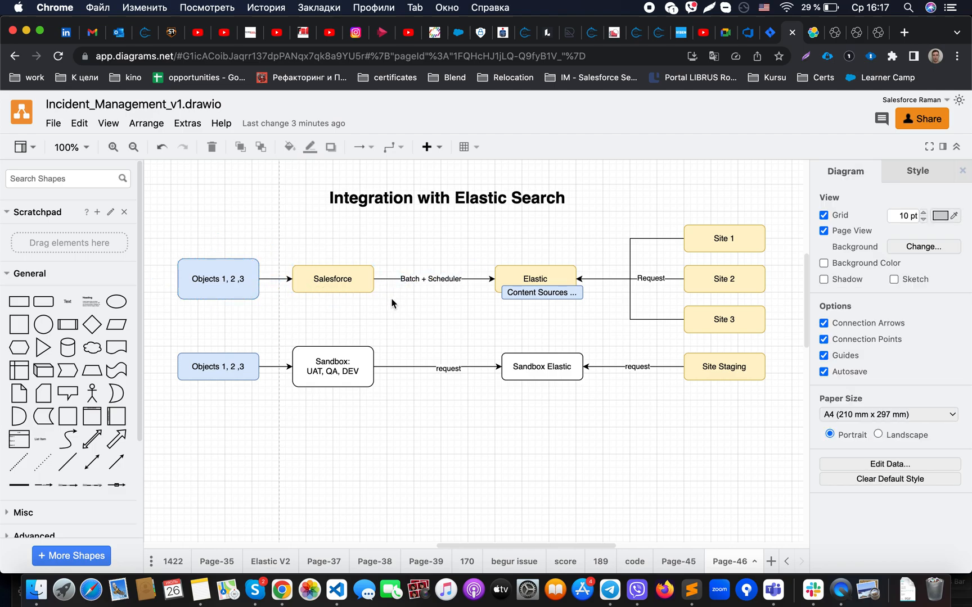
pyautogui.click(217, 279)
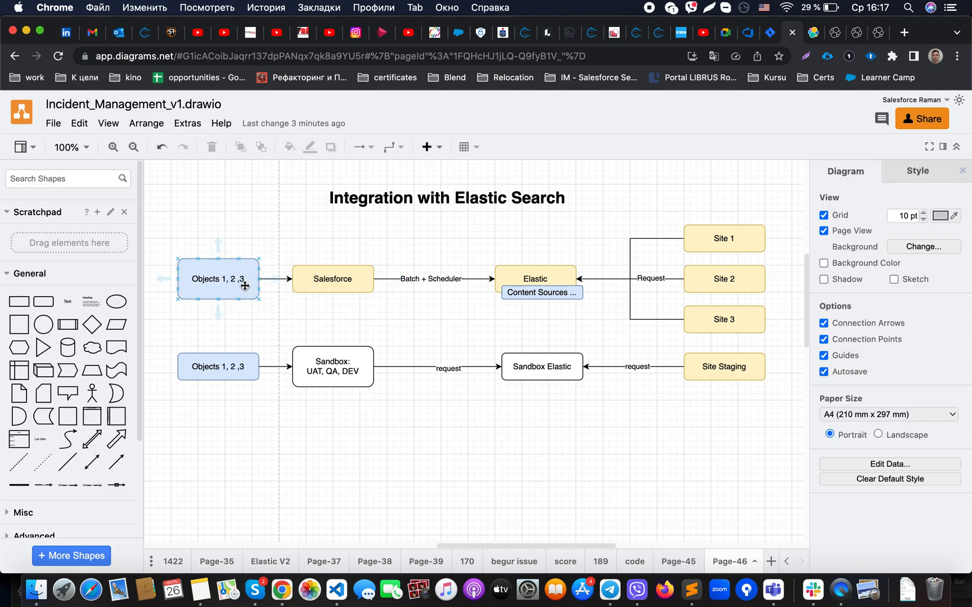
pyautogui.click(414, 312)
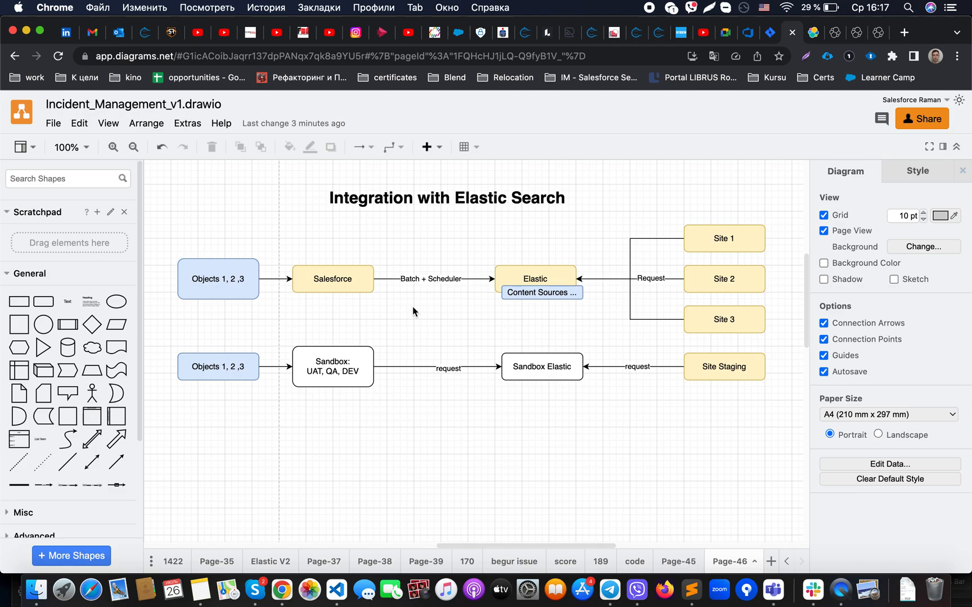
pyautogui.click(217, 279)
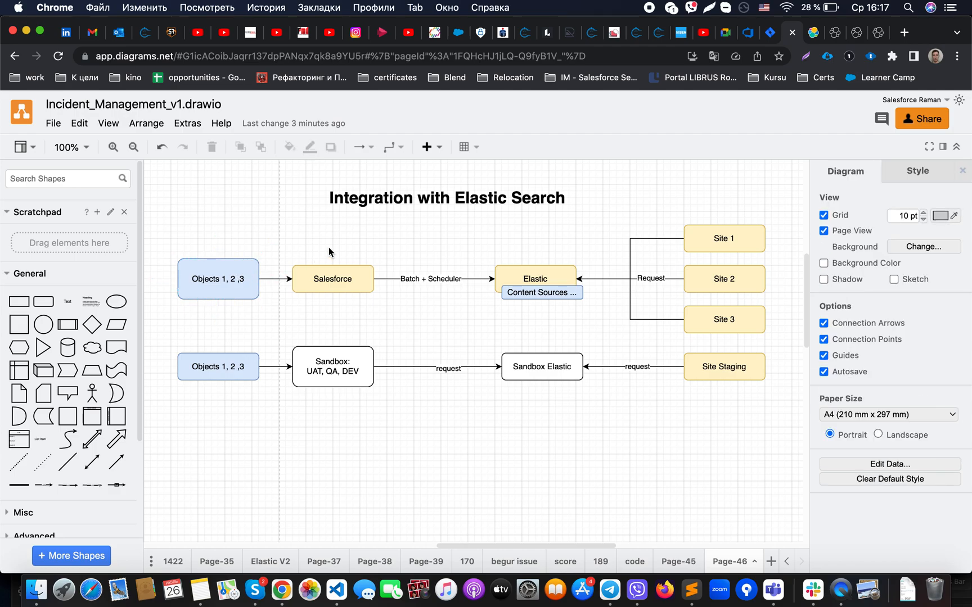
pyautogui.moveTo(342, 251)
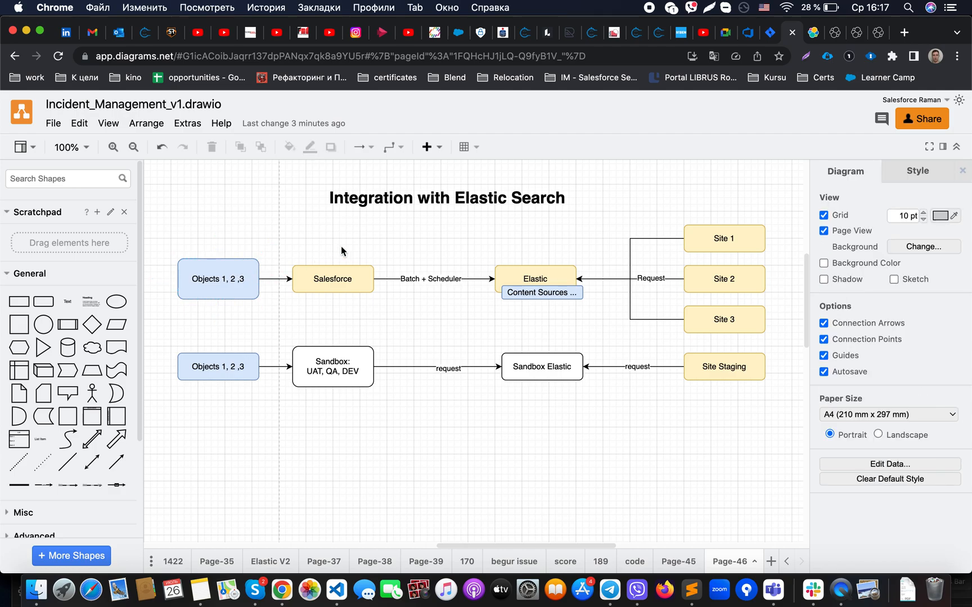
pyautogui.click(430, 278)
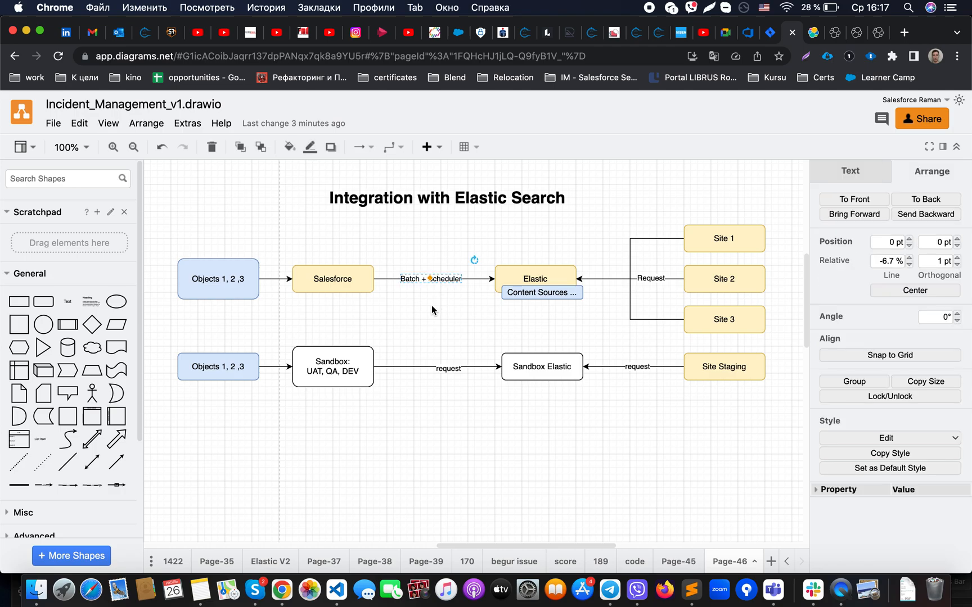
pyautogui.moveTo(436, 308)
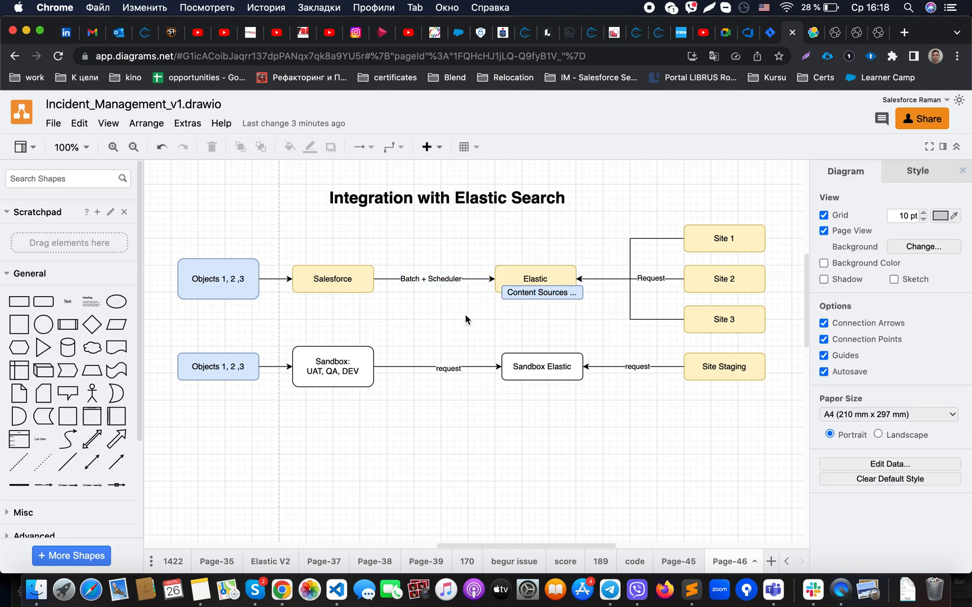
pyautogui.moveTo(217, 278)
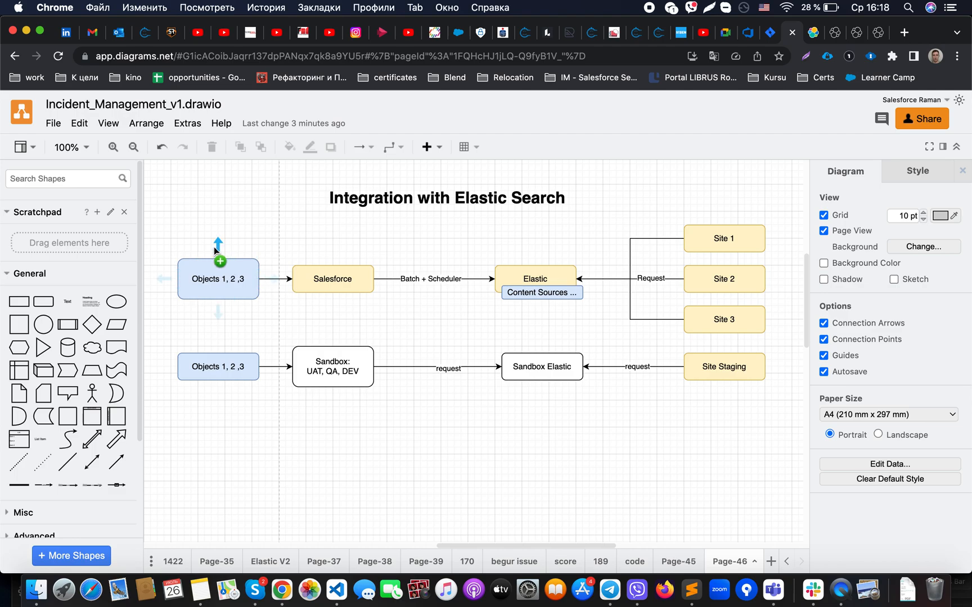
pyautogui.moveTo(192, 249)
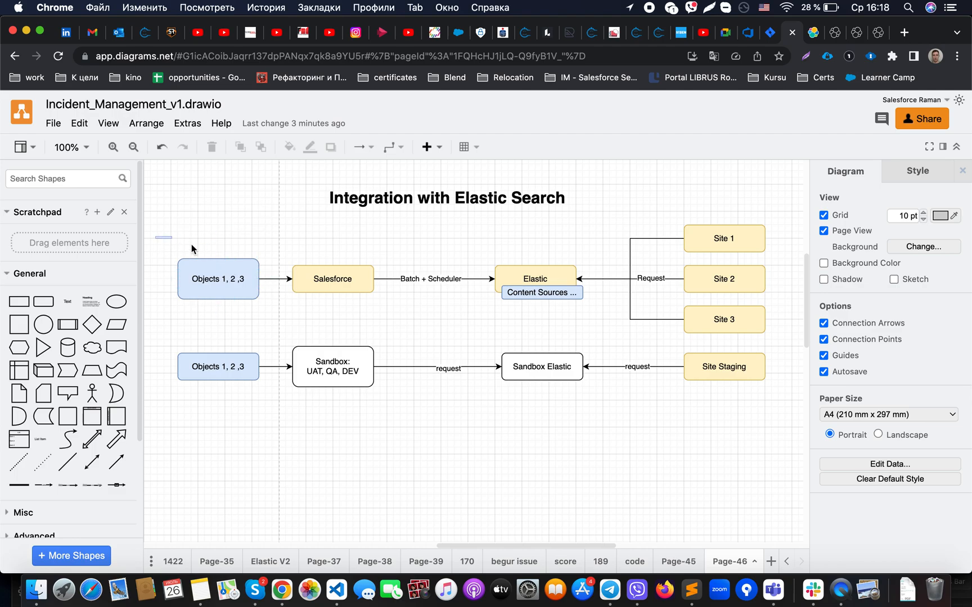
# - Select the whole production row, then the Salesforce, Site and Elastic boxes individually
pyautogui.moveTo(159, 239); pyautogui.dragTo(561, 325)
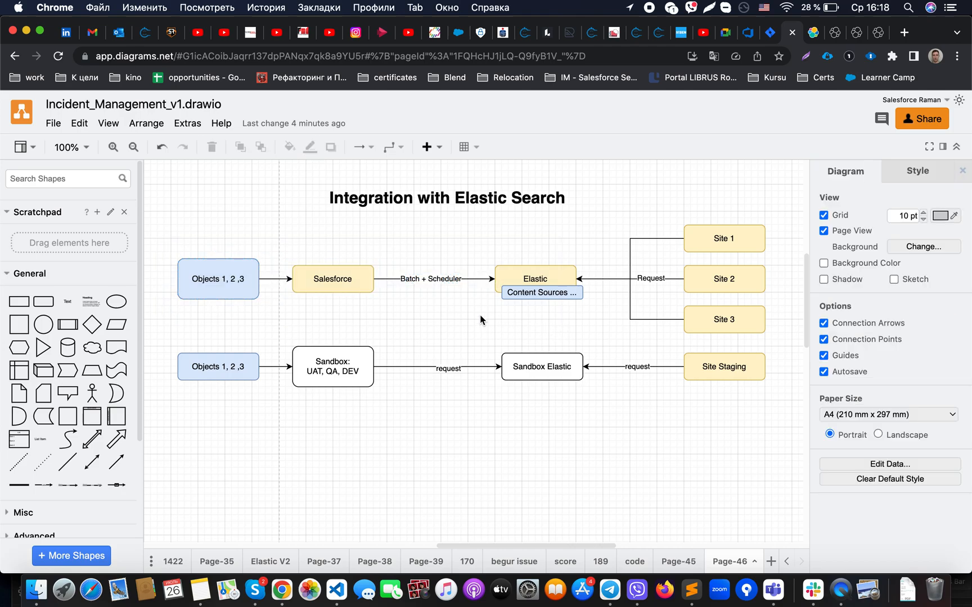
pyautogui.click(331, 279)
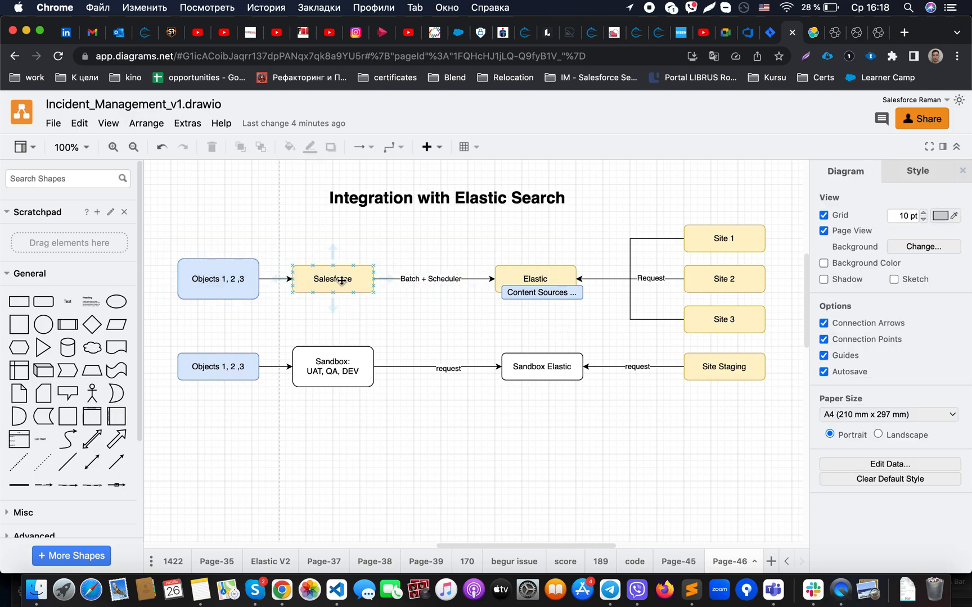
pyautogui.click(440, 321)
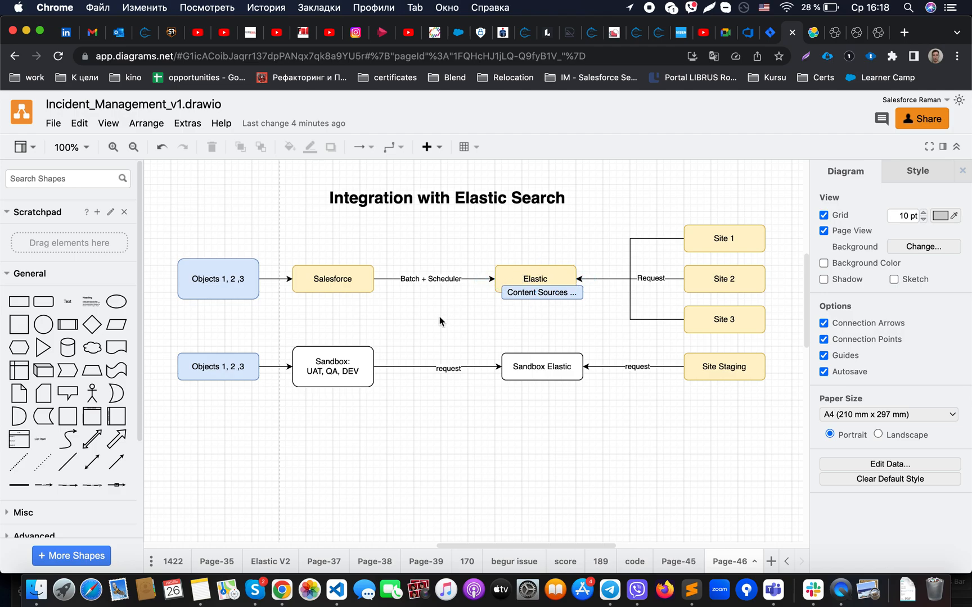
pyautogui.click(723, 238)
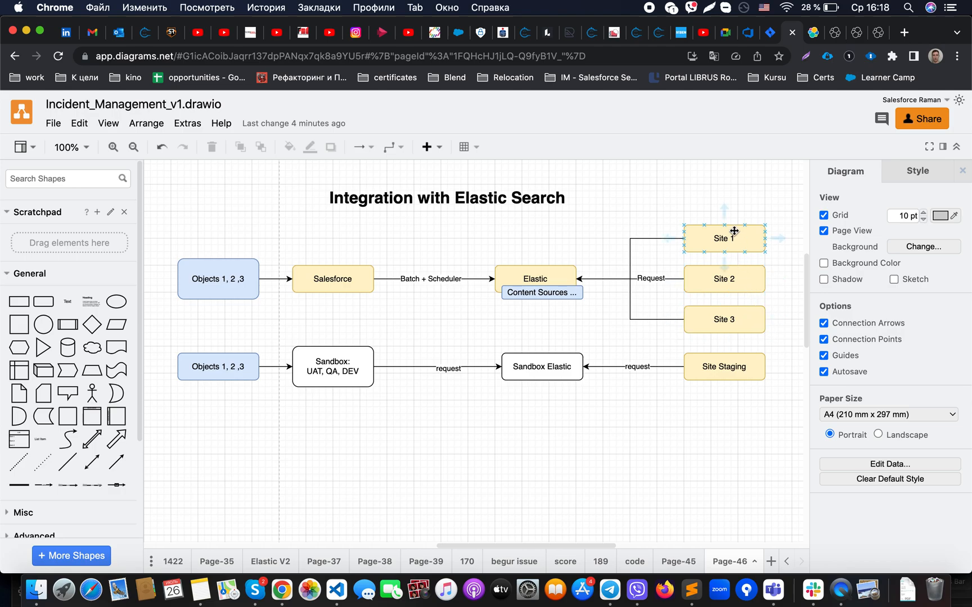
pyautogui.click(723, 278)
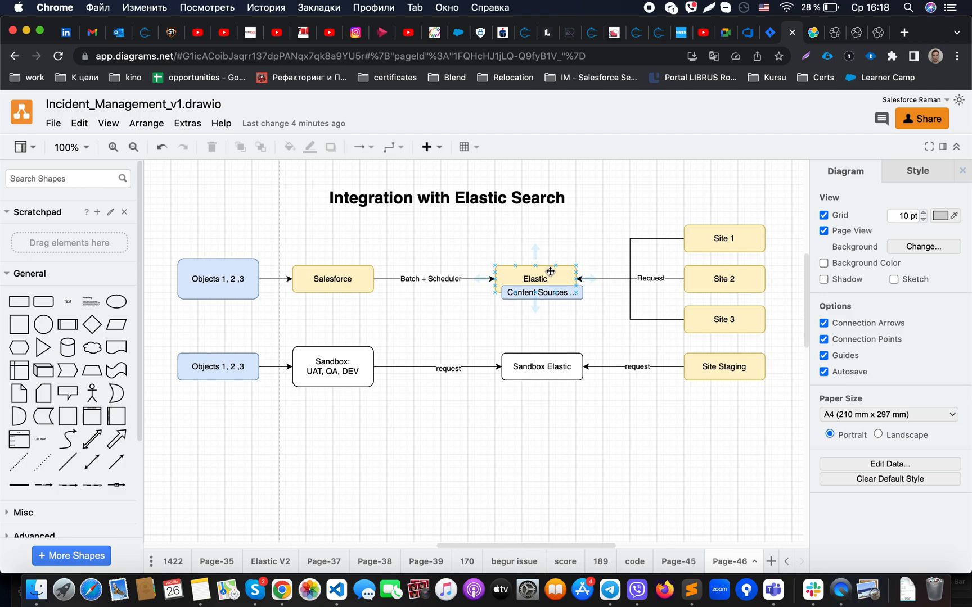
pyautogui.click(588, 335)
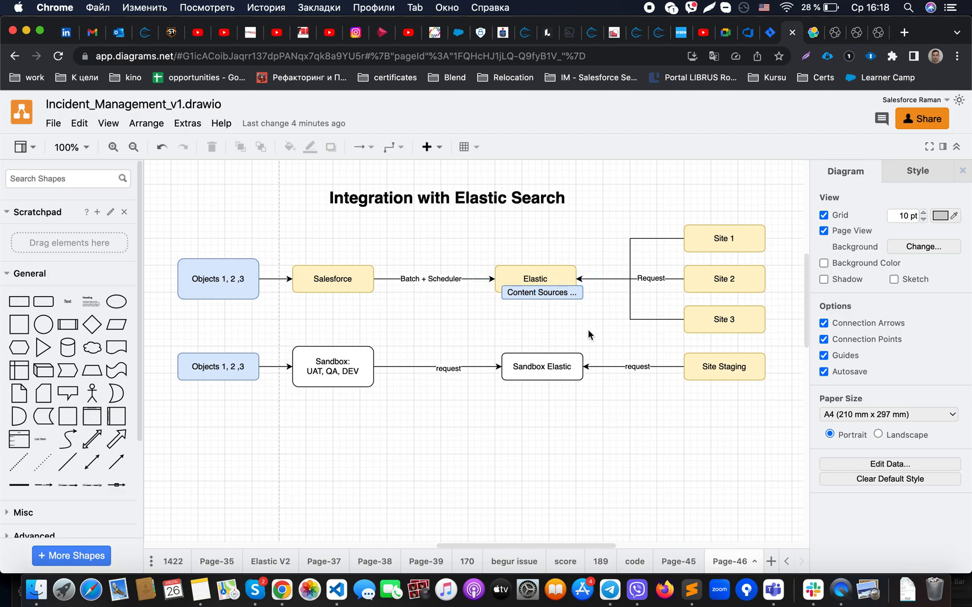
pyautogui.moveTo(551, 333)
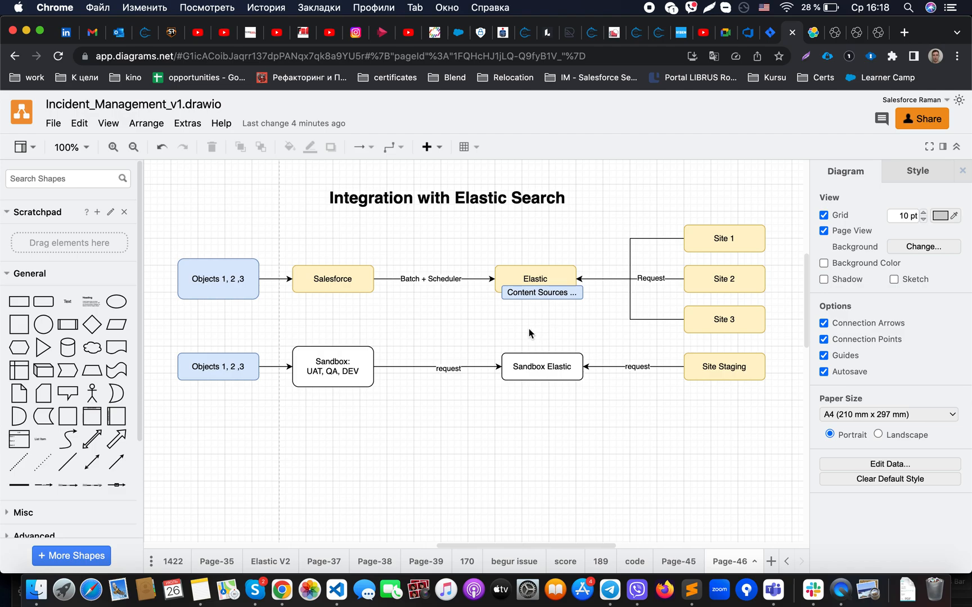
pyautogui.click(331, 278)
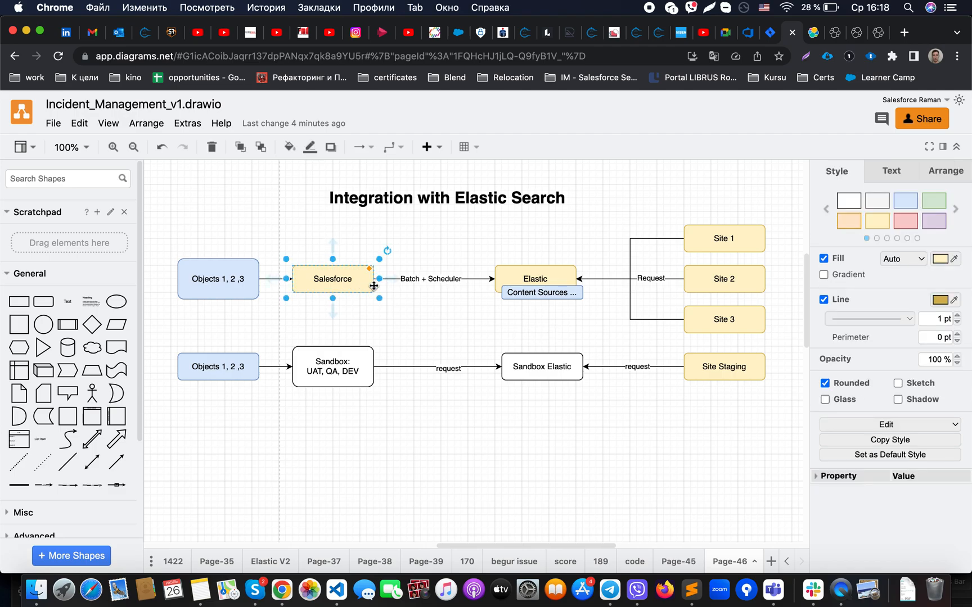
pyautogui.click(460, 318)
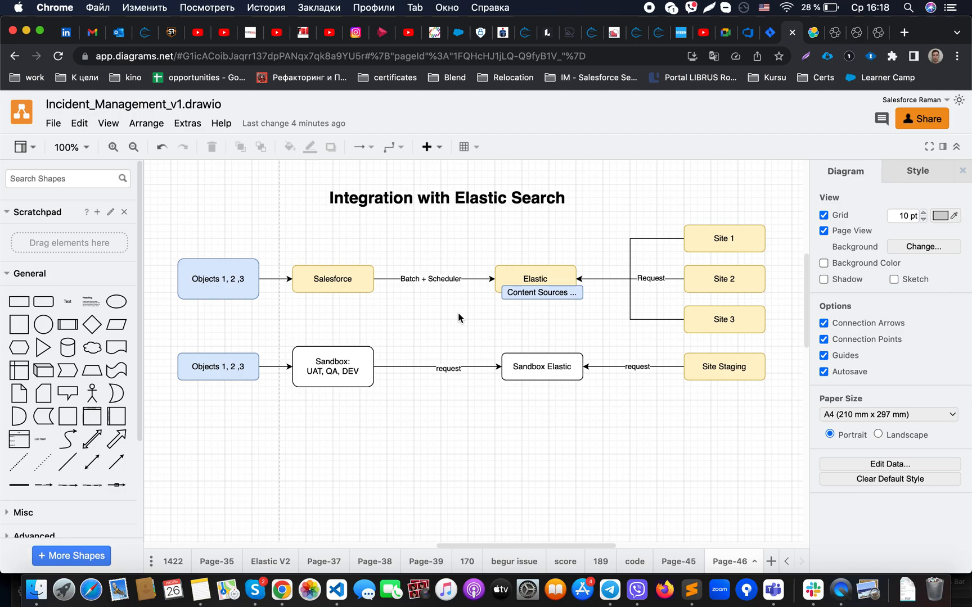
pyautogui.moveTo(447, 318)
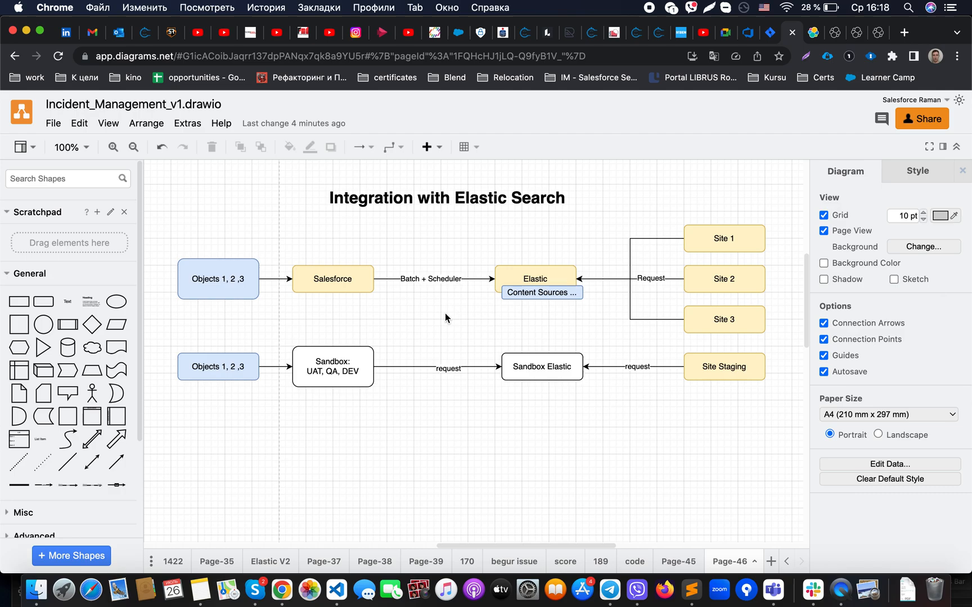
pyautogui.click(535, 278)
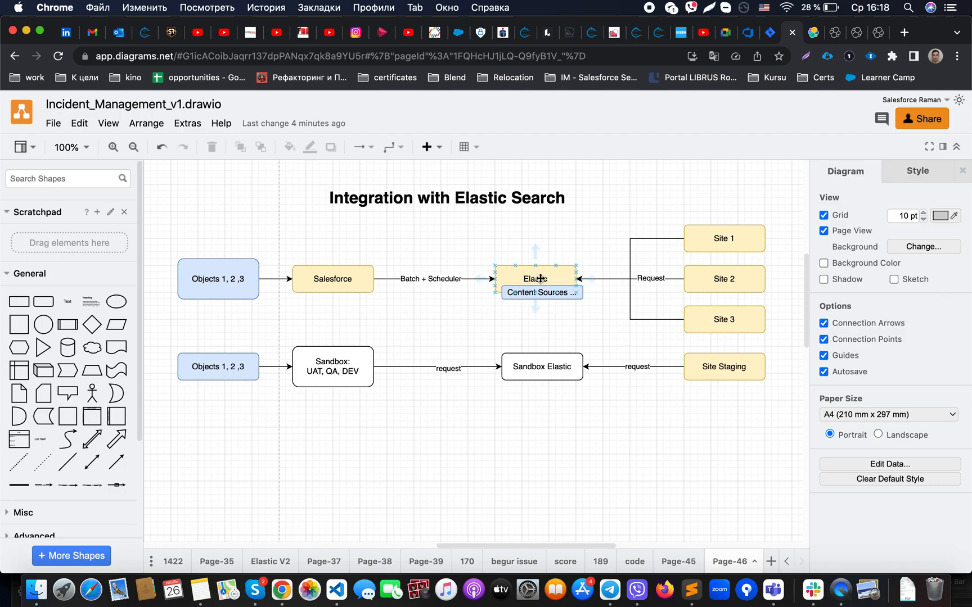
pyautogui.click(540, 366)
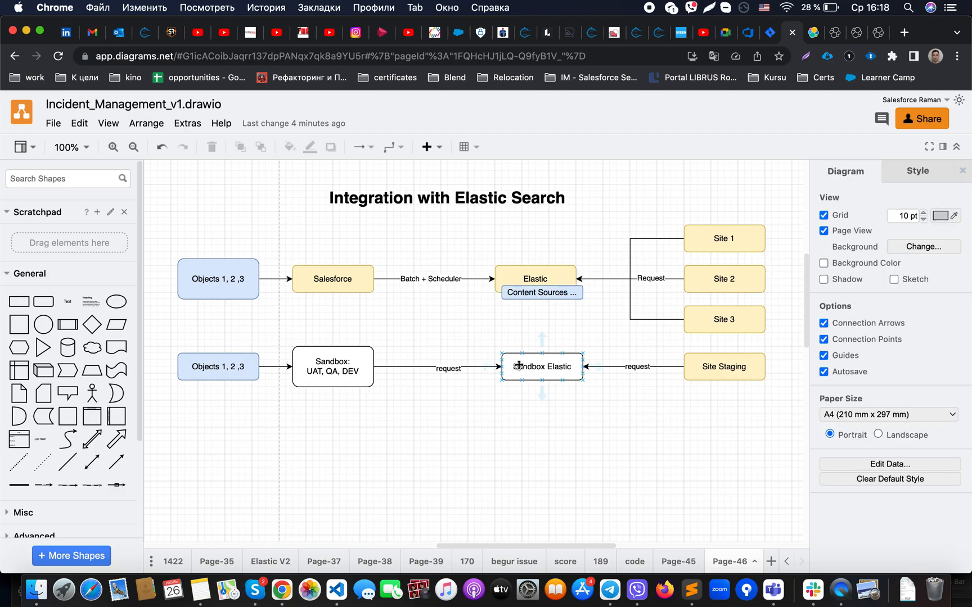
pyautogui.click(468, 337)
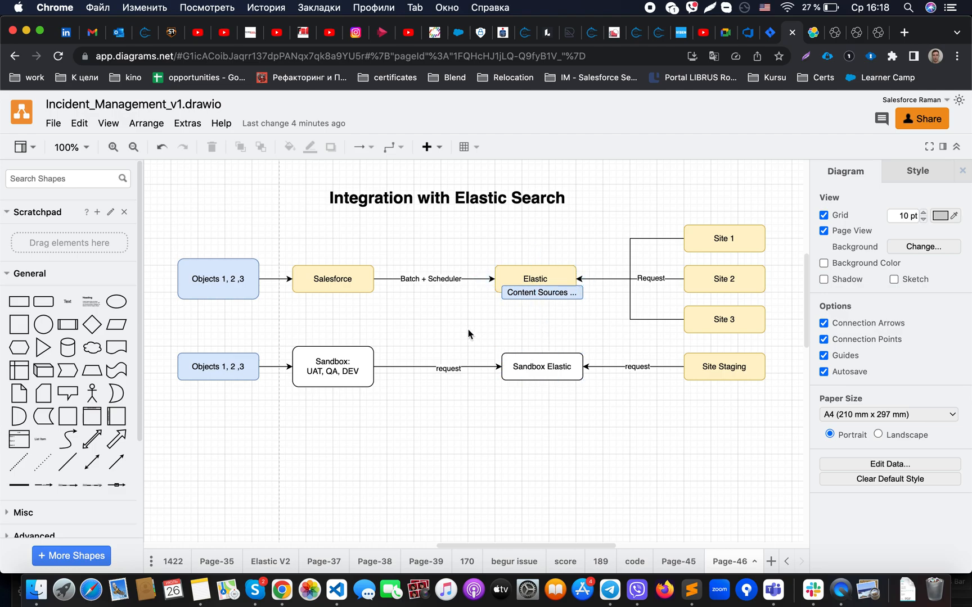
# - Highlight the Sandbox UAT, QA, DEV row and its Sandbox Elastic box
pyautogui.click(332, 367)
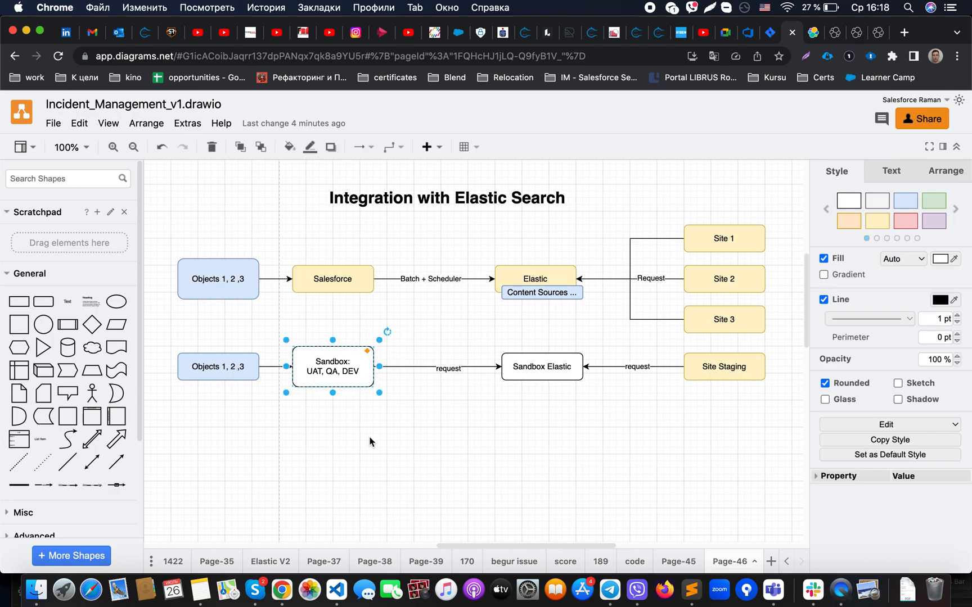
pyautogui.moveTo(271, 335)
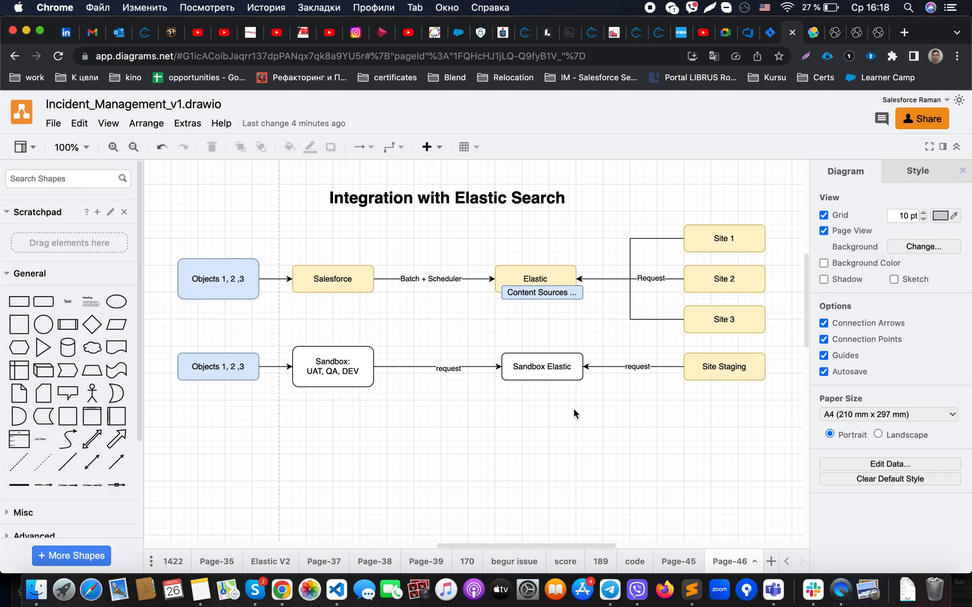
pyautogui.click(723, 367)
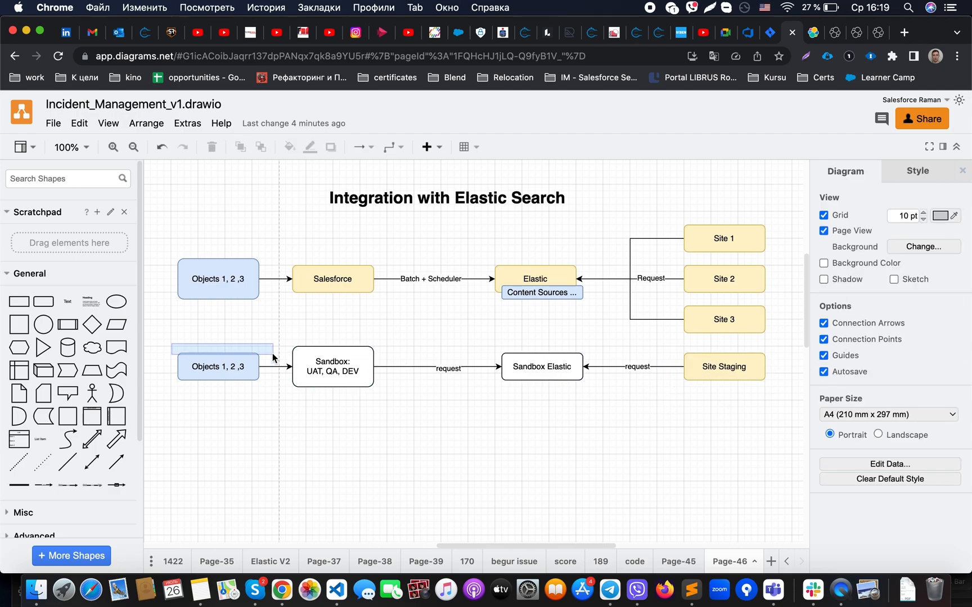
pyautogui.moveTo(171, 344); pyautogui.dragTo(784, 412)
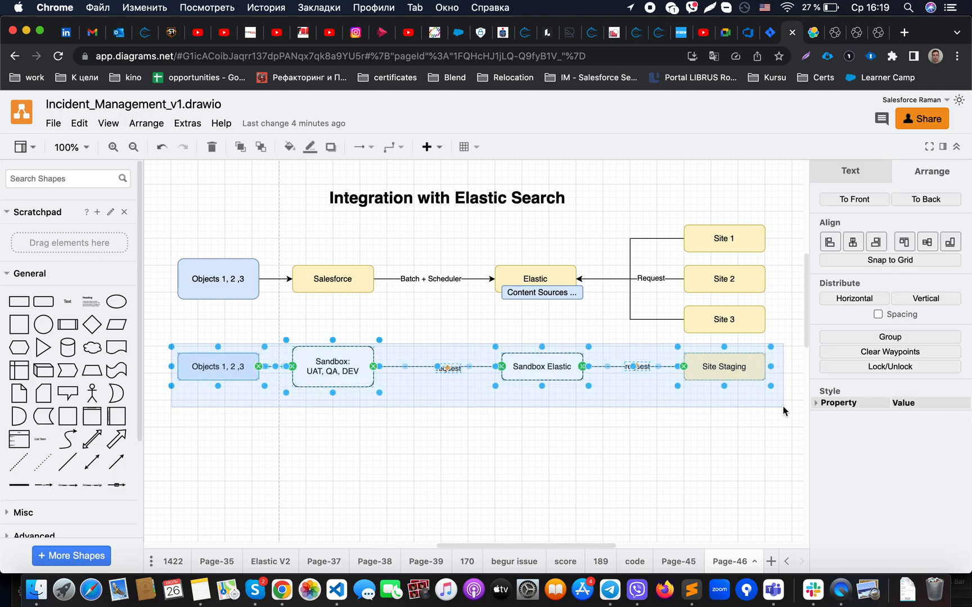
pyautogui.click(361, 324)
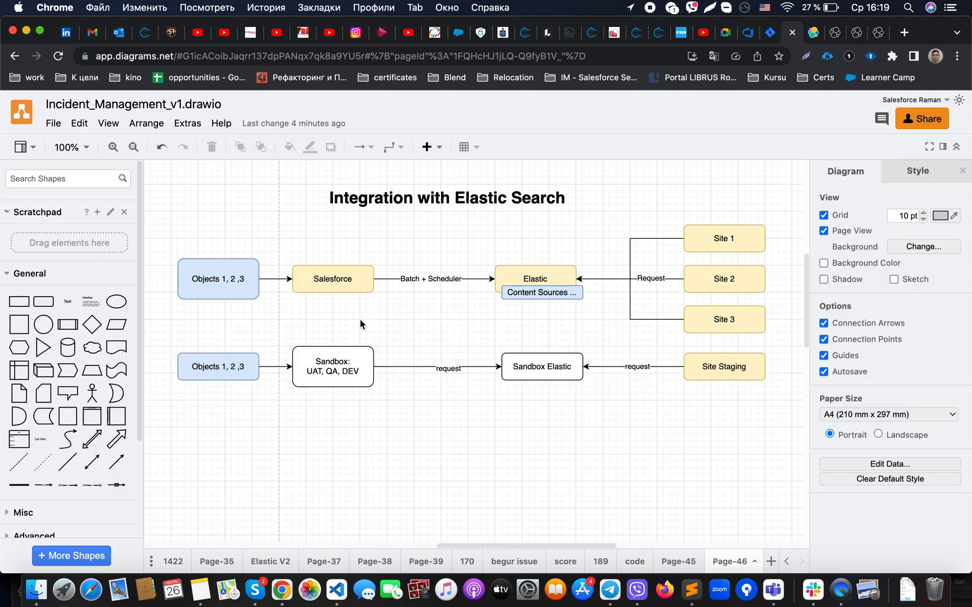
pyautogui.click(332, 278)
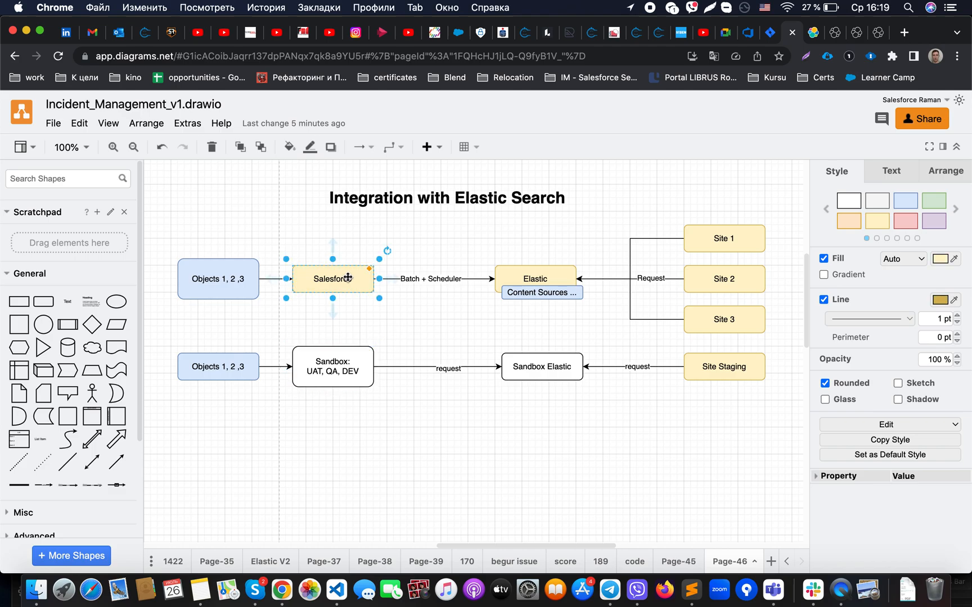
pyautogui.click(540, 366)
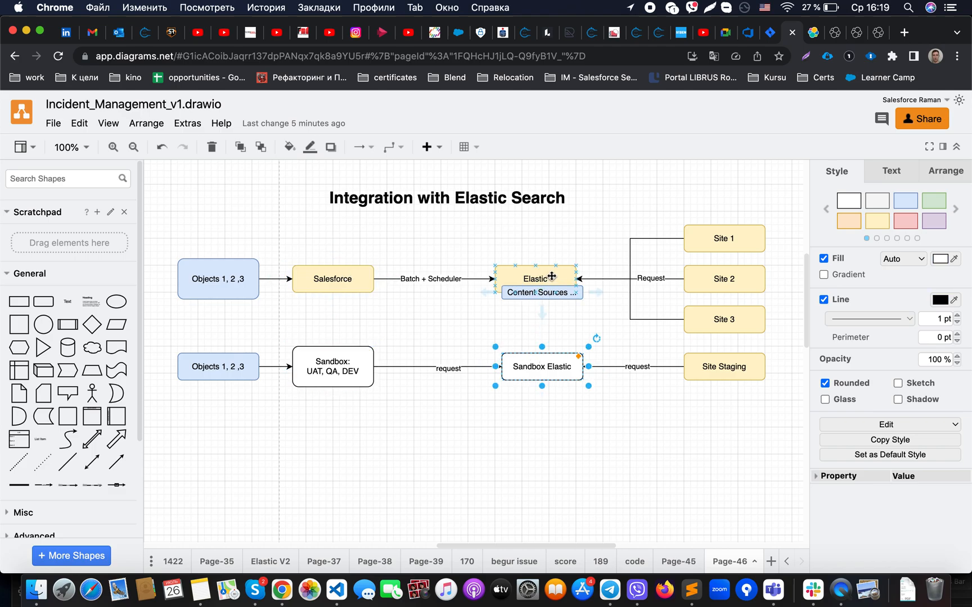
pyautogui.click(594, 338)
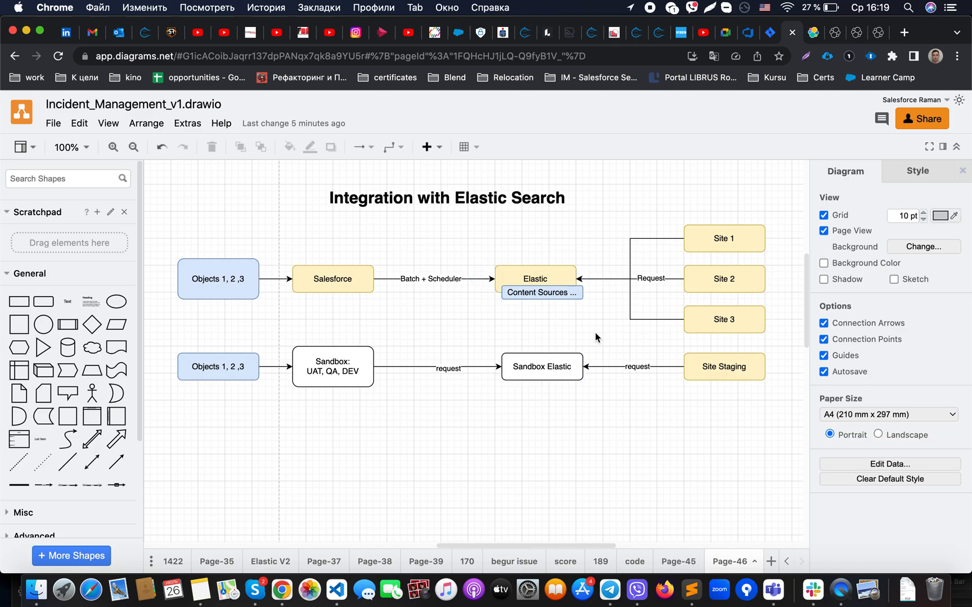
pyautogui.moveTo(613, 403)
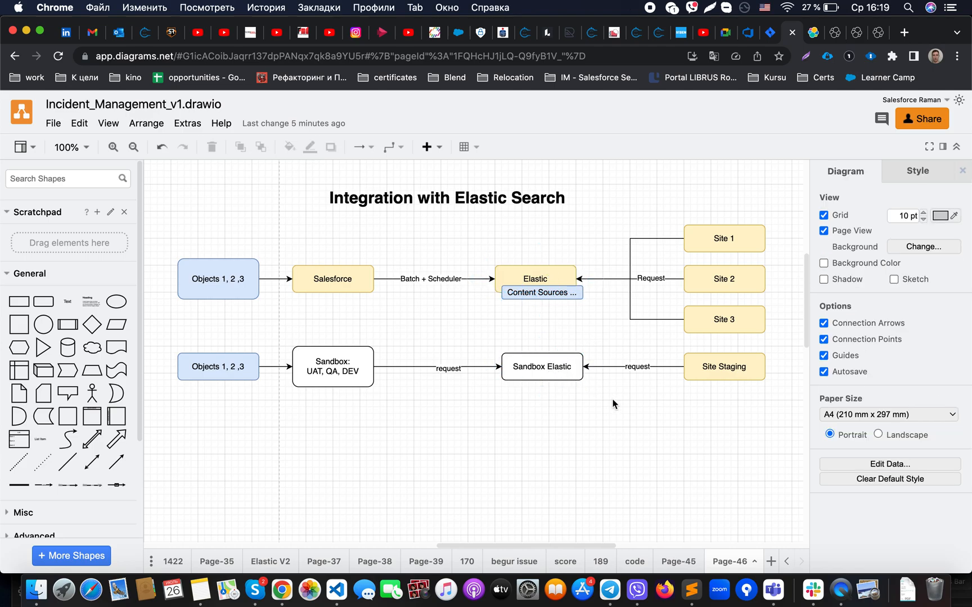
# - Switch to the Connecting Salesforce docs page and scroll to Configuring the Salesforce Connector
pyautogui.click(791, 32)
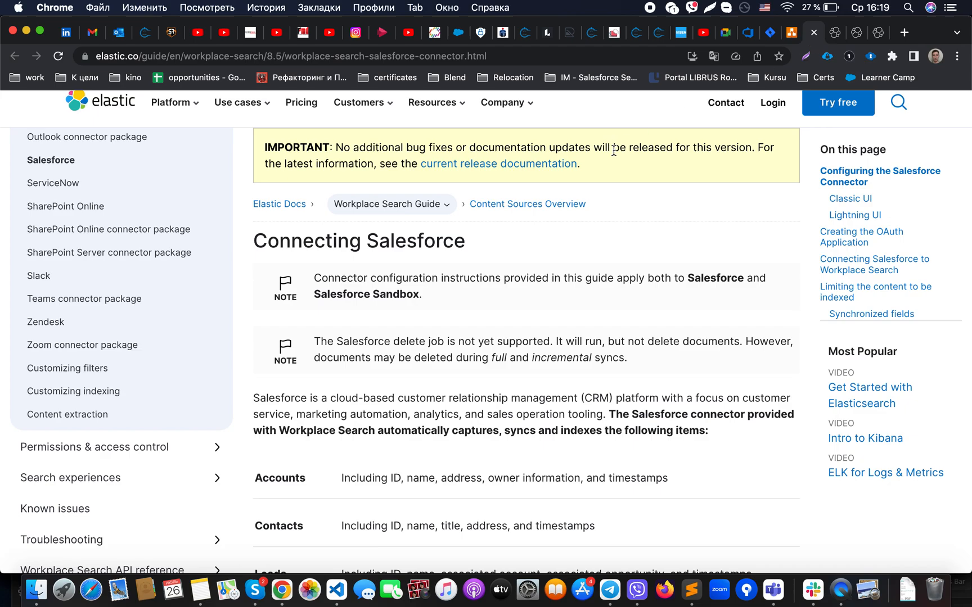
pyautogui.moveTo(476, 261)
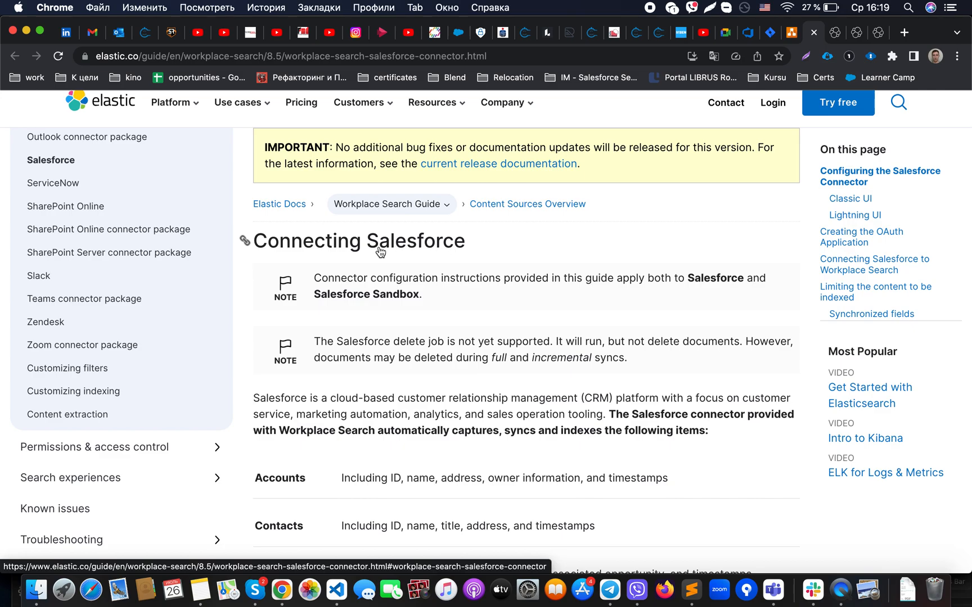
pyautogui.scroll(-3)
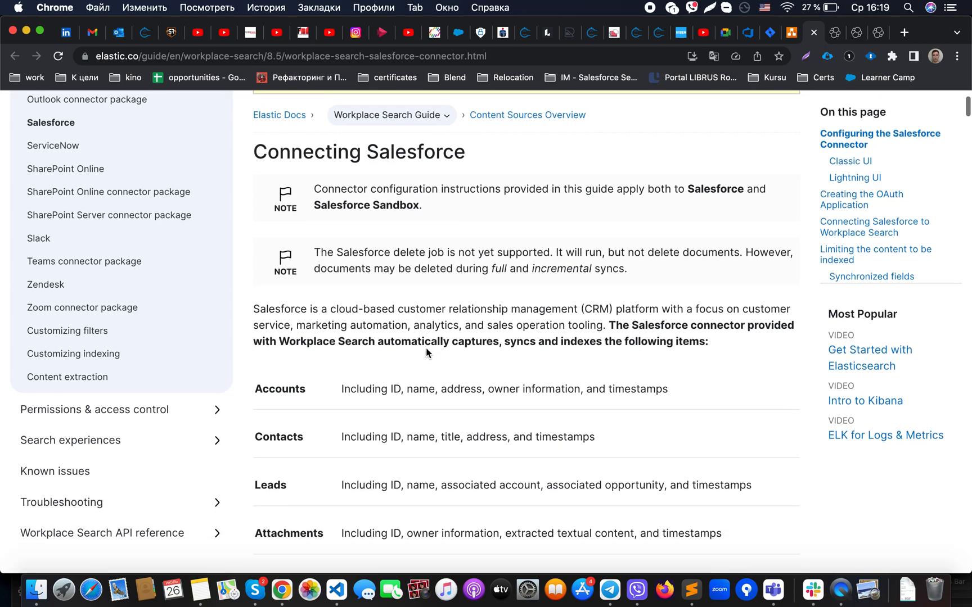
pyautogui.scroll(-3)
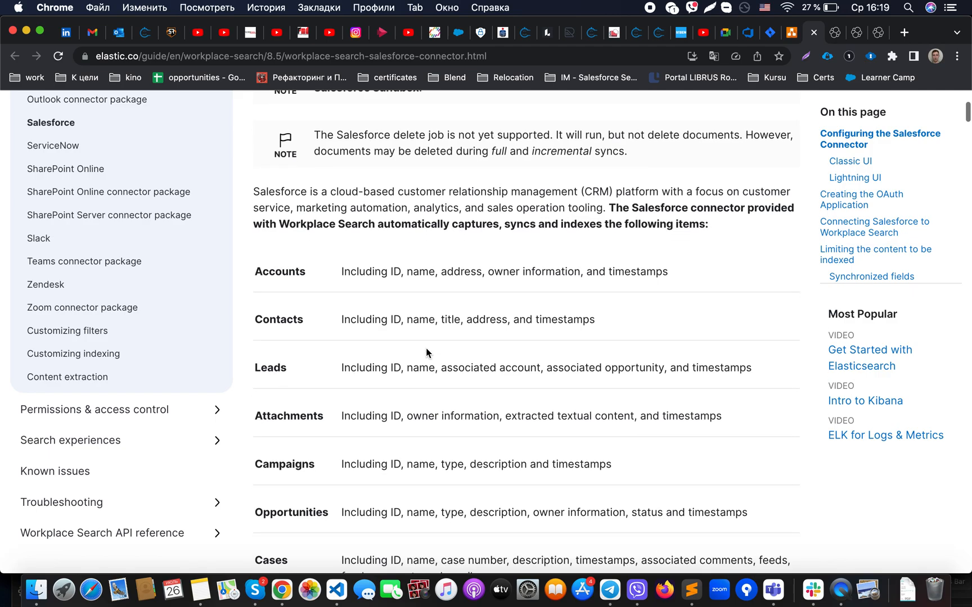
pyautogui.scroll(-3)
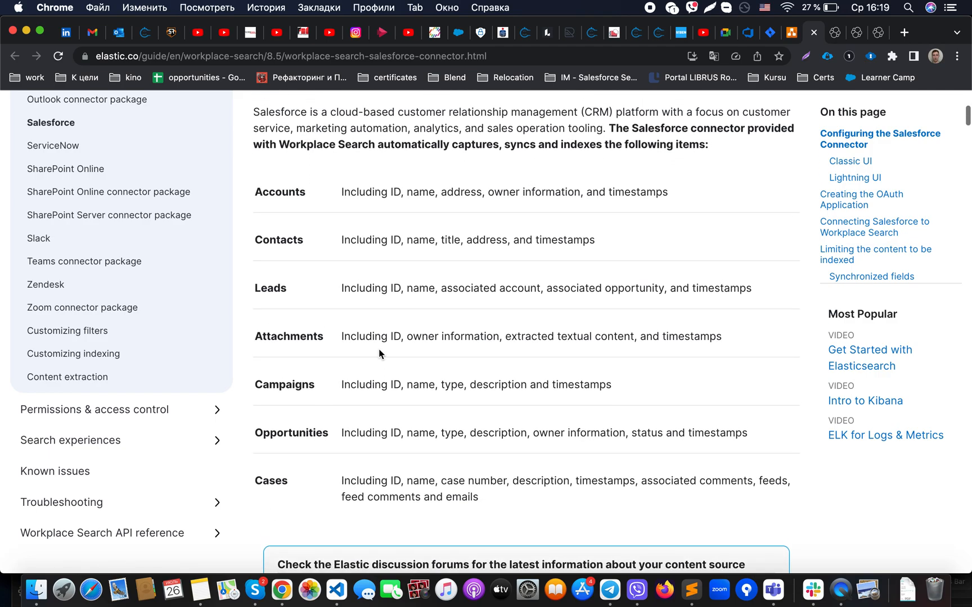
pyautogui.moveTo(336, 470)
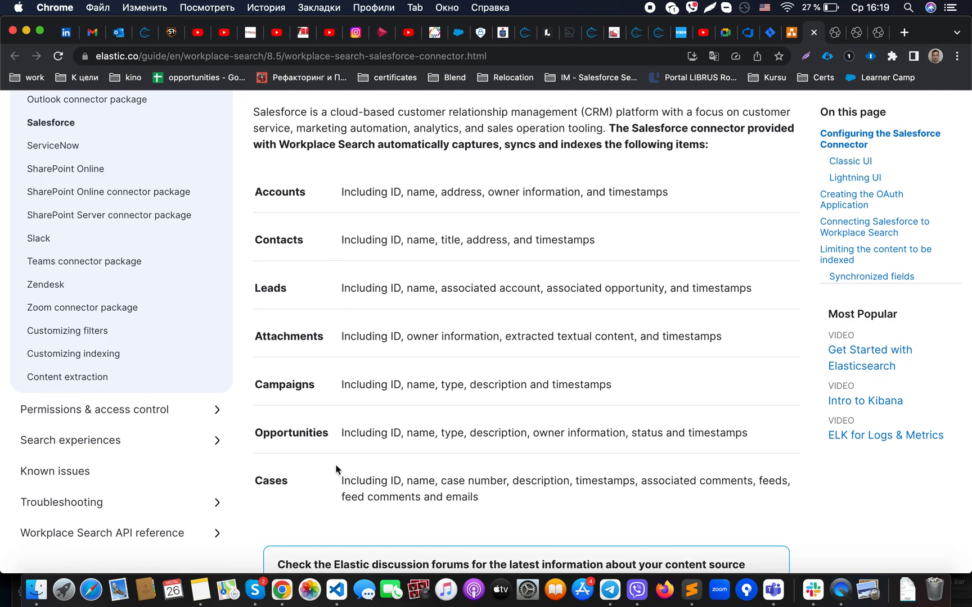
pyautogui.moveTo(390, 397)
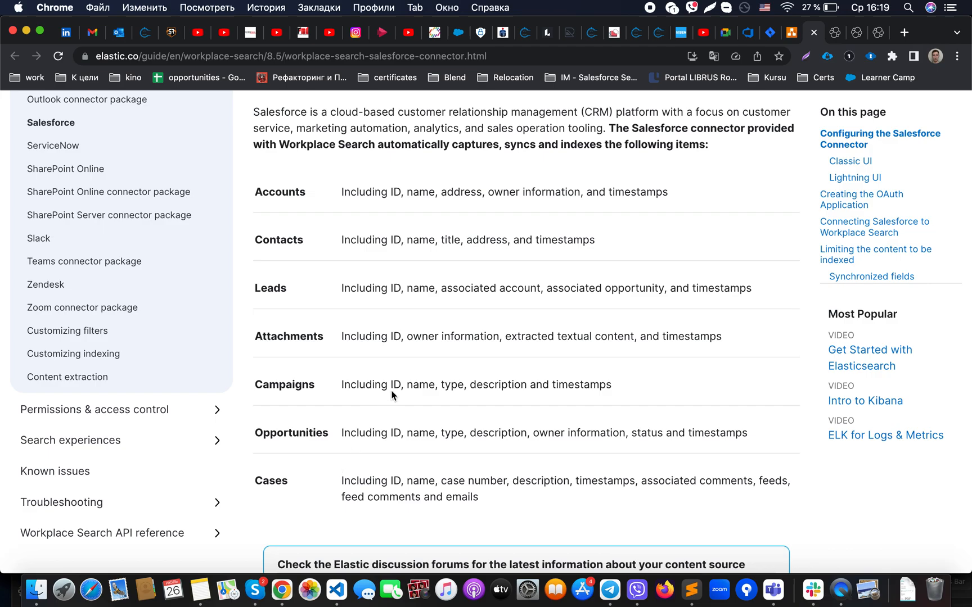
pyautogui.moveTo(701, 400)
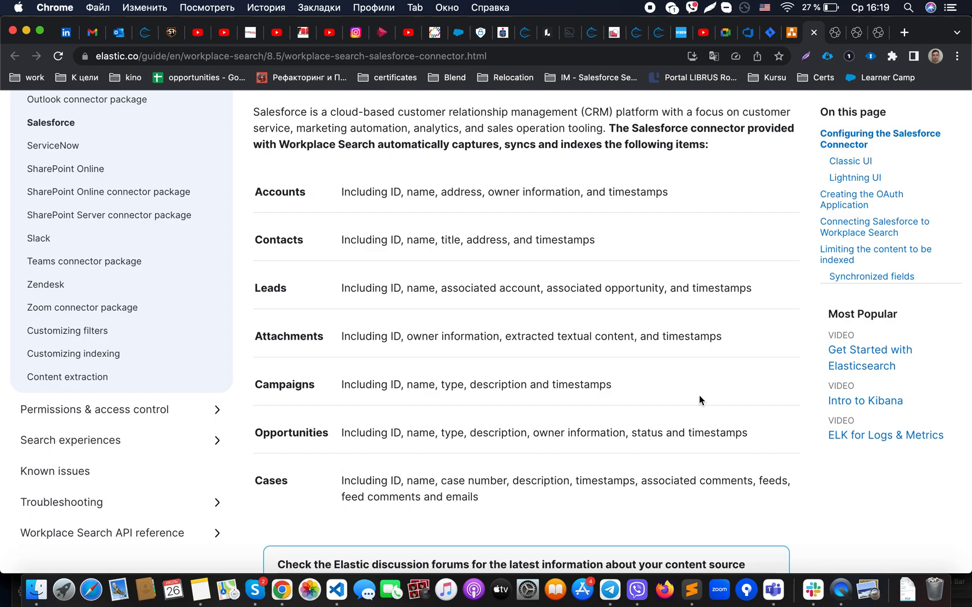
pyautogui.scroll(-3)
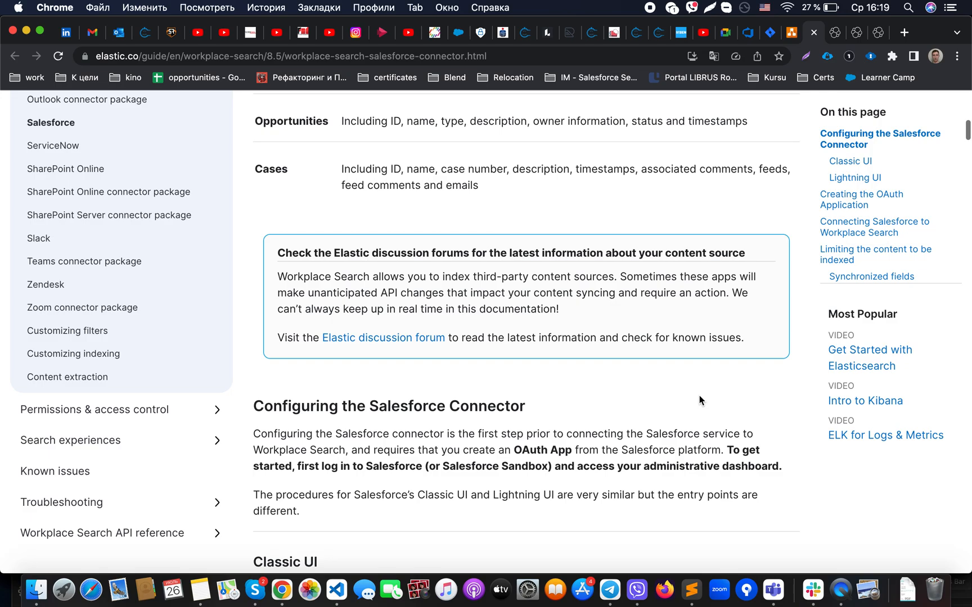
pyautogui.moveTo(364, 62)
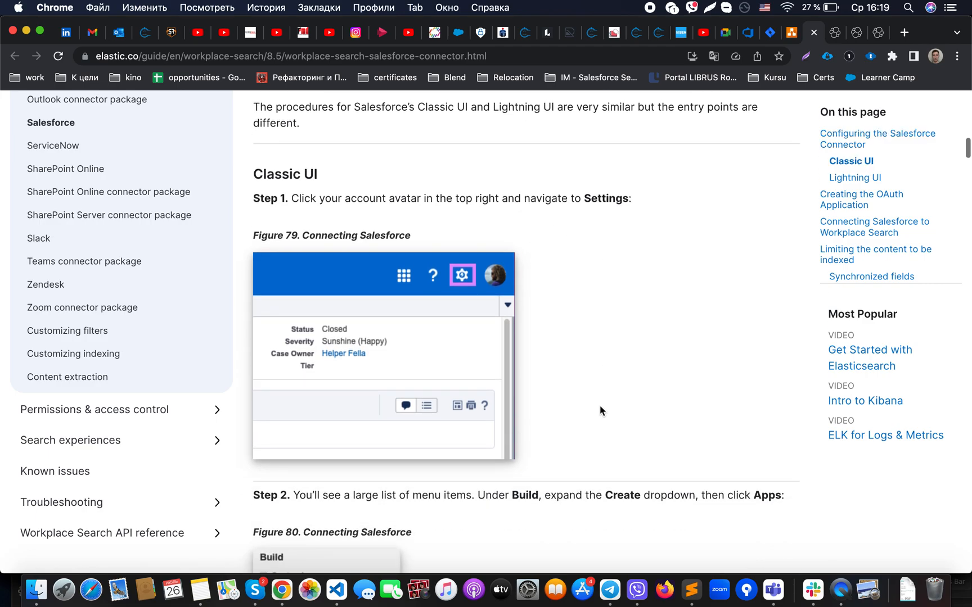
# - Scroll through the Classic UI, Lightning UI and OAuth application steps to Connecting Salesforce to Workplace Search
pyautogui.scroll(-3)
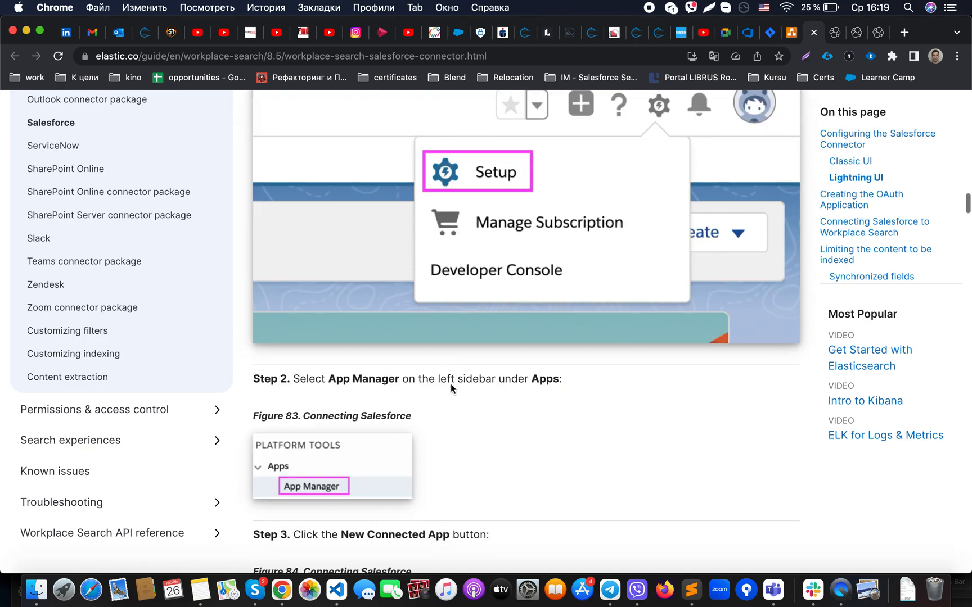
pyautogui.scroll(-3)
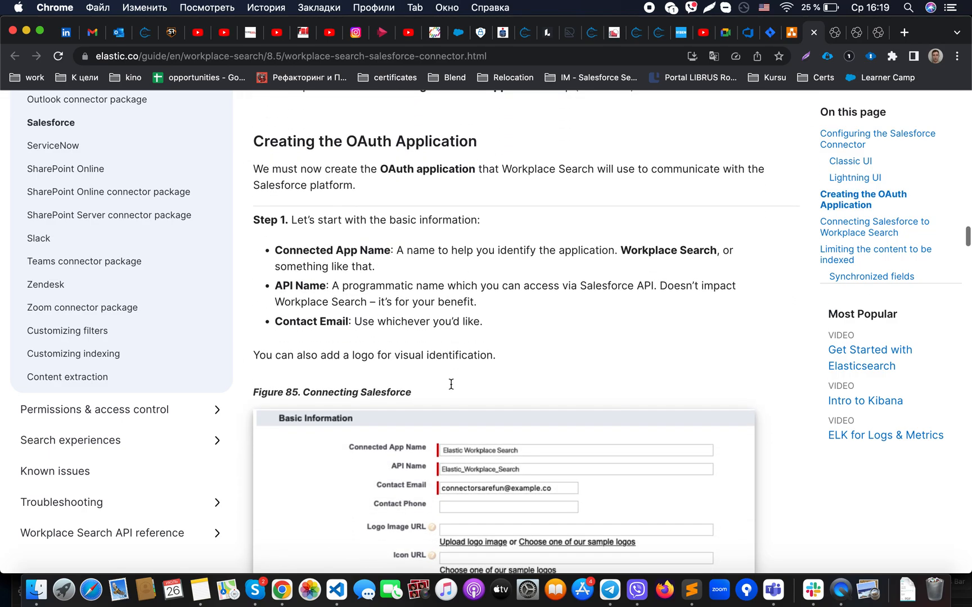
pyautogui.scroll(-3)
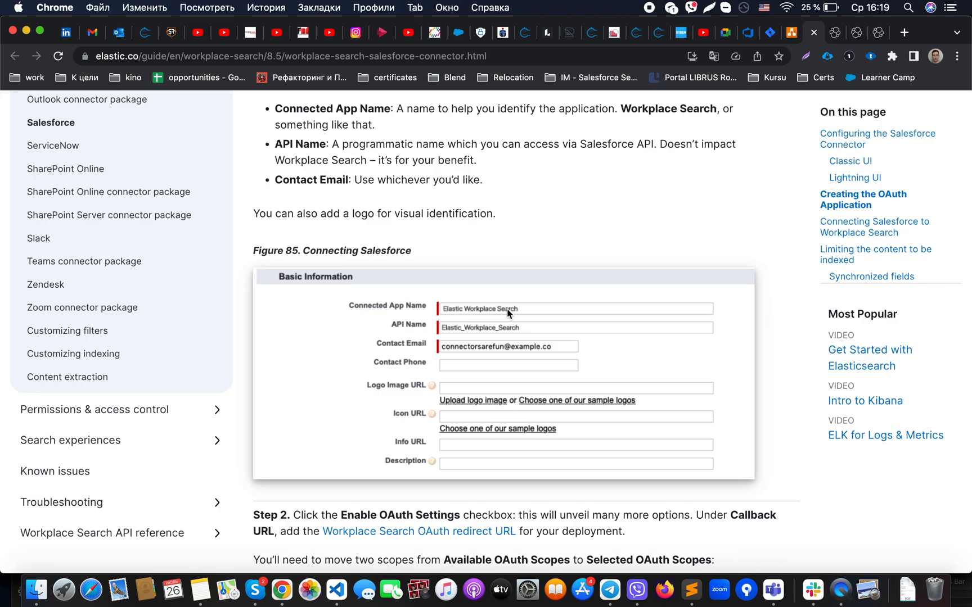
pyautogui.scroll(-3)
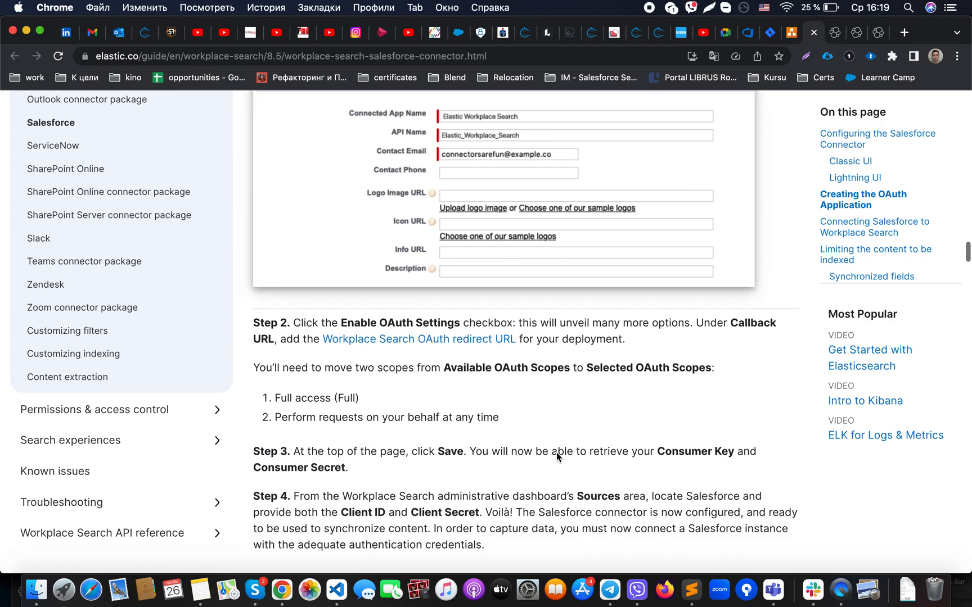
pyautogui.scroll(-3)
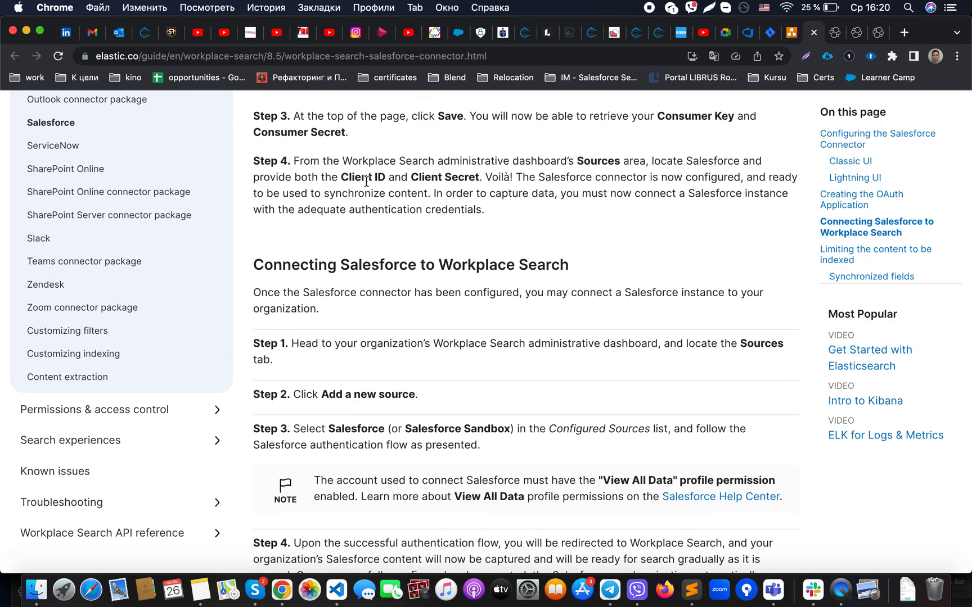
pyautogui.scroll(-3)
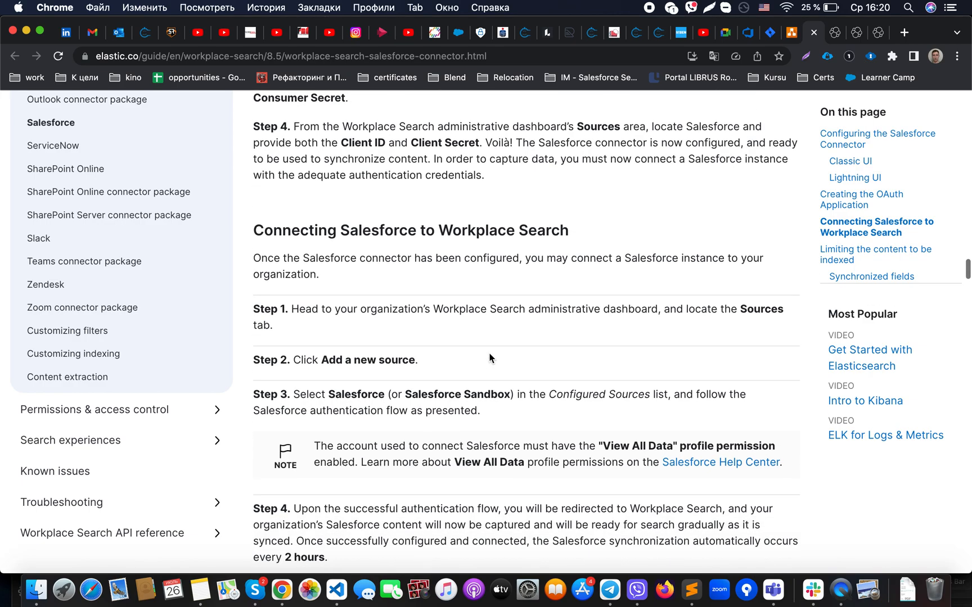
pyautogui.scroll(-3)
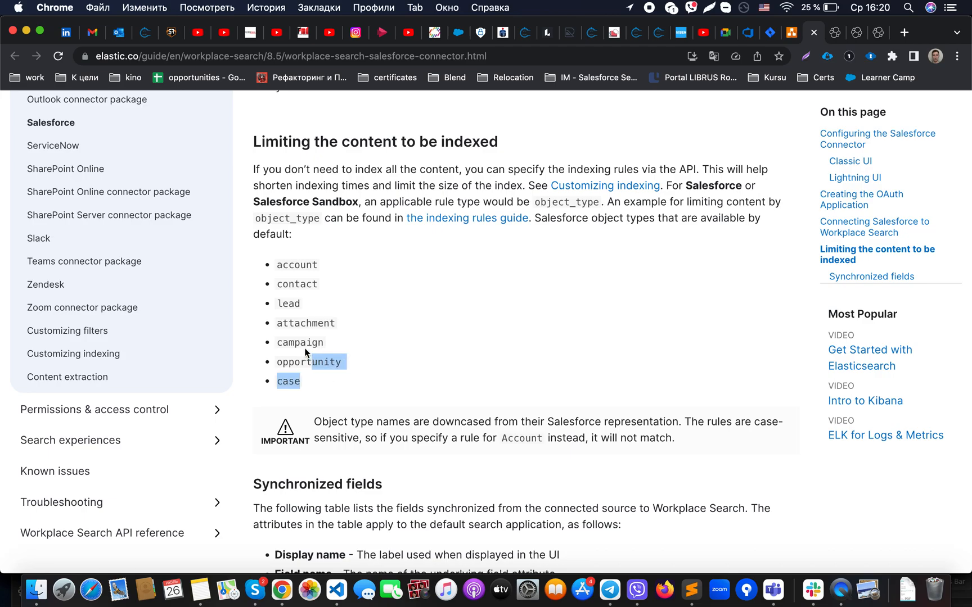
# - Highlight the opportunity and case entries in the default Salesforce object types list
pyautogui.moveTo(304, 362); pyautogui.dragTo(278, 264)
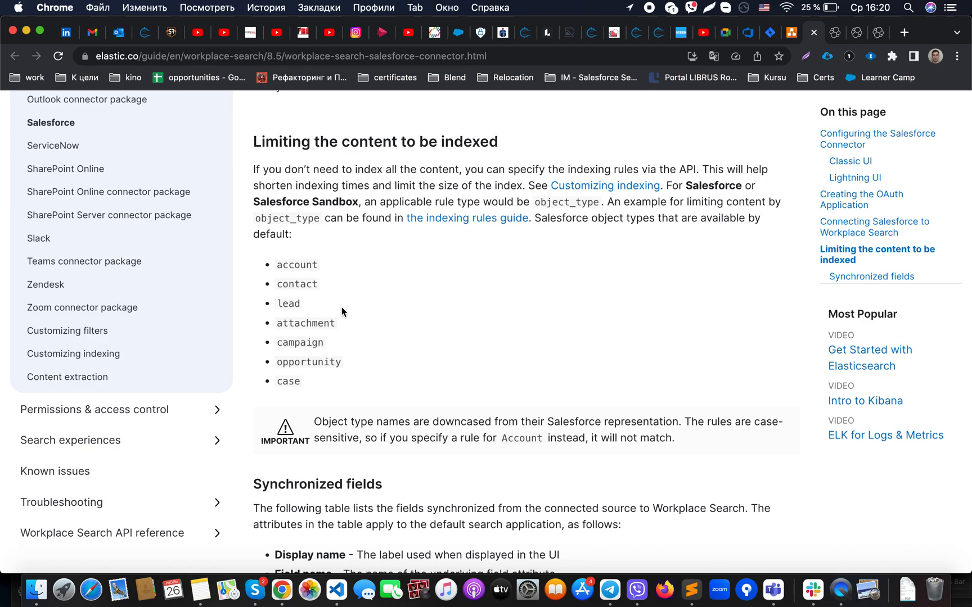
pyautogui.scroll(-3)
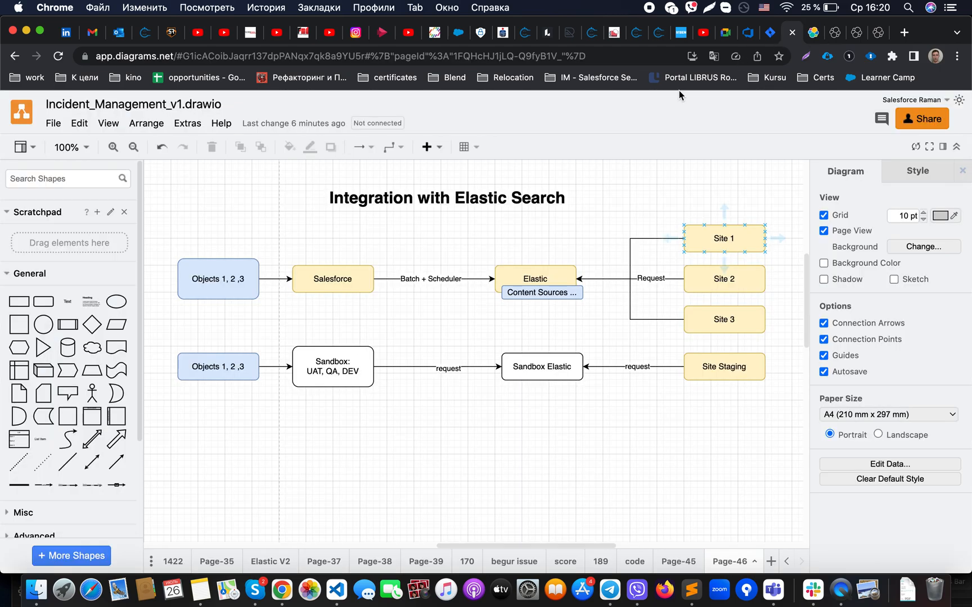
pyautogui.click(430, 279)
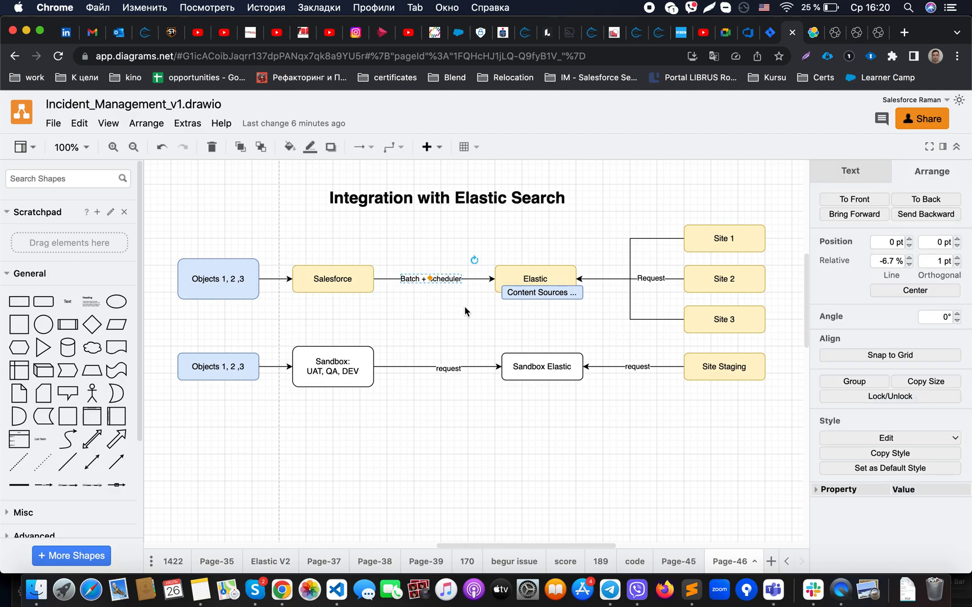
pyautogui.click(534, 278)
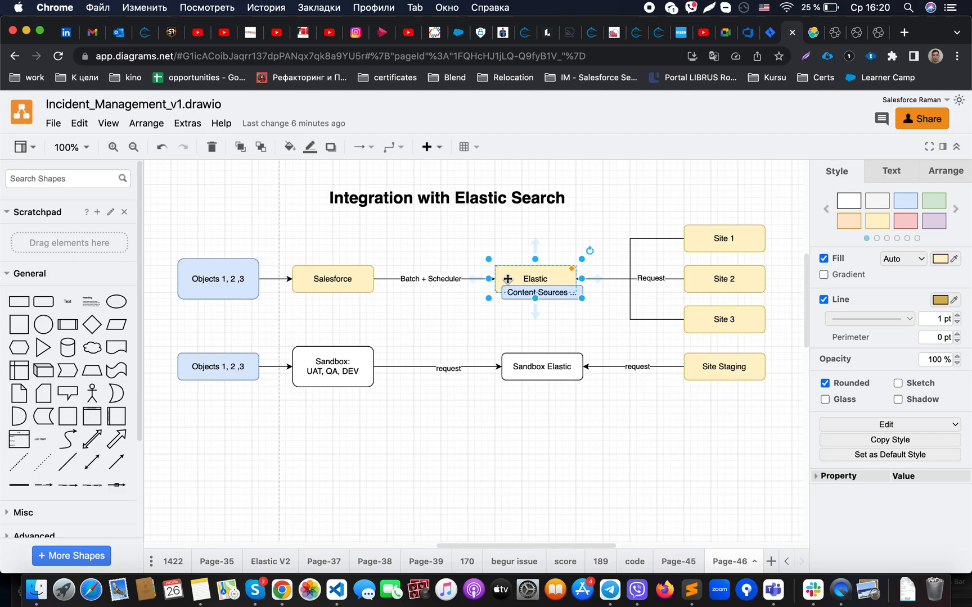
pyautogui.click(459, 318)
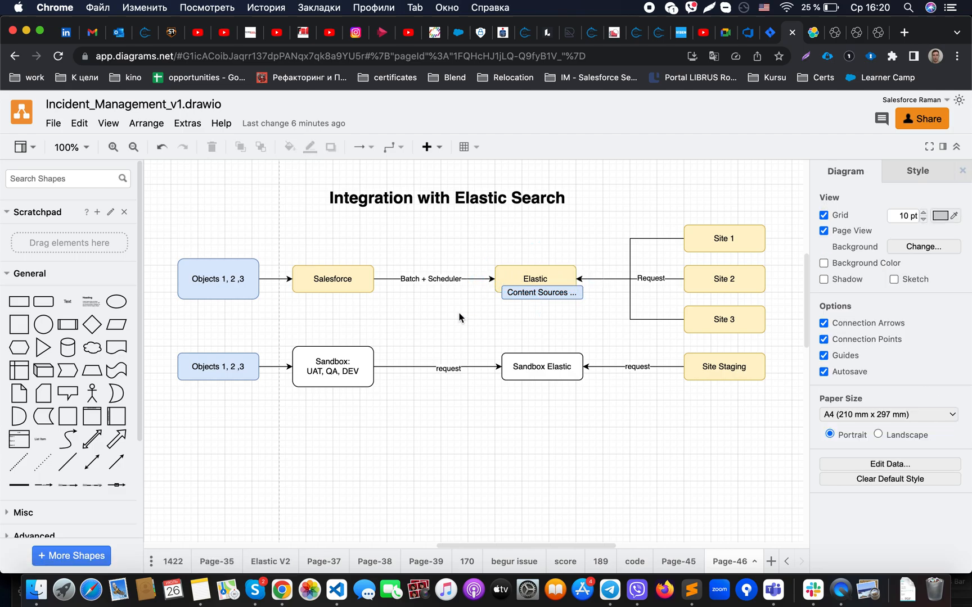
pyautogui.click(445, 197)
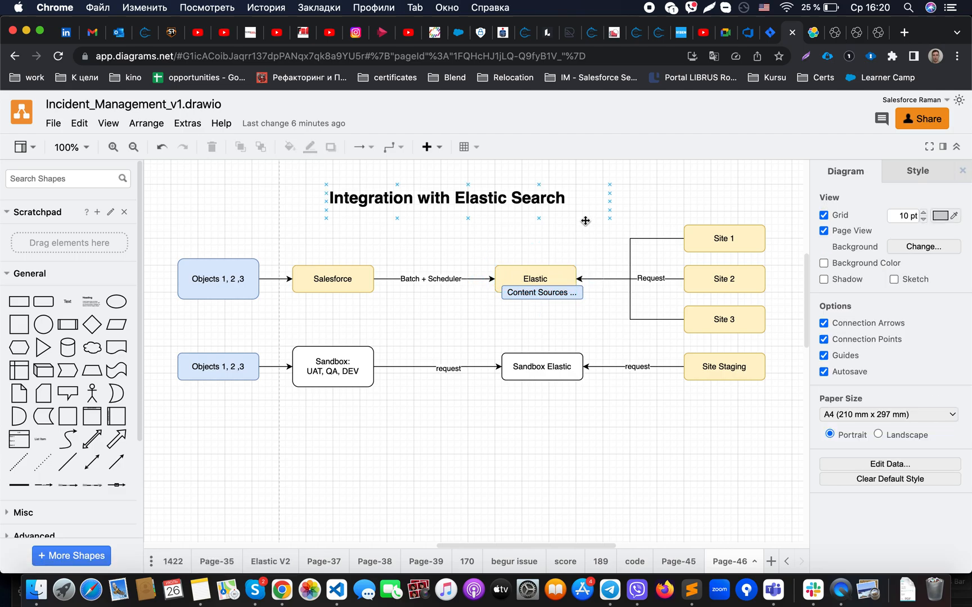
pyautogui.click(645, 180)
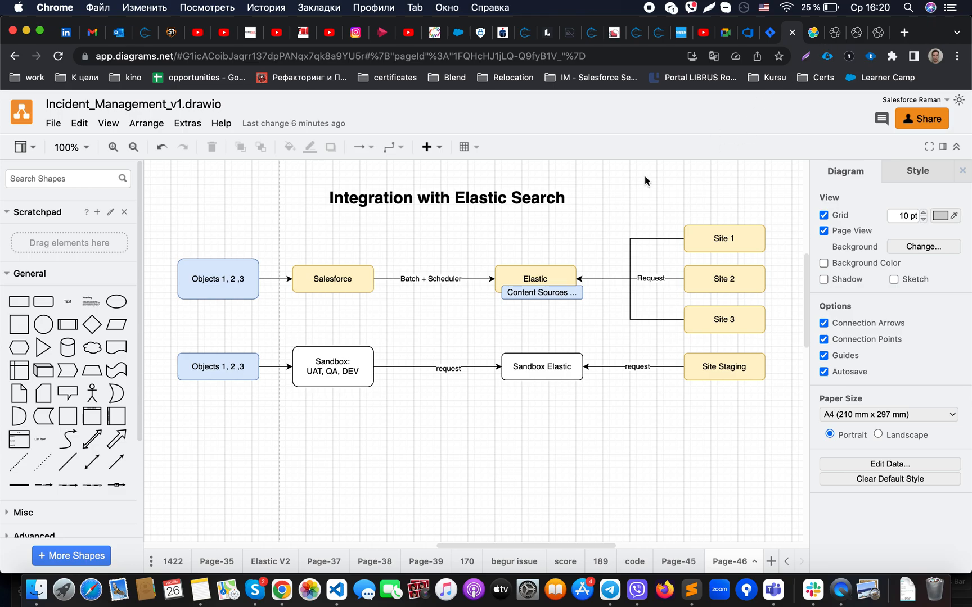
pyautogui.moveTo(451, 278)
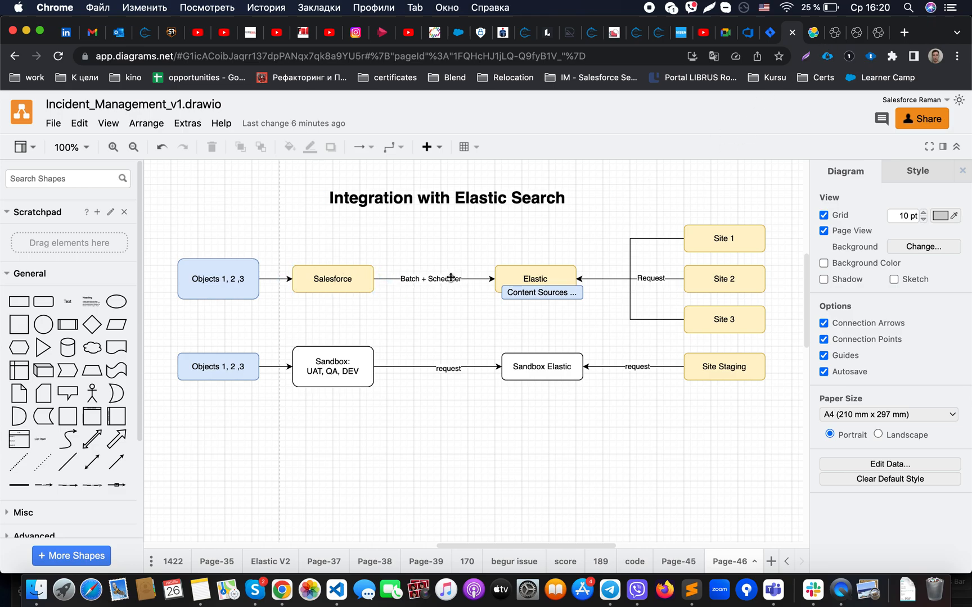
pyautogui.moveTo(439, 298)
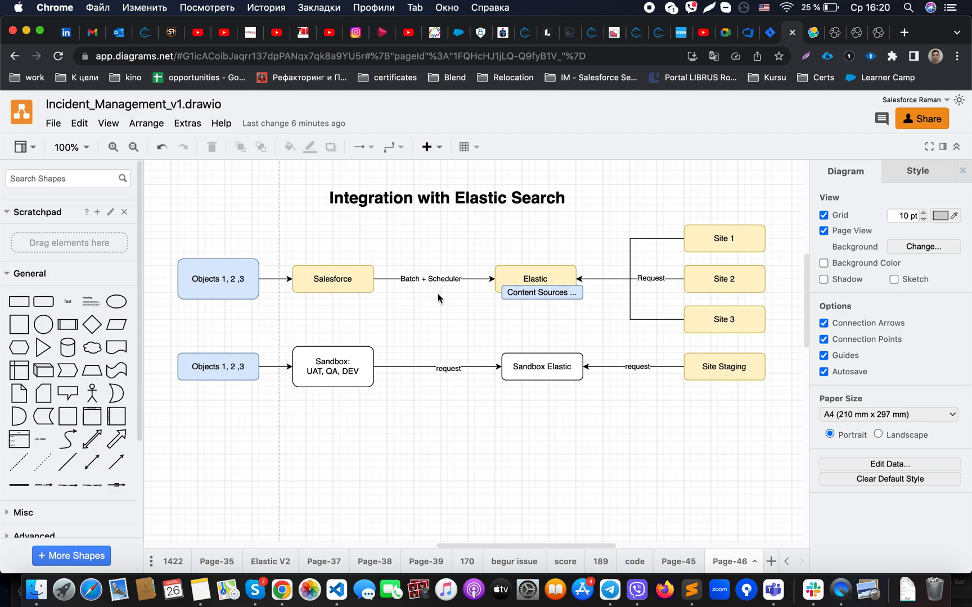
pyautogui.moveTo(442, 305)
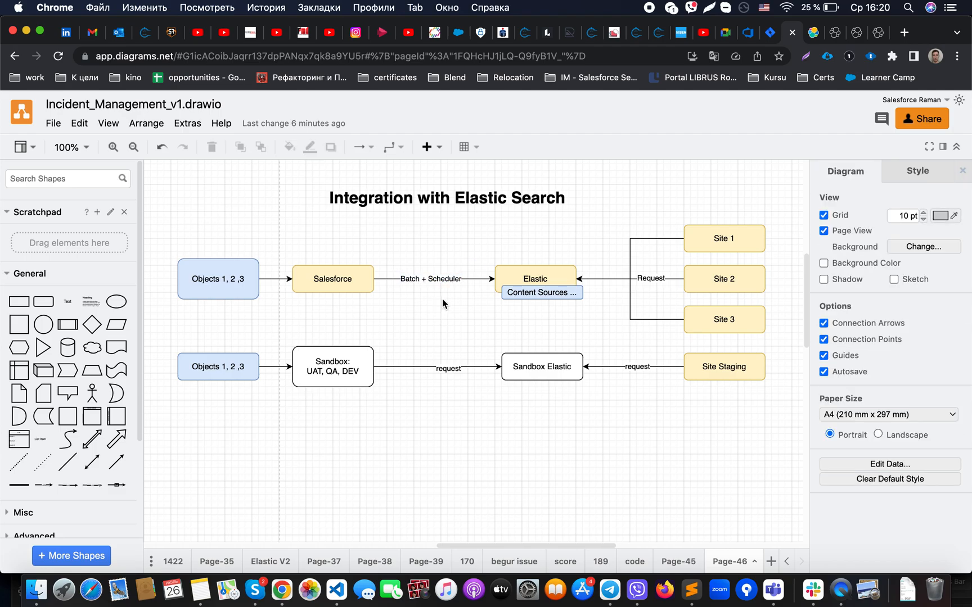
pyautogui.click(430, 278)
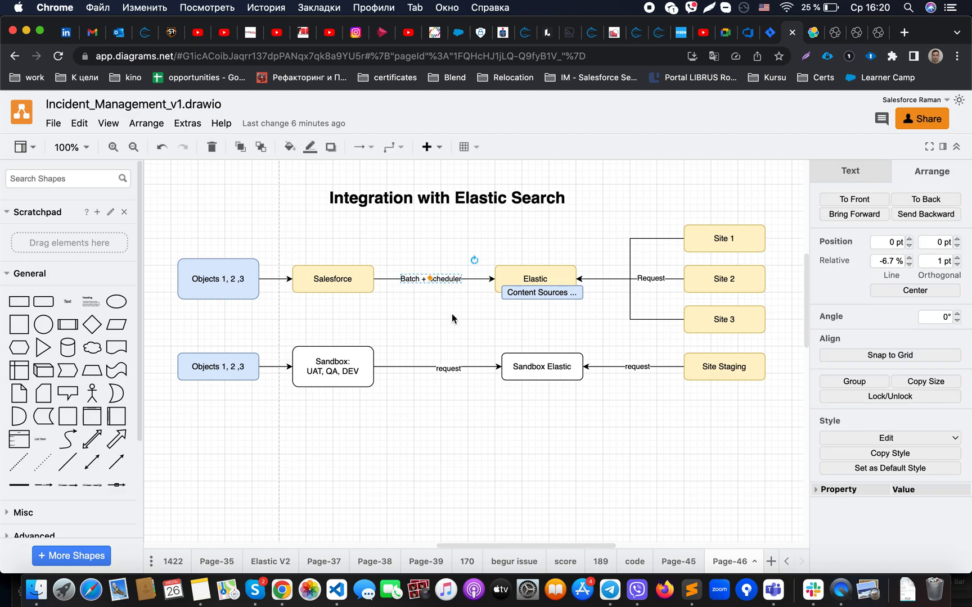
pyautogui.click(534, 278)
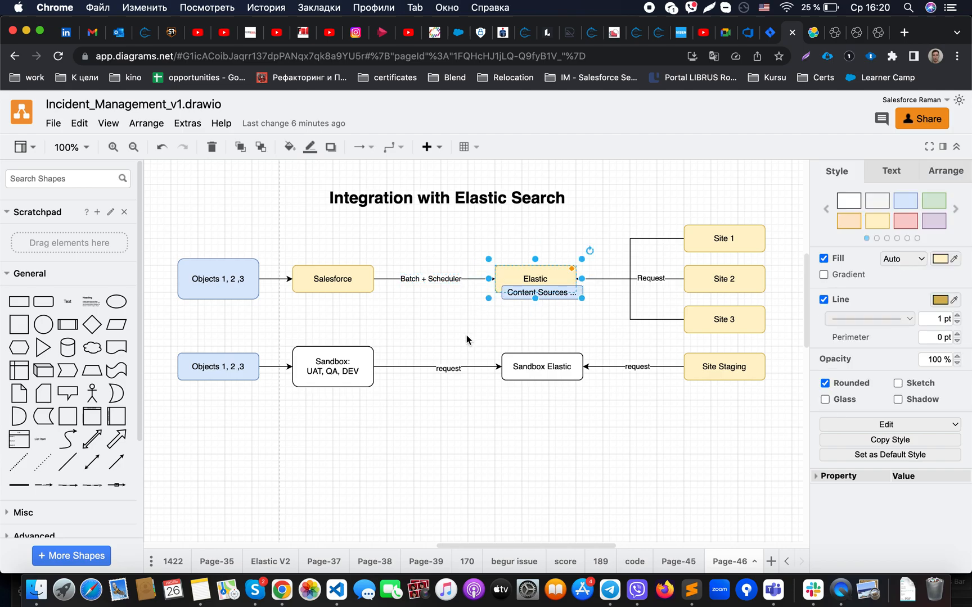
pyautogui.click(333, 278)
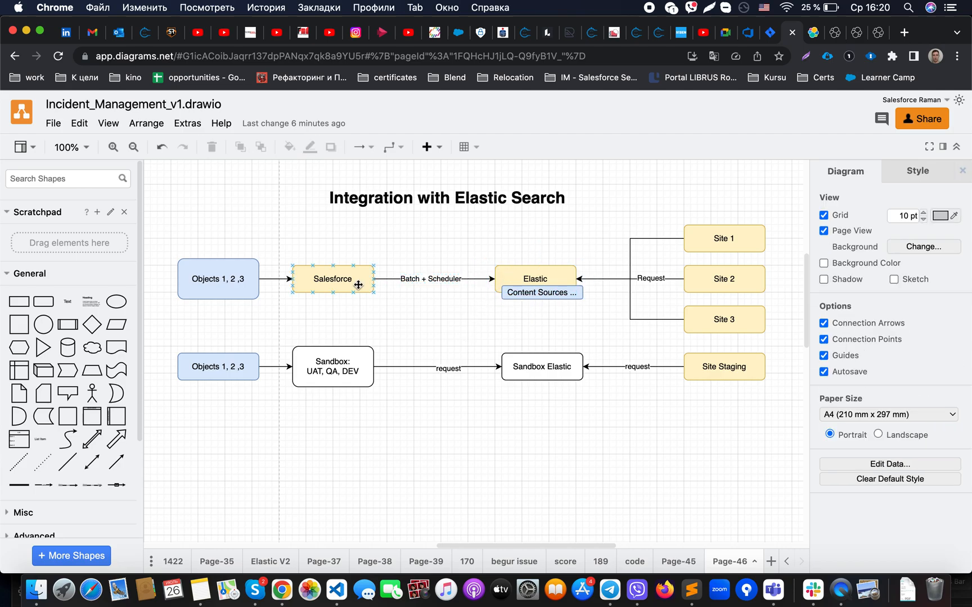
pyautogui.moveTo(333, 279)
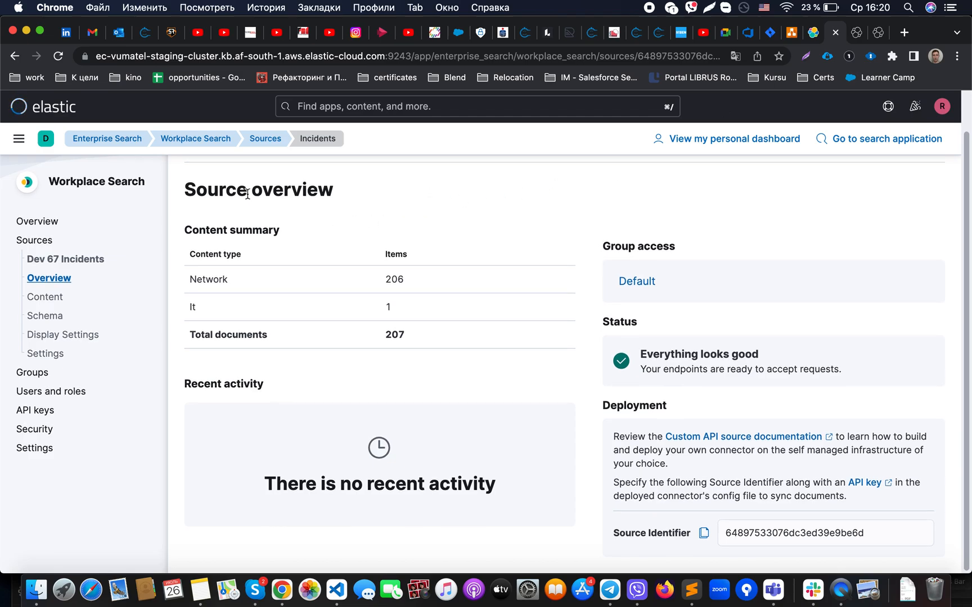
pyautogui.moveTo(490, 234)
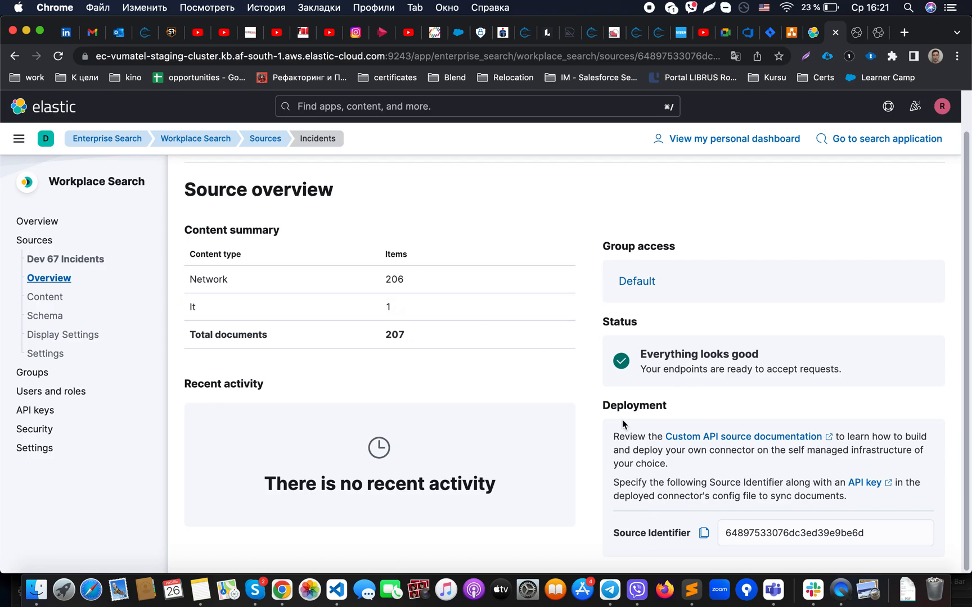
pyautogui.moveTo(630, 534)
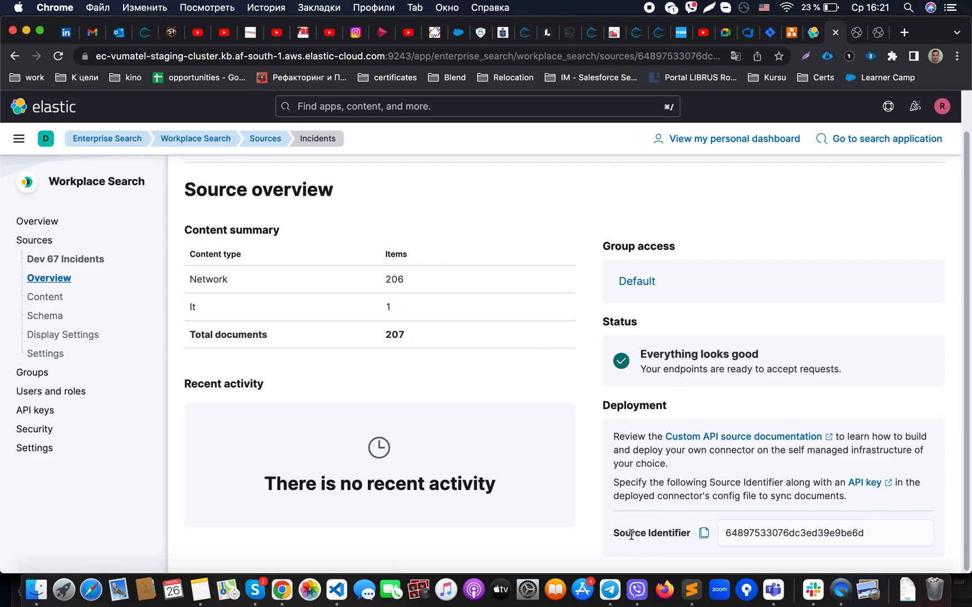
pyautogui.moveTo(734, 138)
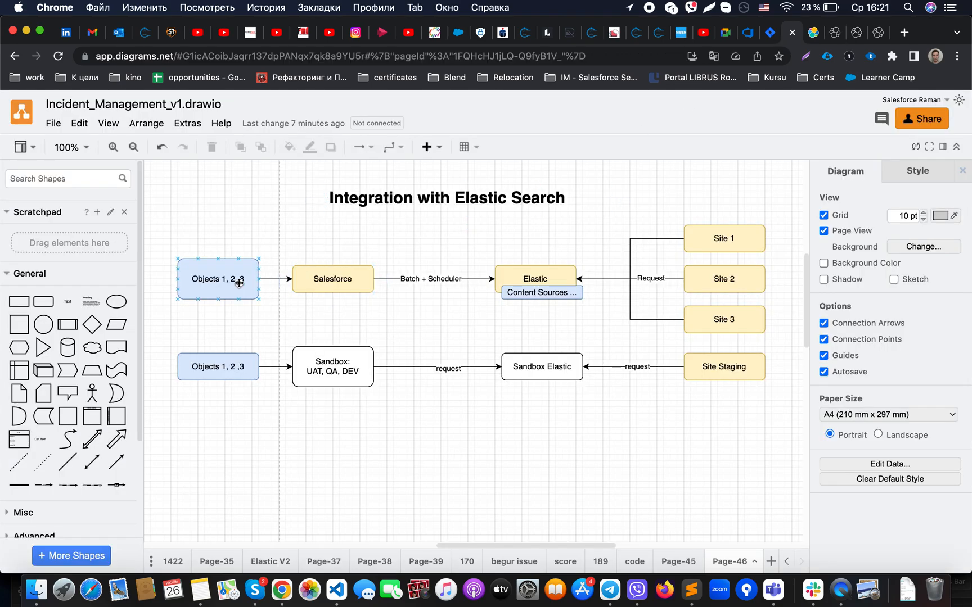
pyautogui.click(535, 278)
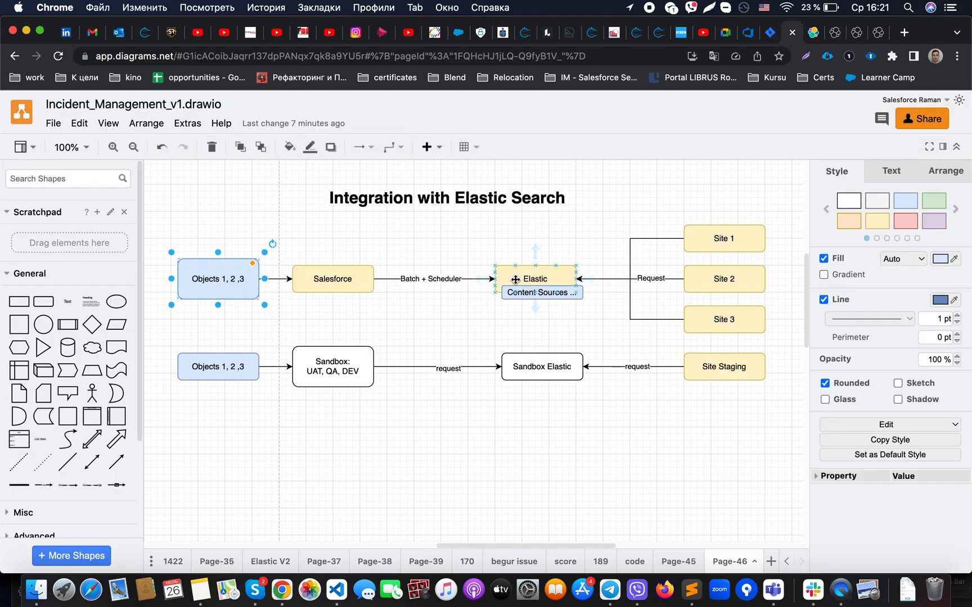
pyautogui.click(511, 239)
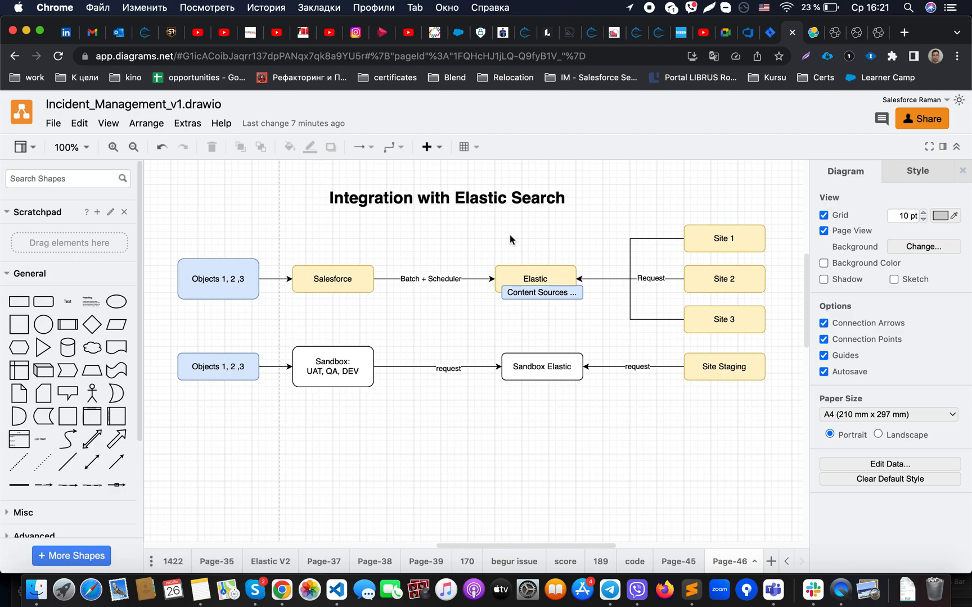
pyautogui.moveTo(751, 142)
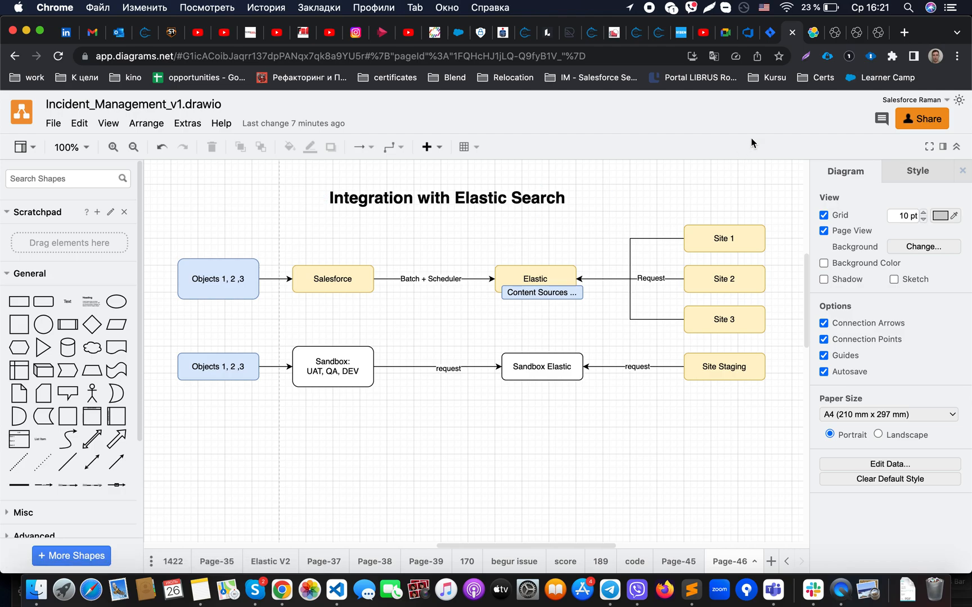
pyautogui.click(540, 293)
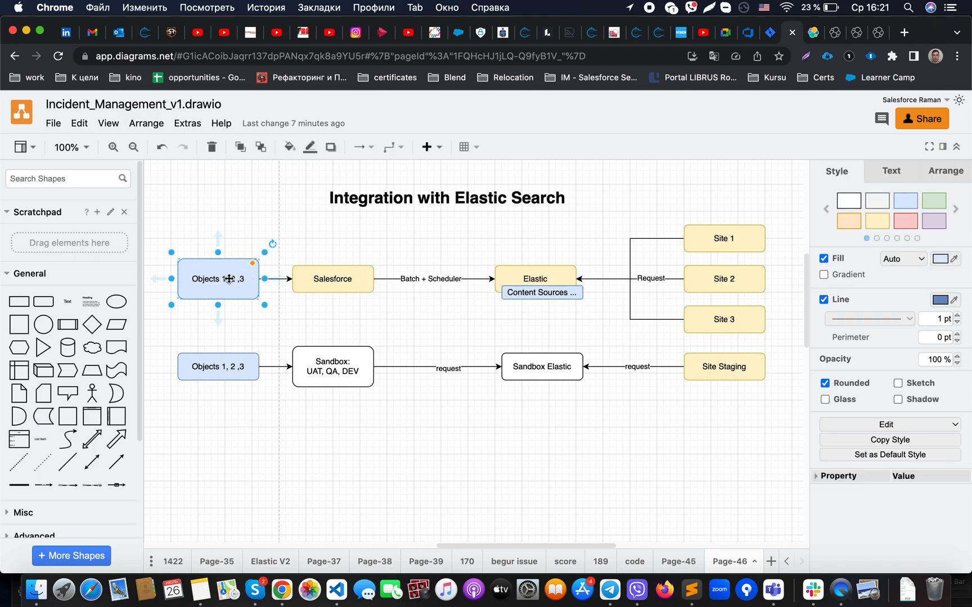
pyautogui.click(540, 285)
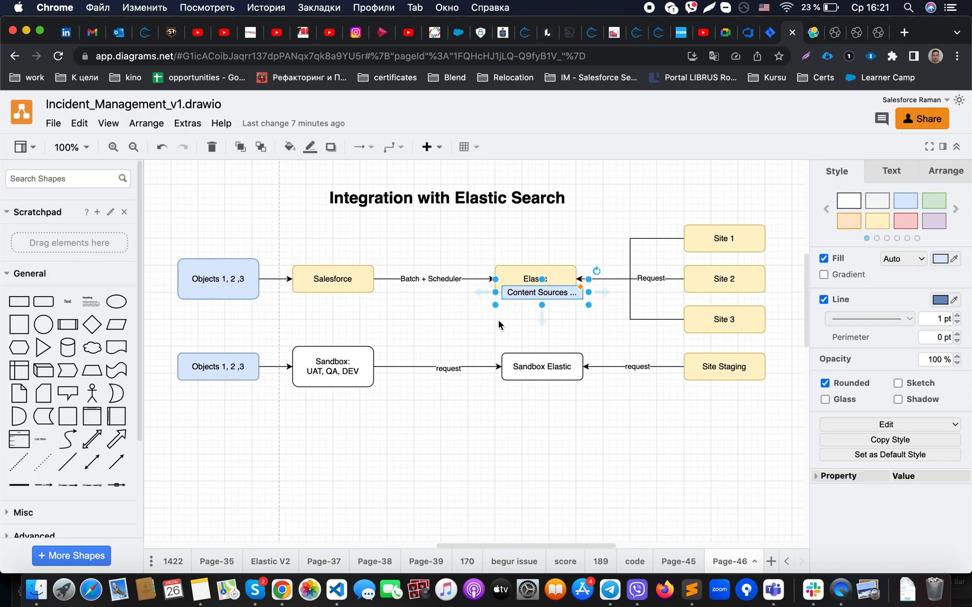
pyautogui.click(476, 322)
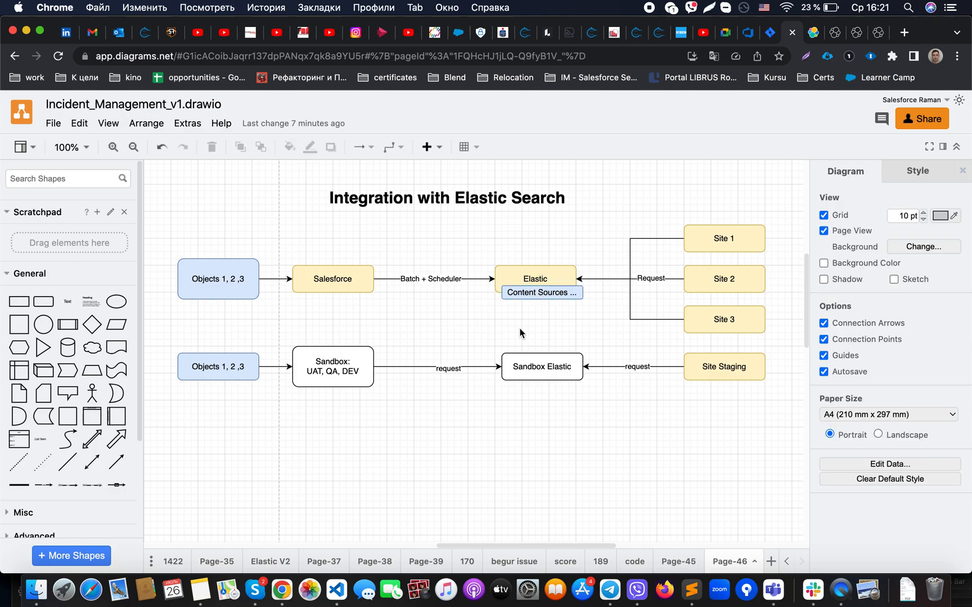
pyautogui.click(540, 292)
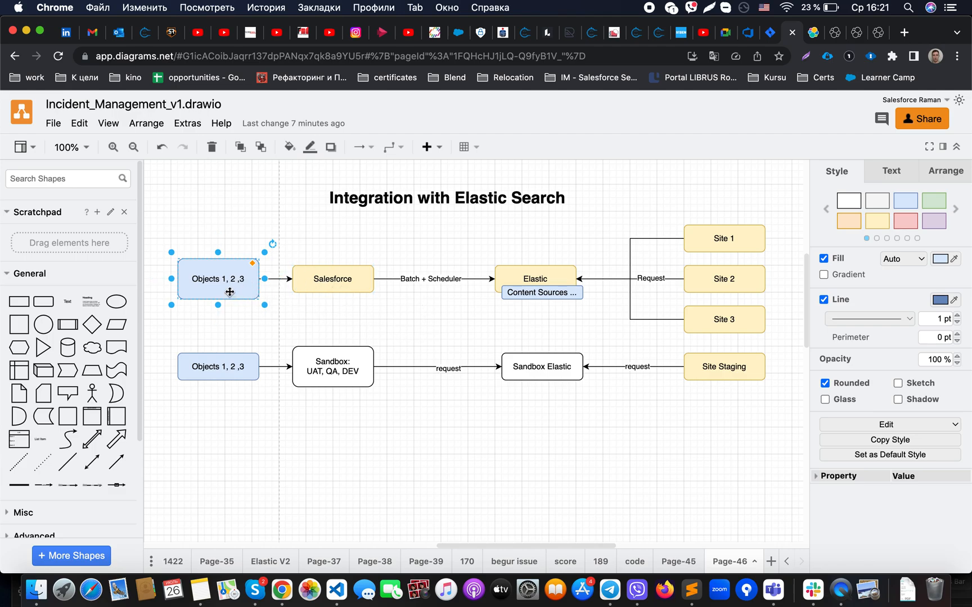
pyautogui.click(424, 310)
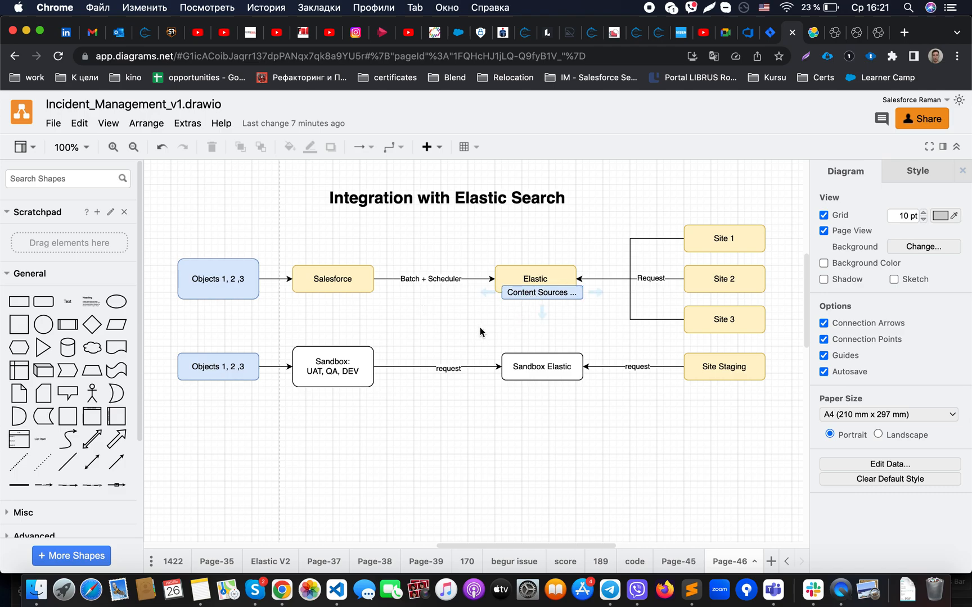
pyautogui.moveTo(466, 332)
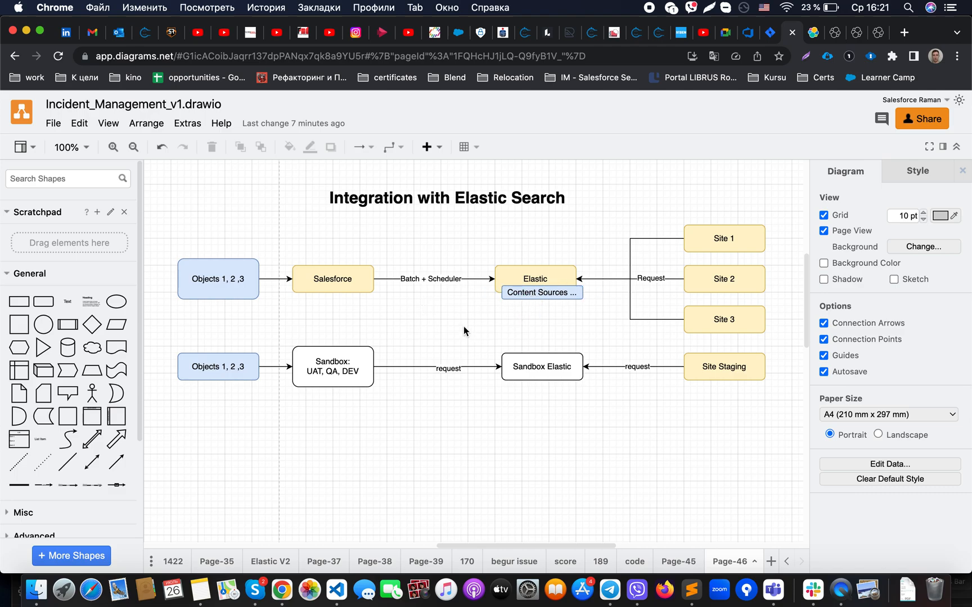
pyautogui.click(540, 292)
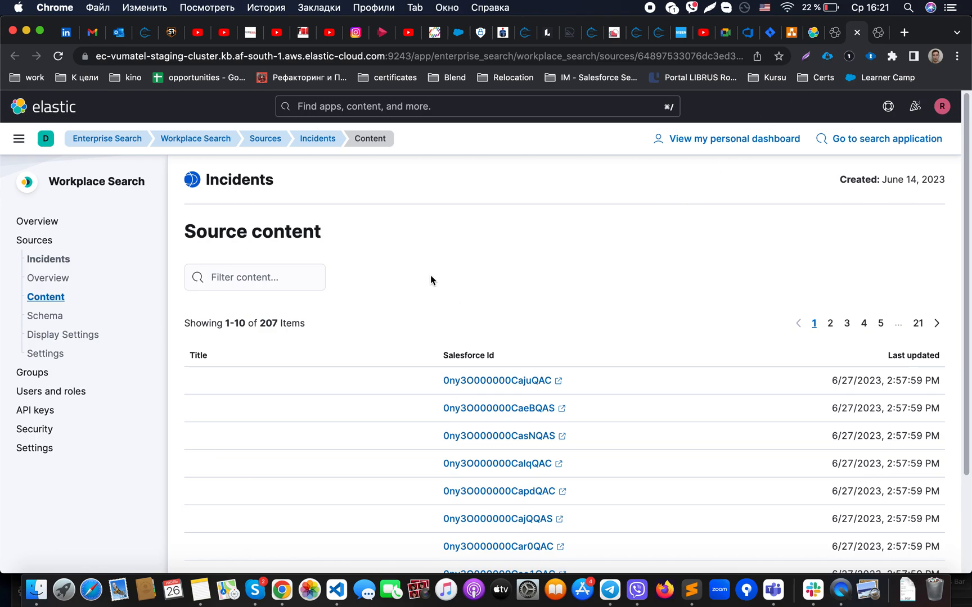
pyautogui.moveTo(446, 278)
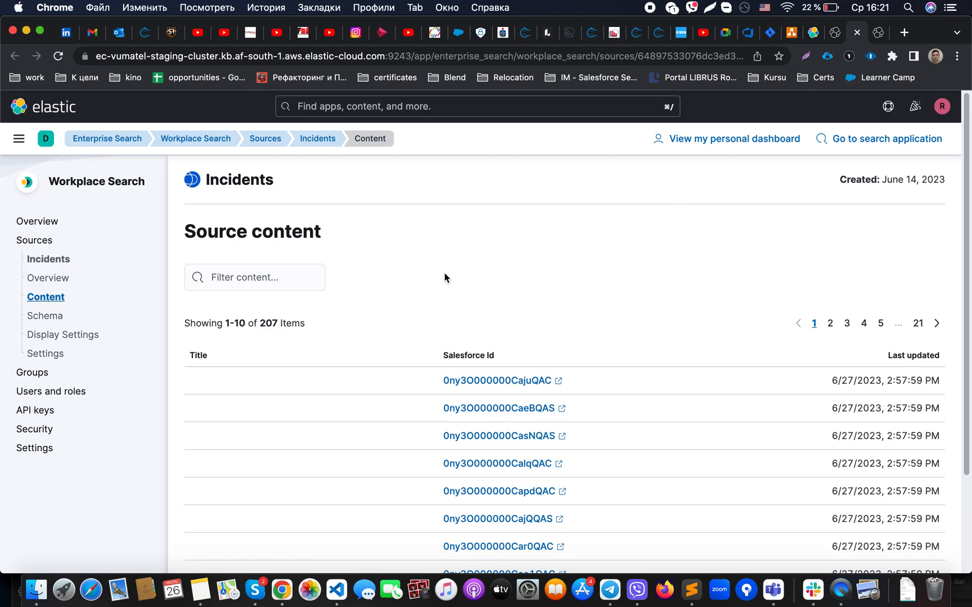
# - Review the Incidents source schema's text fields such as country, incident_number, priority and event_start_date
pyautogui.scroll(-3)
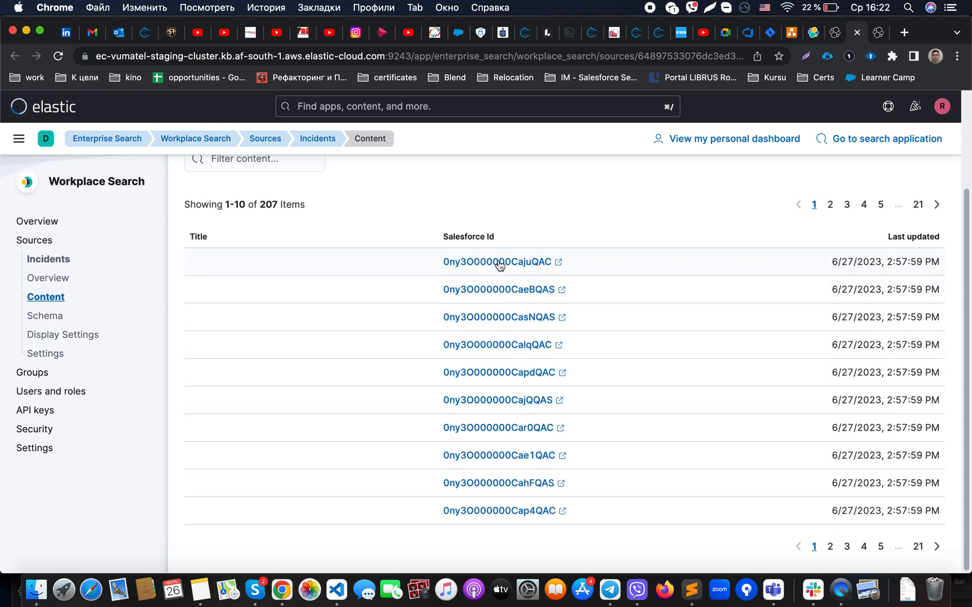
pyautogui.moveTo(879, 39)
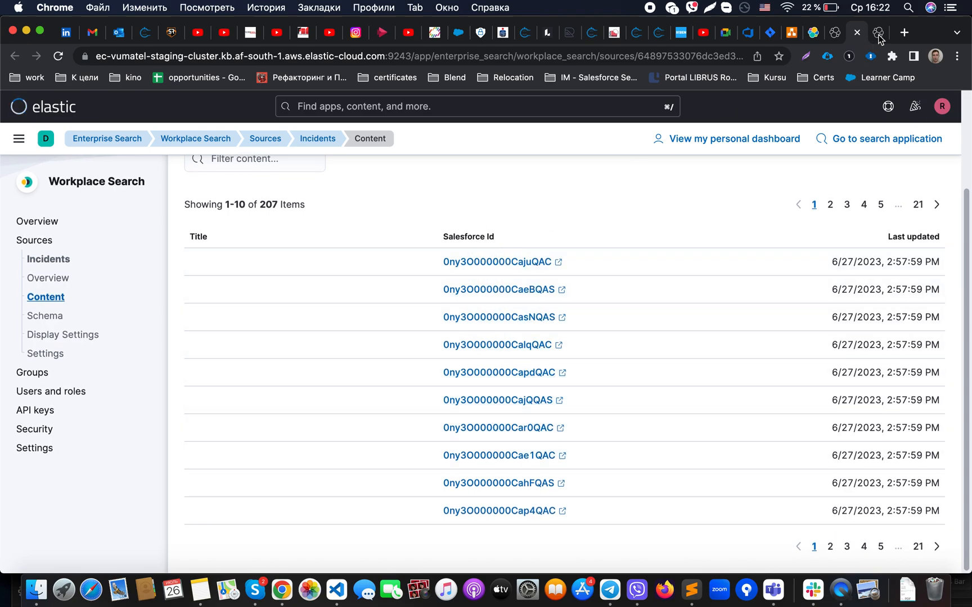
pyautogui.click(45, 315)
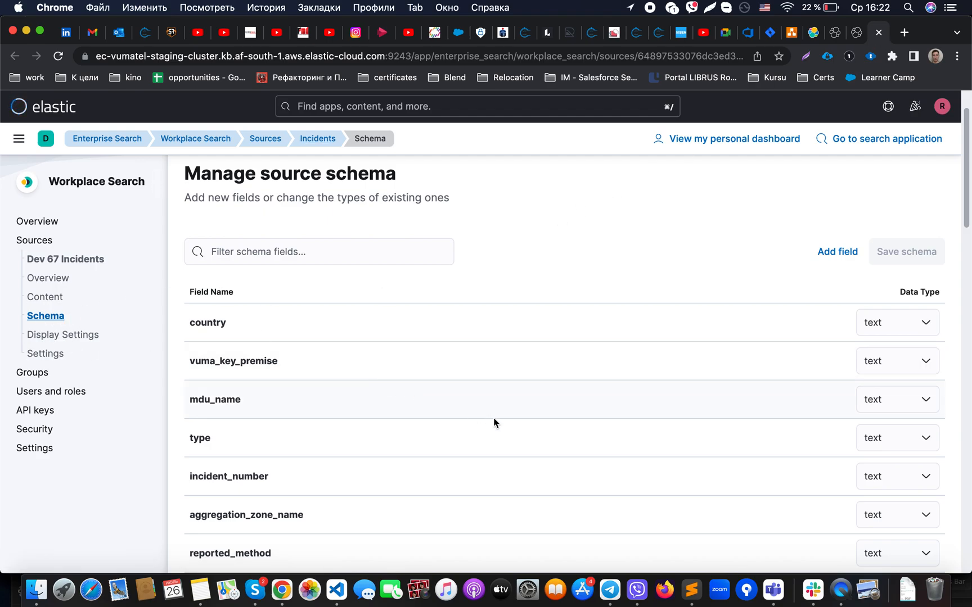
pyautogui.scroll(-3)
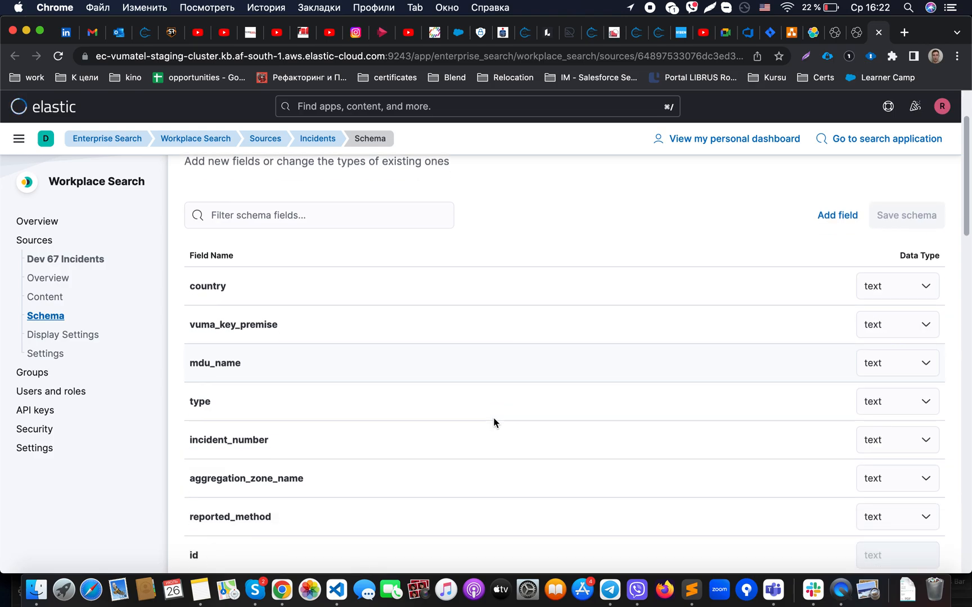
pyautogui.scroll(-3)
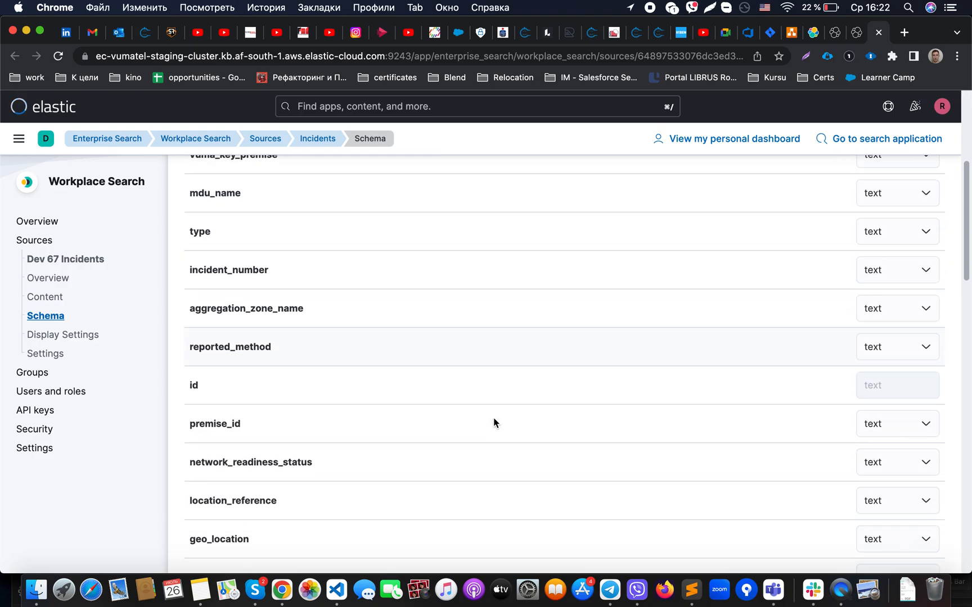
pyautogui.scroll(-3)
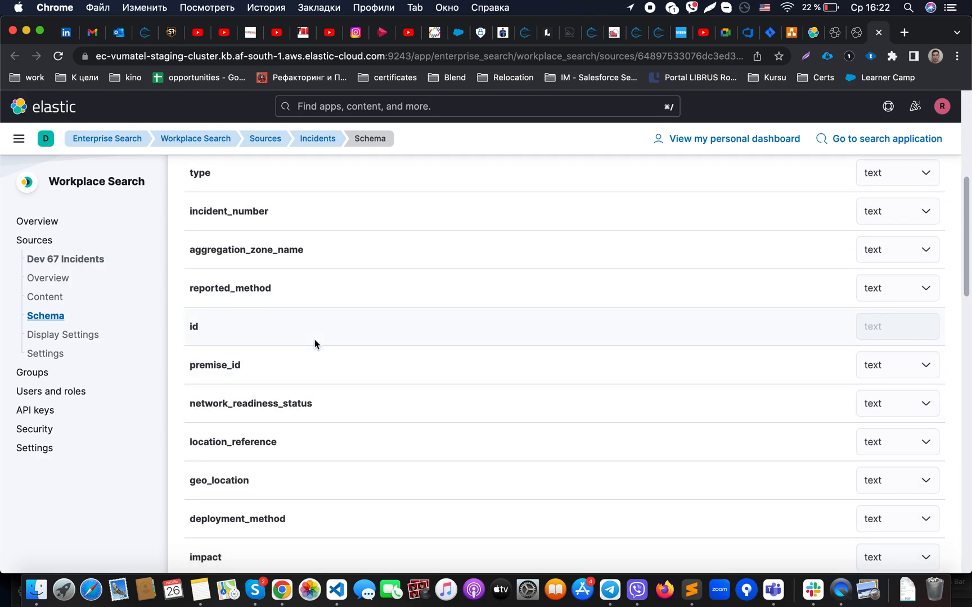
pyautogui.scroll(-3)
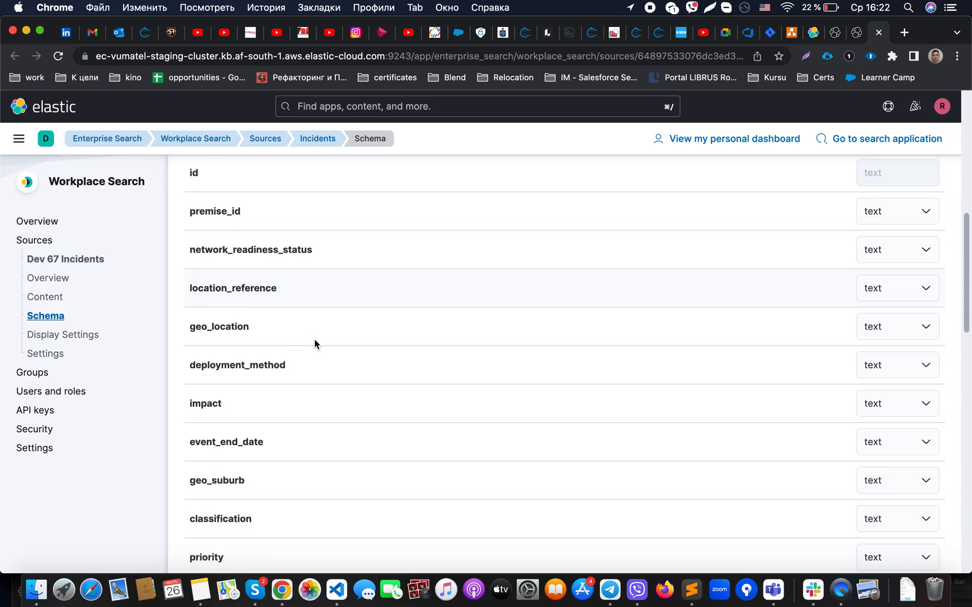
pyautogui.scroll(-3)
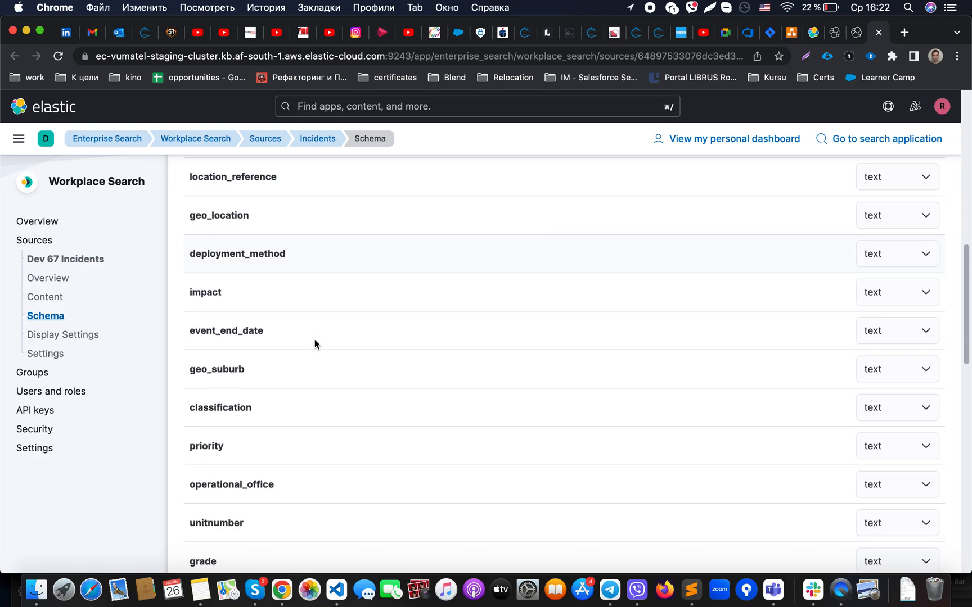
pyautogui.scroll(-3)
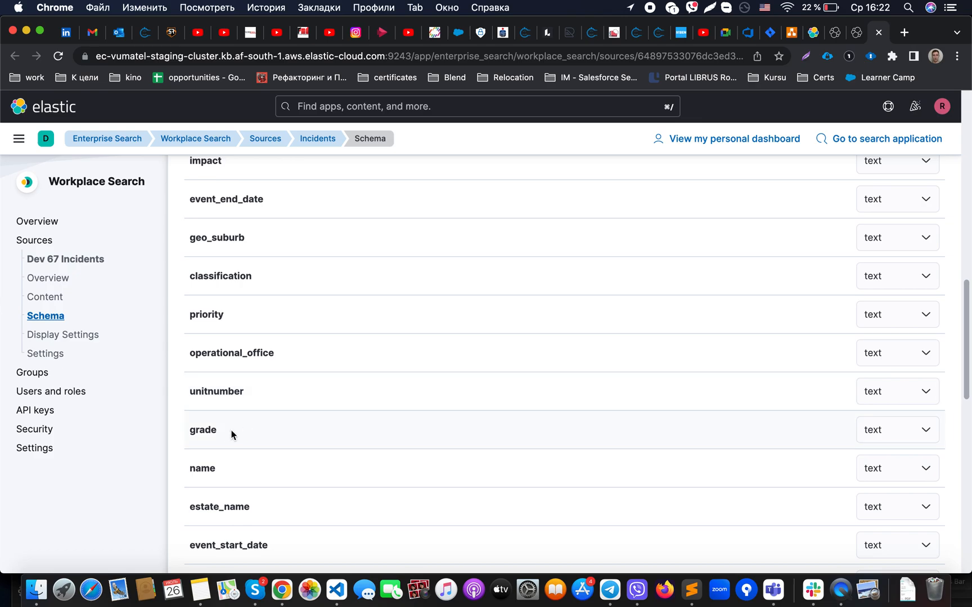
pyautogui.moveTo(210, 501)
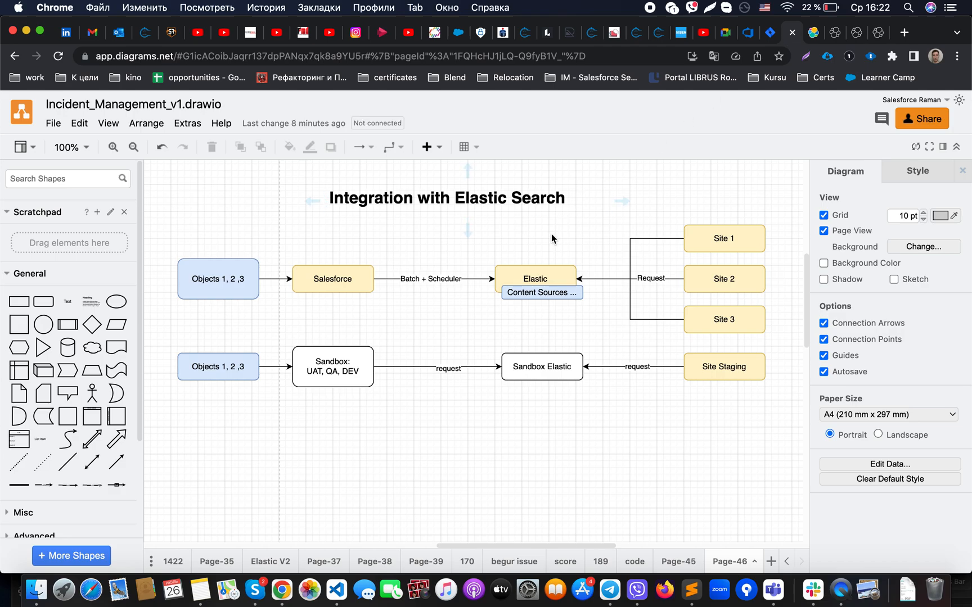
pyautogui.click(540, 293)
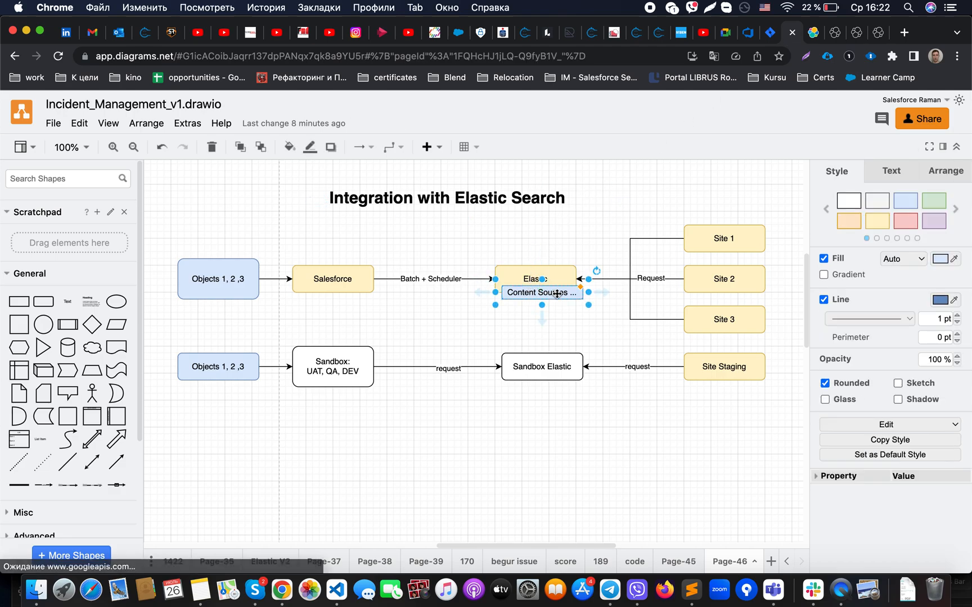
pyautogui.click(332, 278)
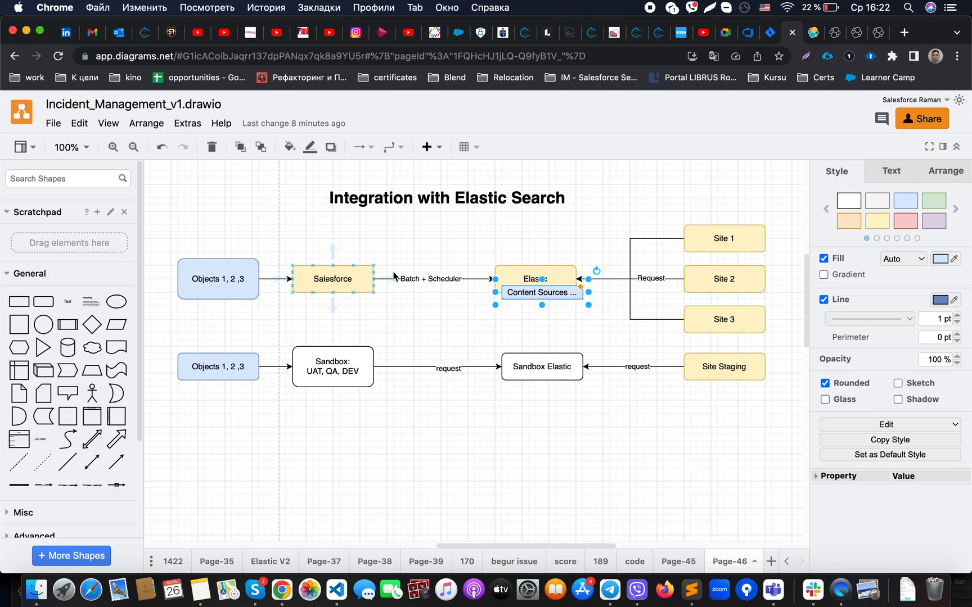
pyautogui.click(434, 306)
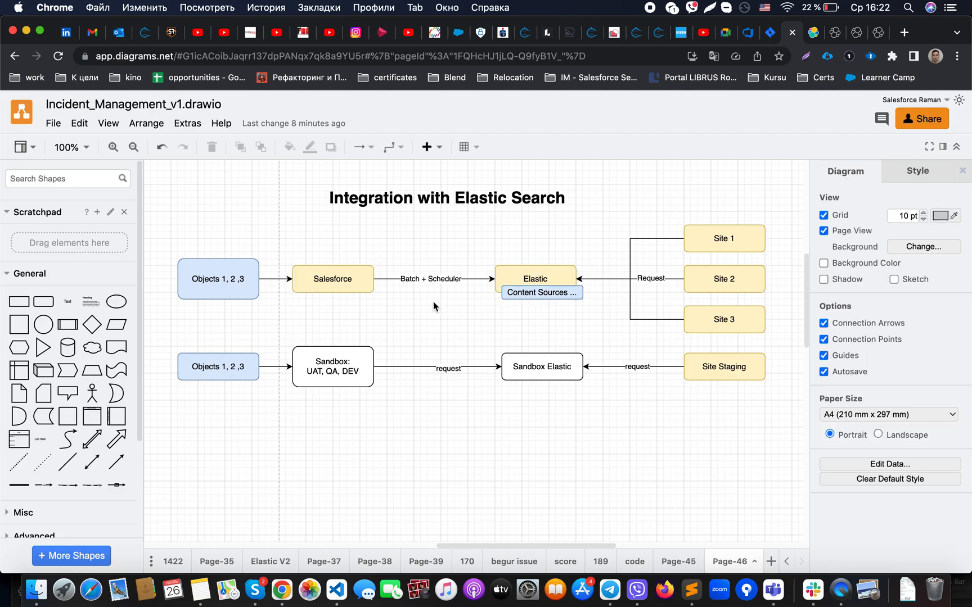
pyautogui.click(331, 278)
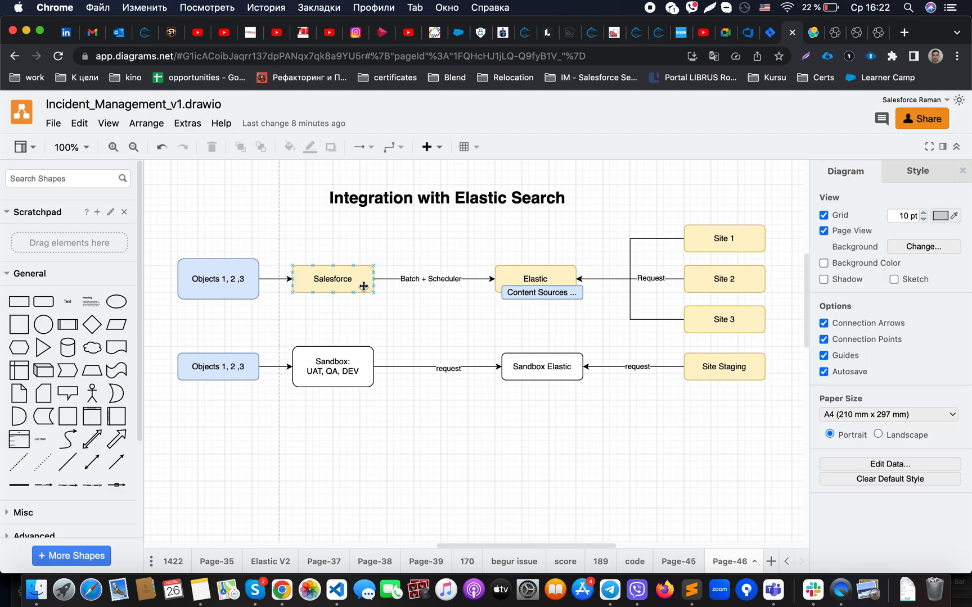
pyautogui.click(540, 292)
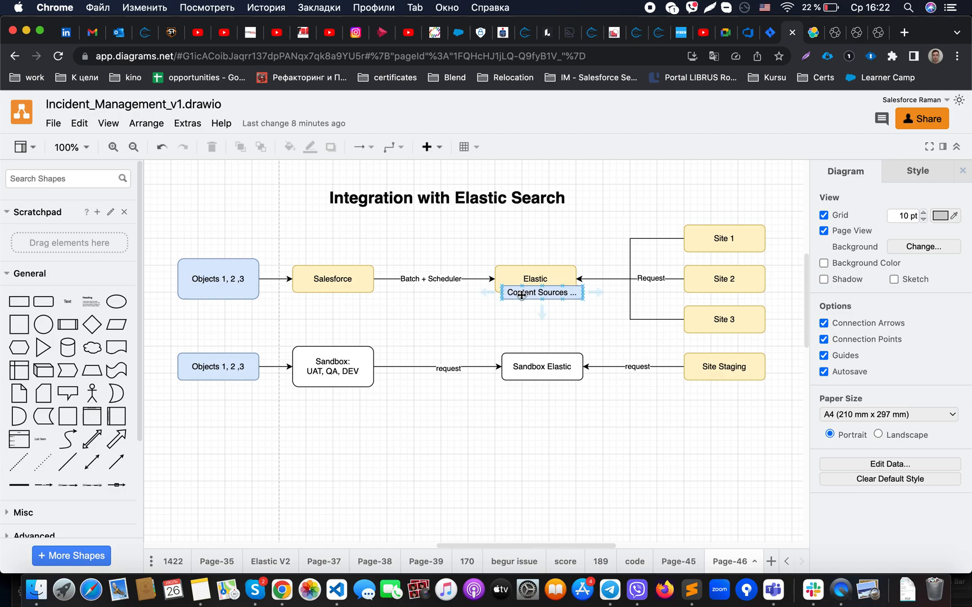
pyautogui.click(431, 323)
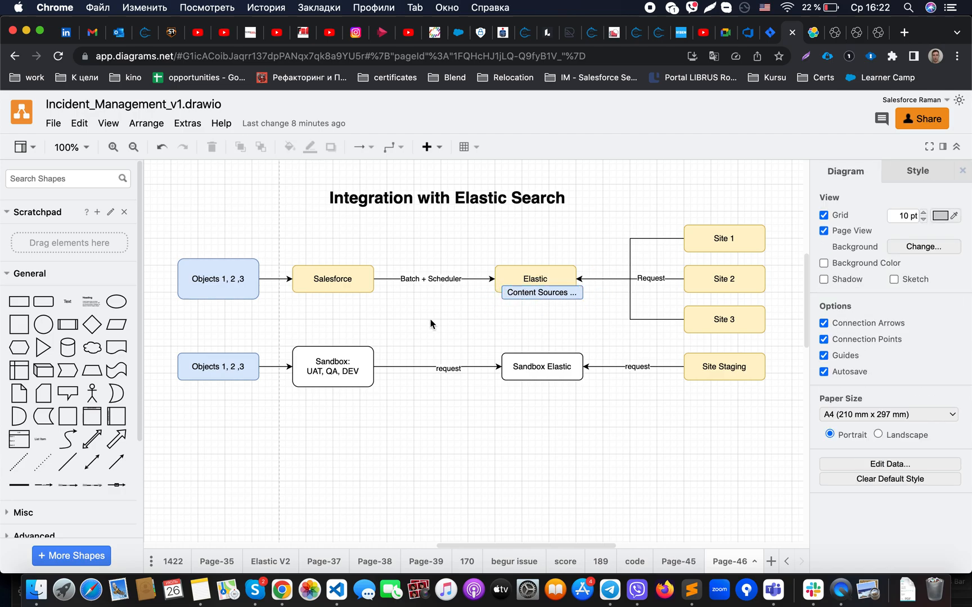
pyautogui.moveTo(586, 336)
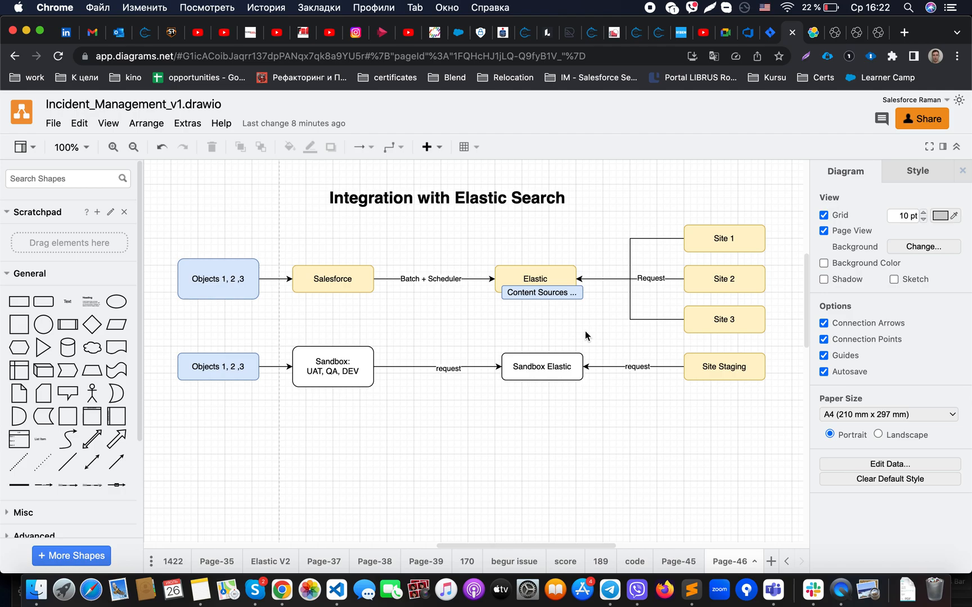
pyautogui.moveTo(562, 333)
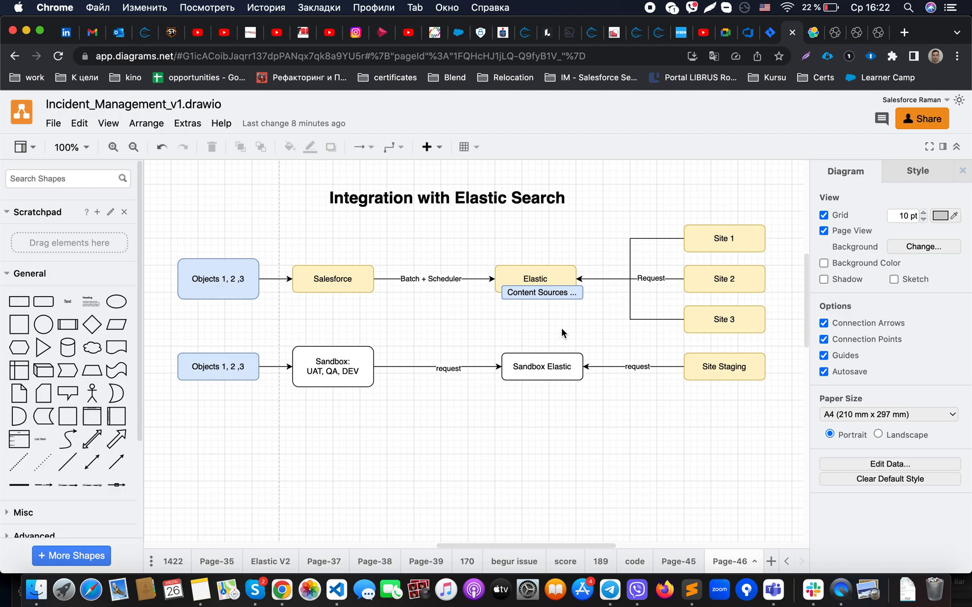
pyautogui.moveTo(555, 332)
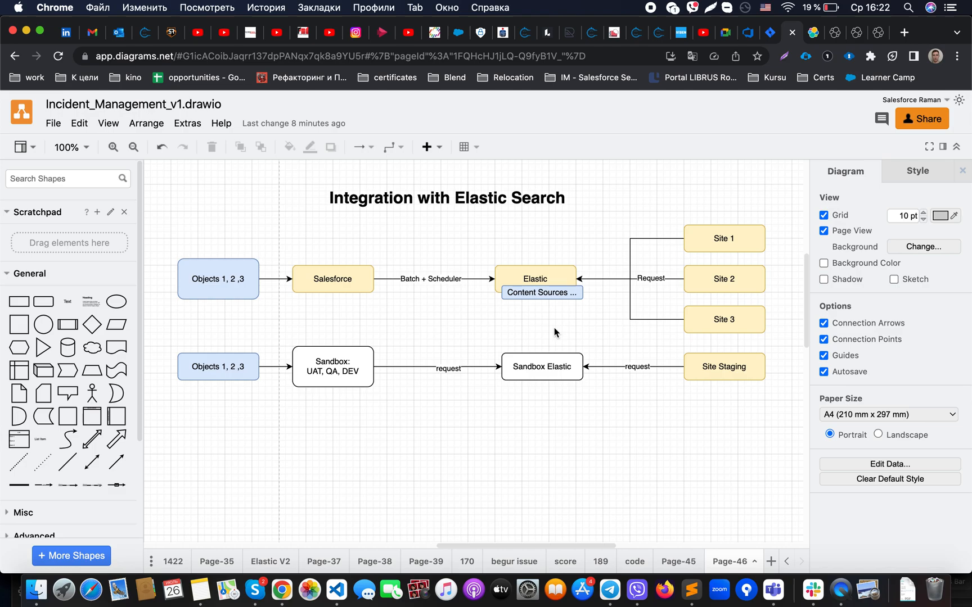
pyautogui.click(723, 279)
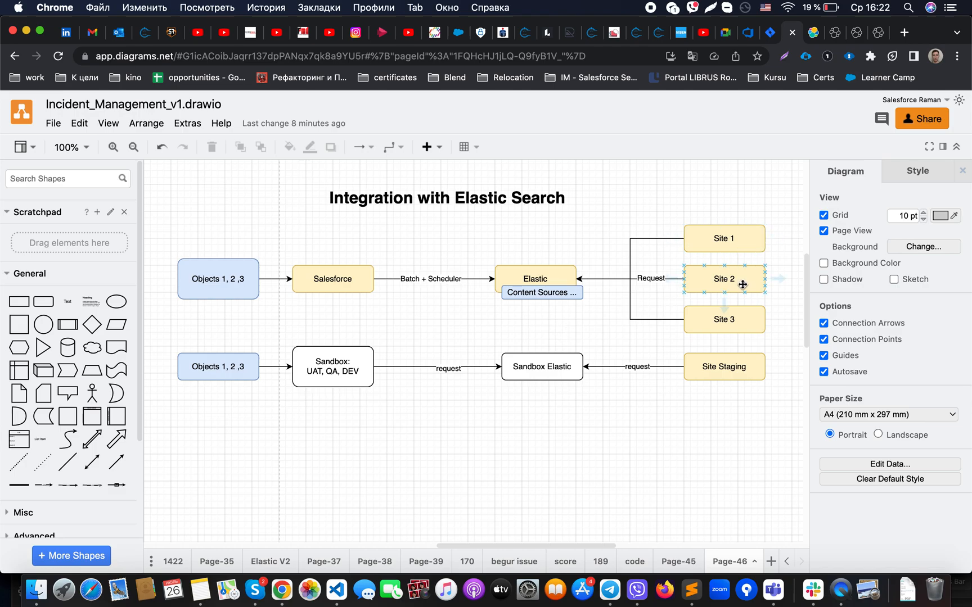